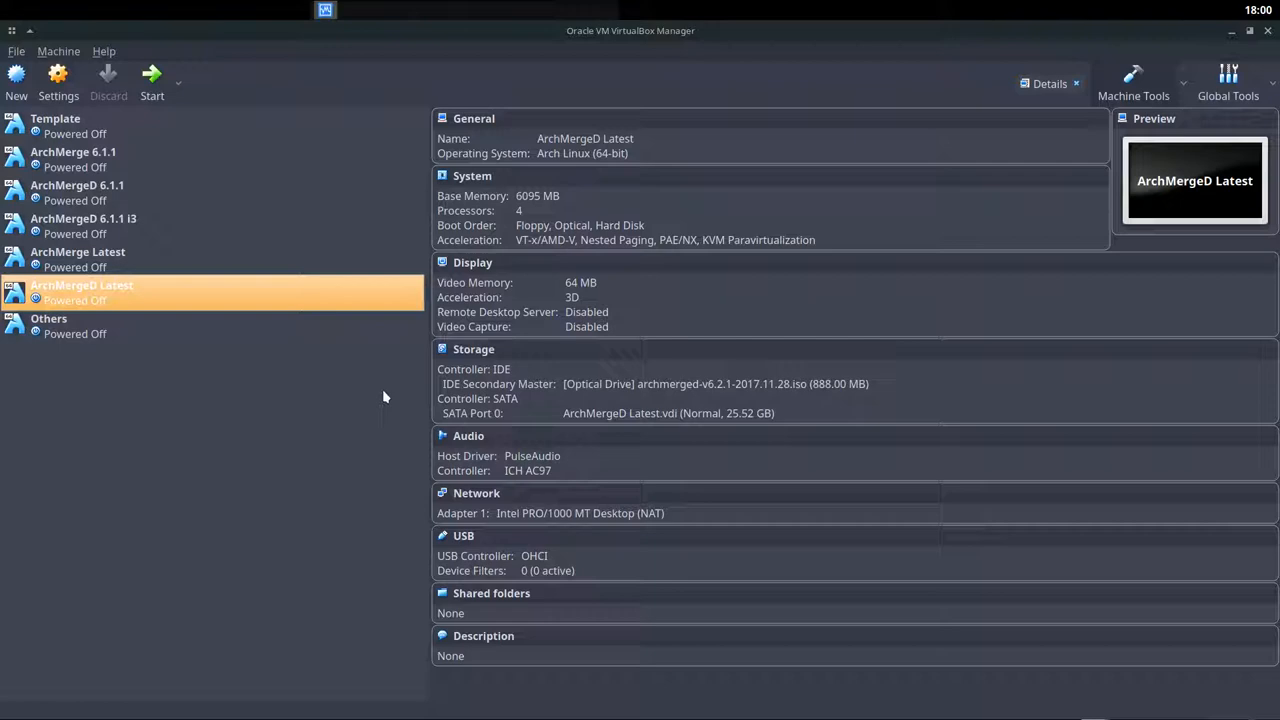
{"action": "mouse_move", "coordinate": [715, 384]}
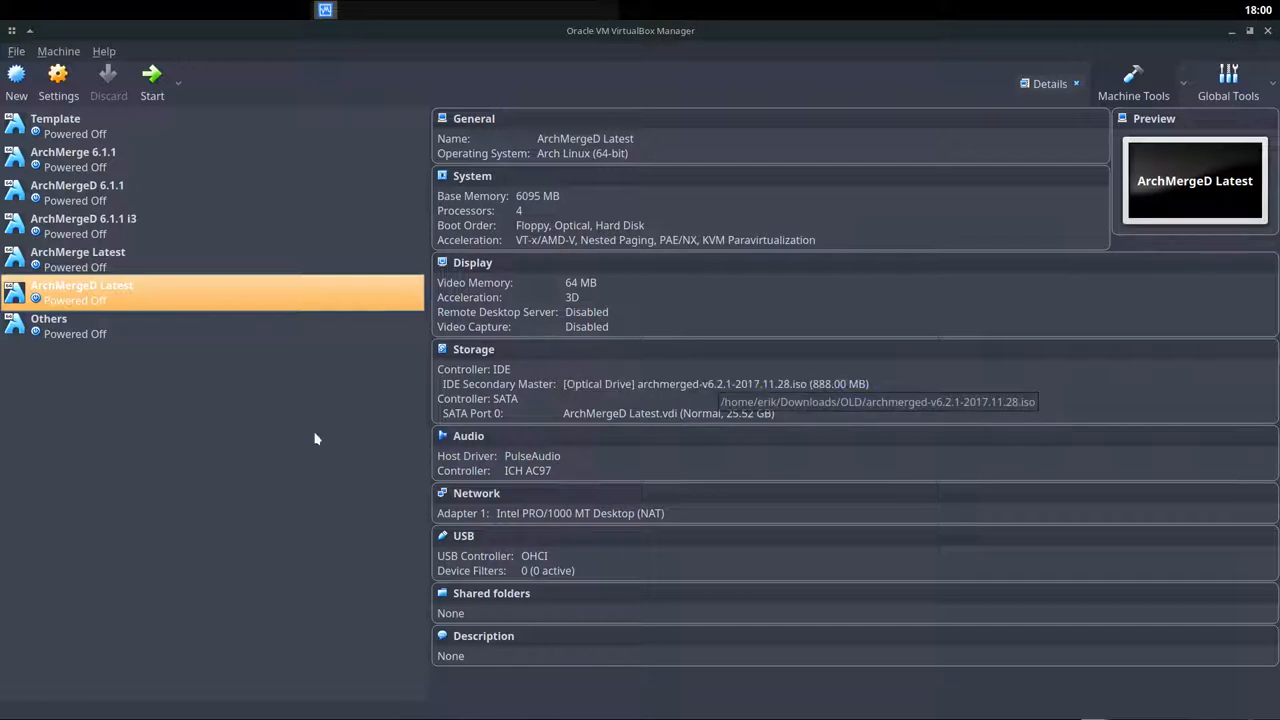
{"action": "mouse_move", "coordinate": [97, 298]}
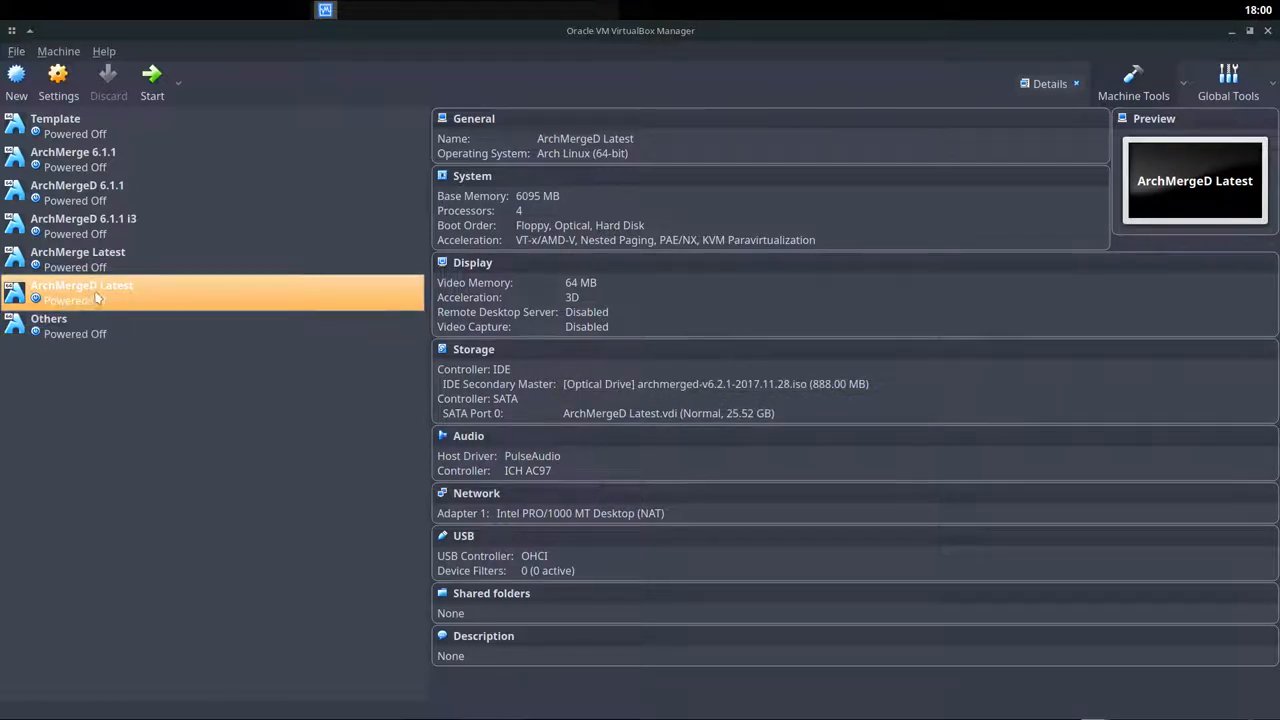
{"action": "mouse_move", "coordinate": [715, 384]}
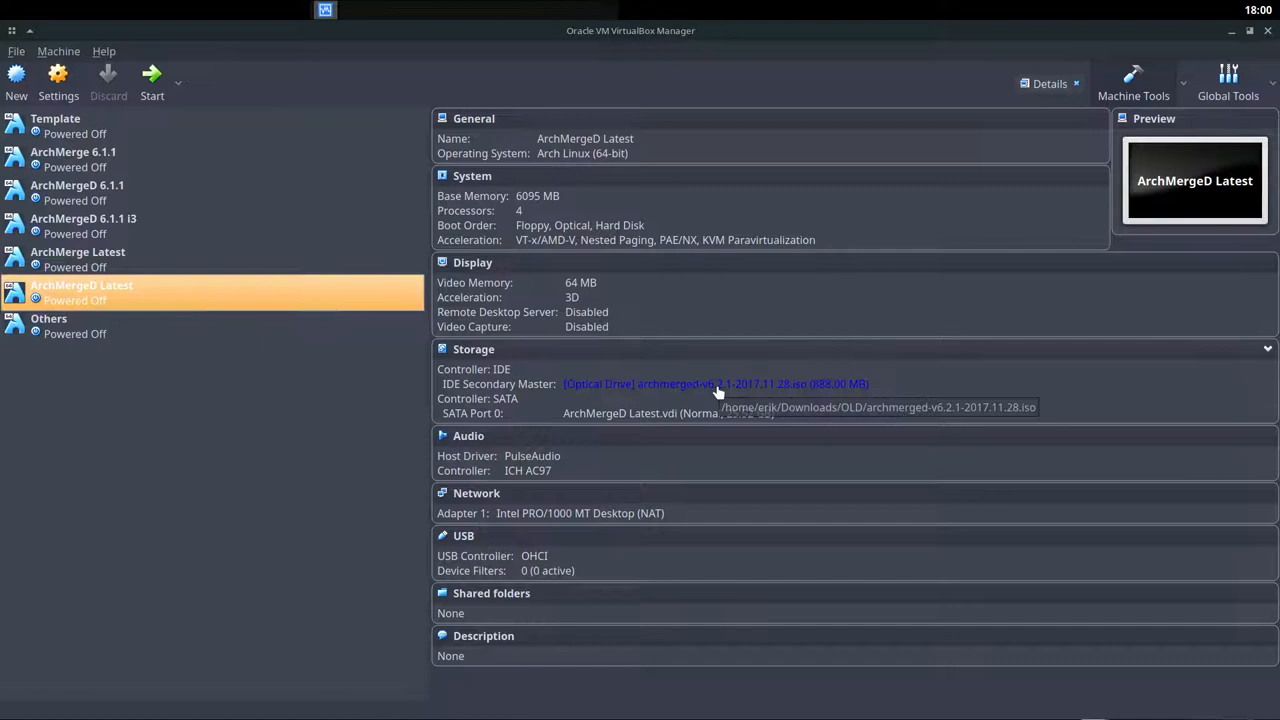
{"action": "mouse_move", "coordinate": [780, 391]}
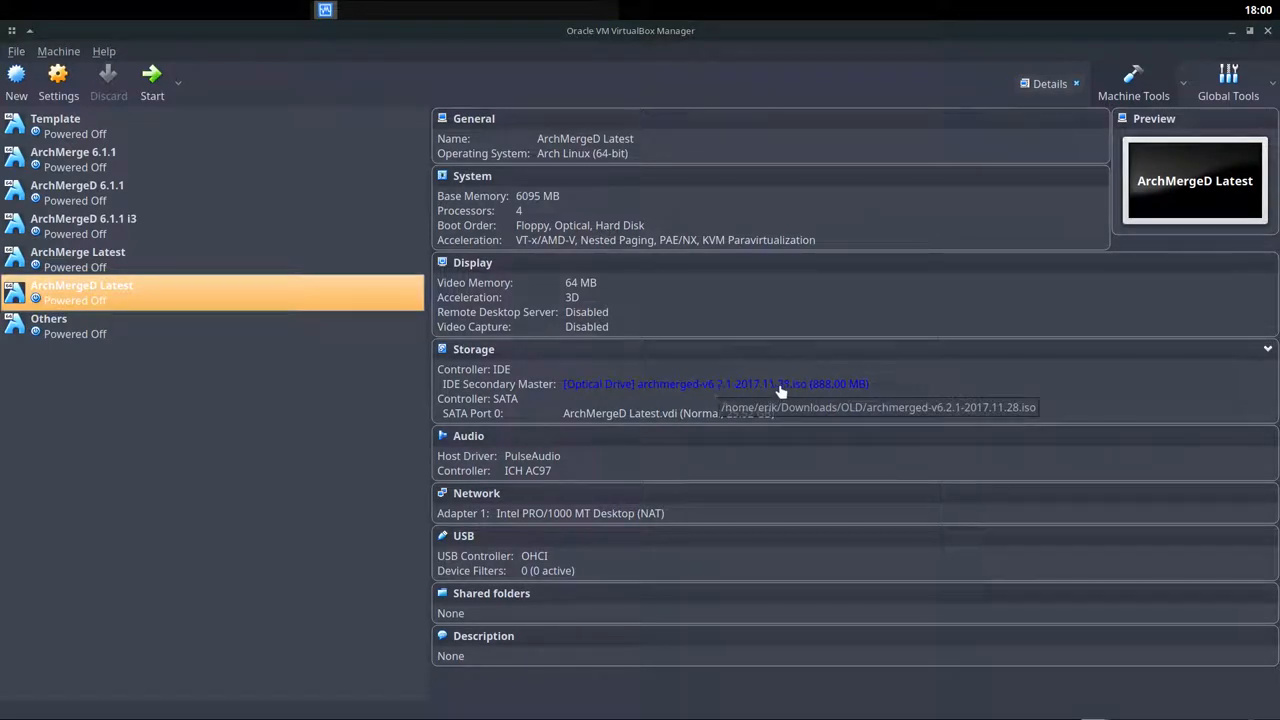
{"action": "mouse_move", "coordinate": [152, 80]}
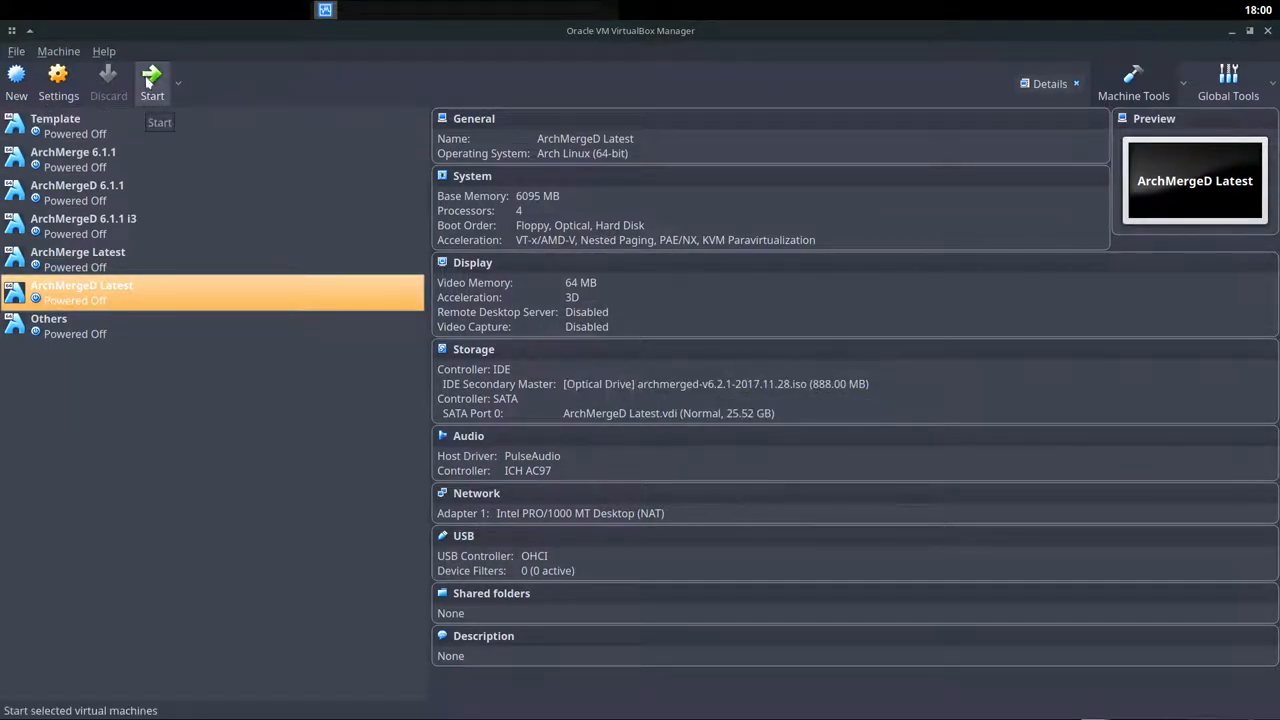
Step: Boot the ArchMergeD VM, keeping English (UnitedStates) and Europe/Brussels, and choose the Belgian keyboard
{"action": "left_click", "coordinate": [152, 82]}
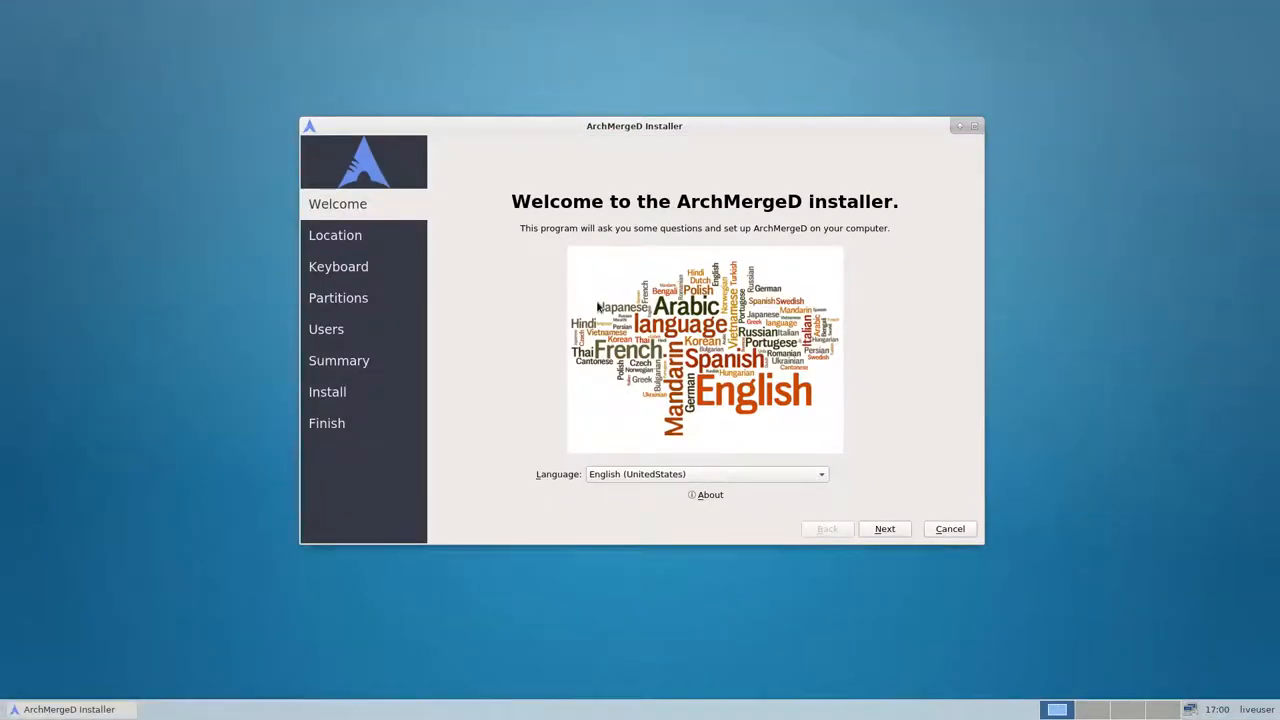
{"action": "mouse_move", "coordinate": [826, 339]}
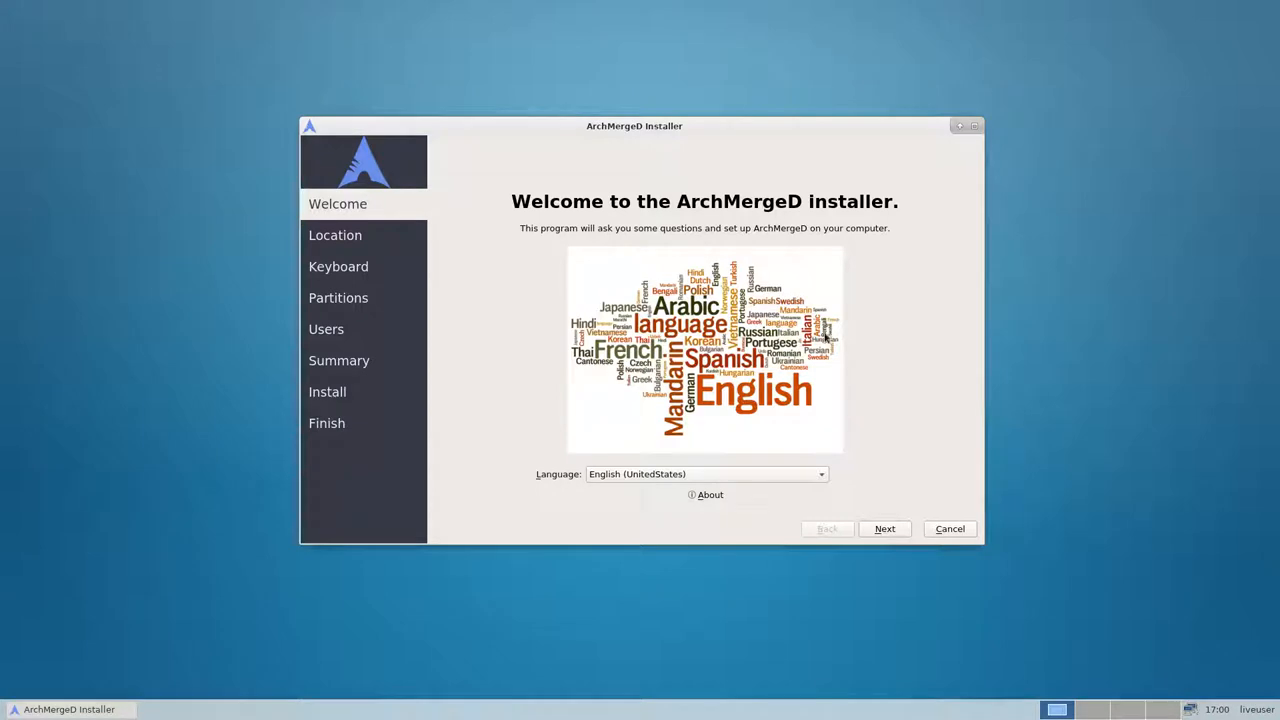
{"action": "left_click", "coordinate": [707, 473]}
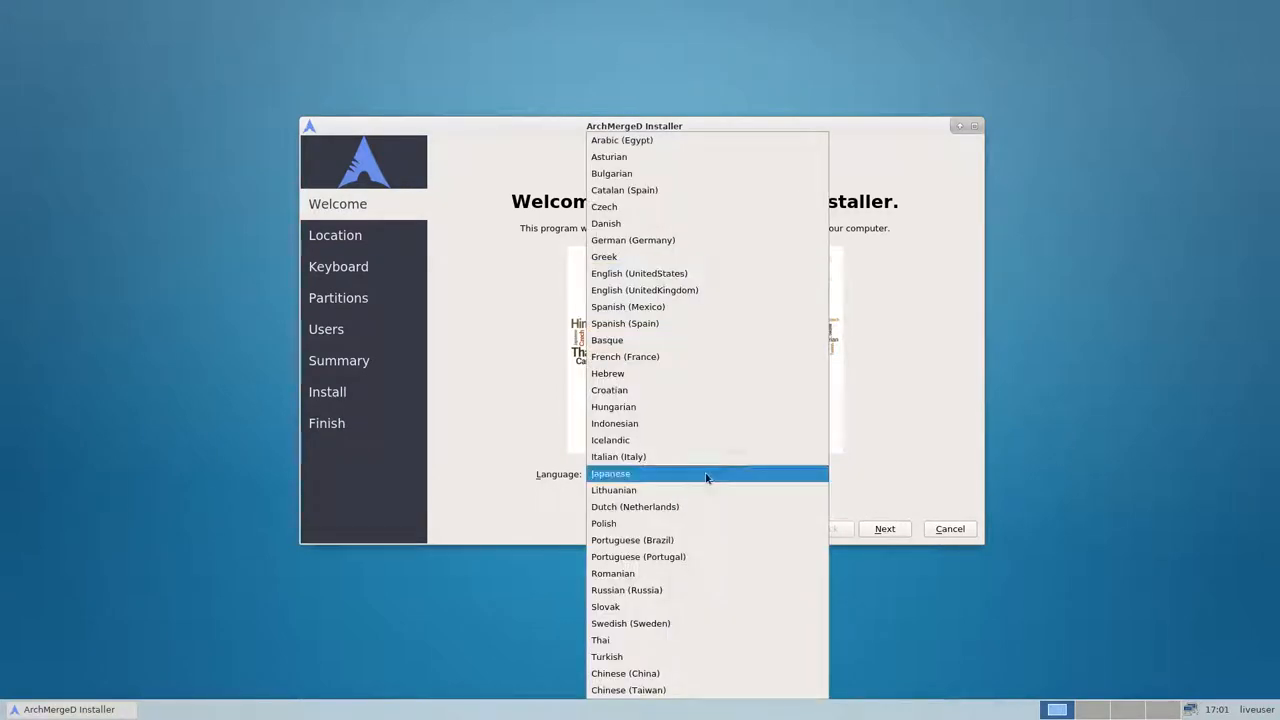
{"action": "left_click", "coordinate": [639, 273]}
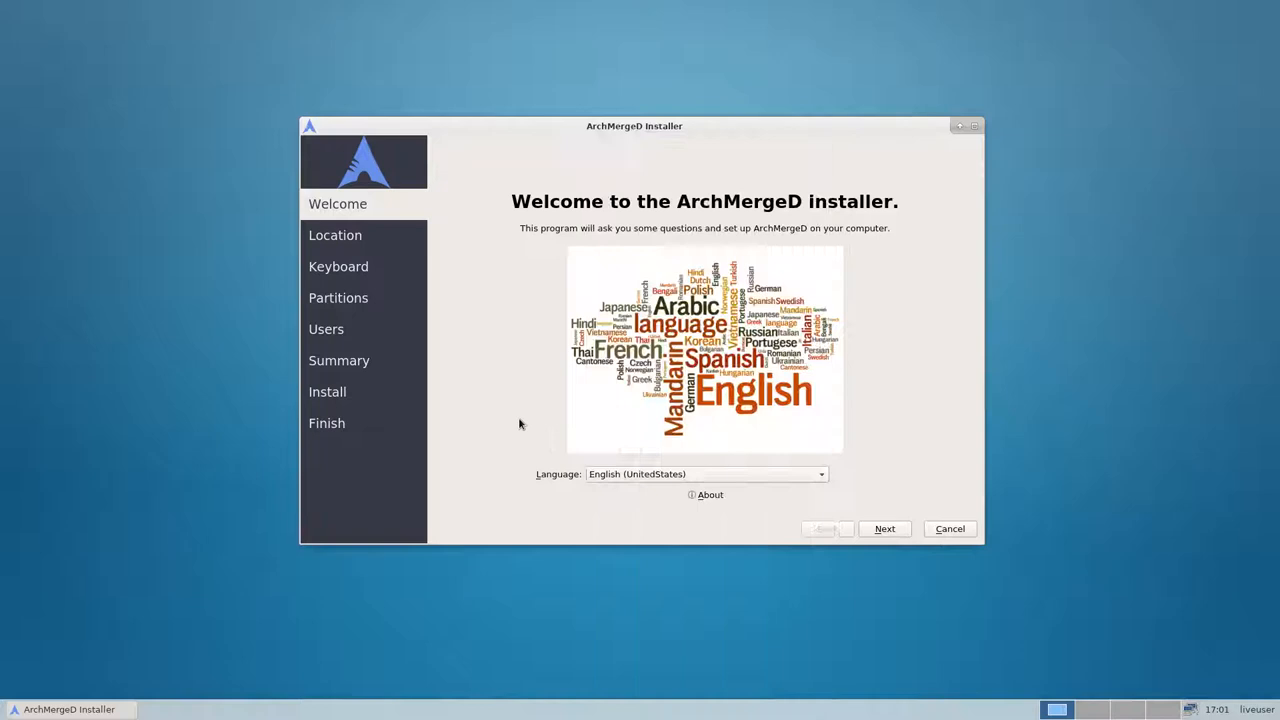
{"action": "left_click", "coordinate": [884, 528]}
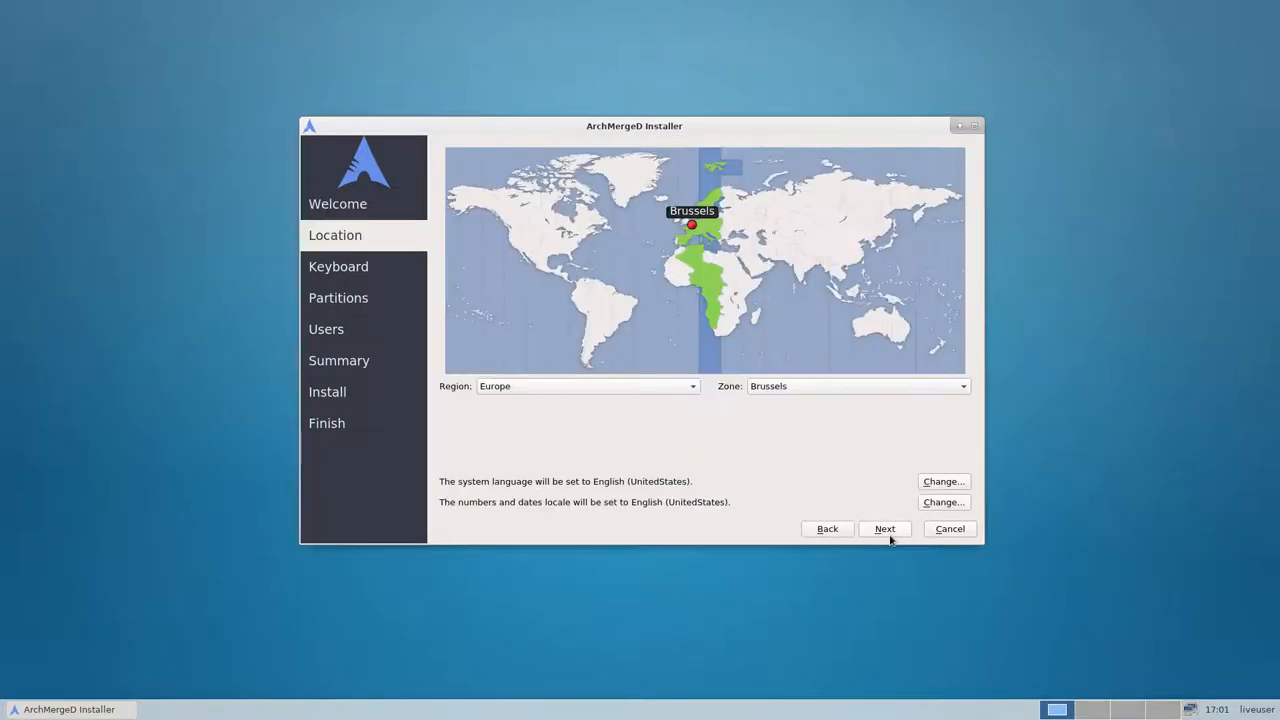
{"action": "left_click", "coordinate": [884, 529]}
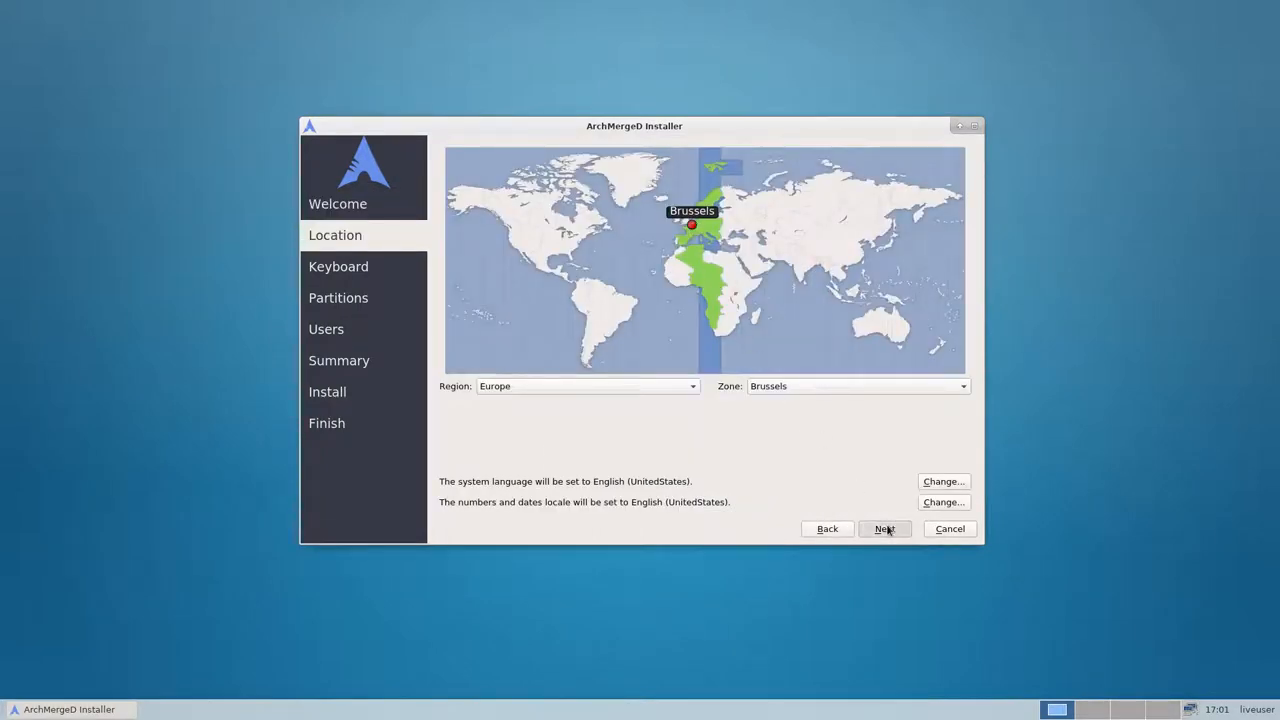
{"action": "left_click", "coordinate": [884, 528]}
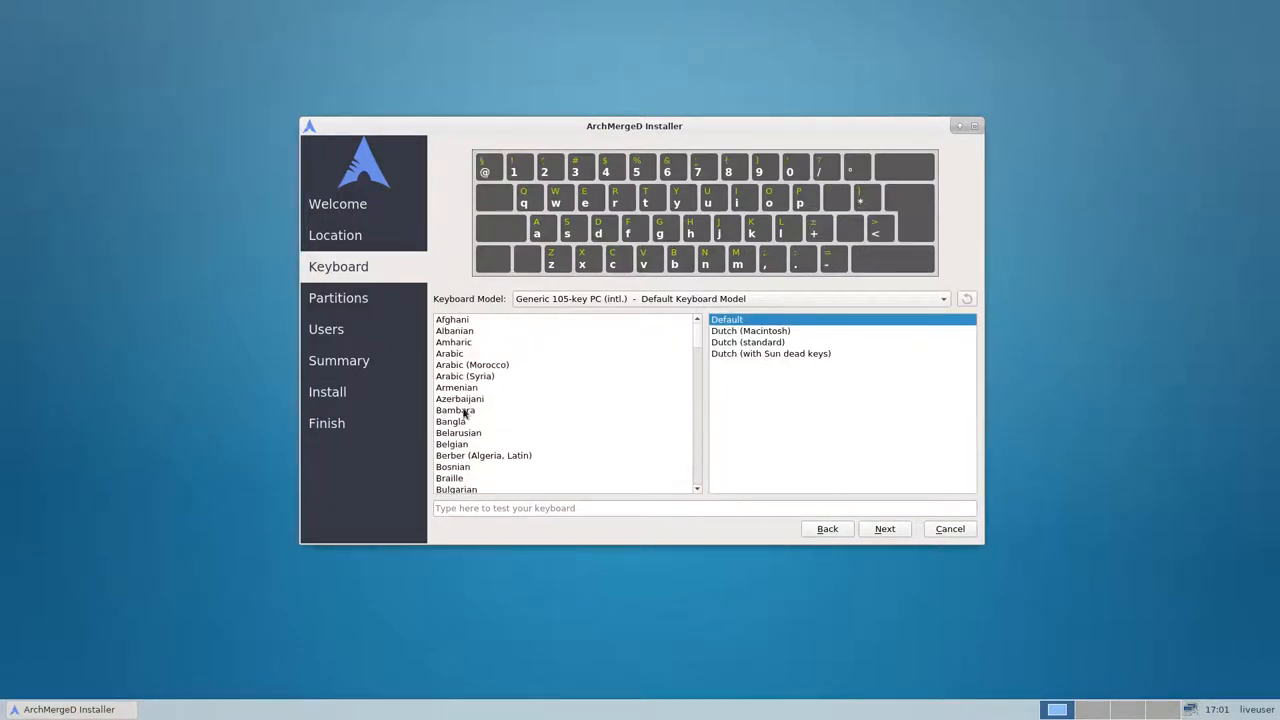
{"action": "left_click", "coordinate": [452, 443]}
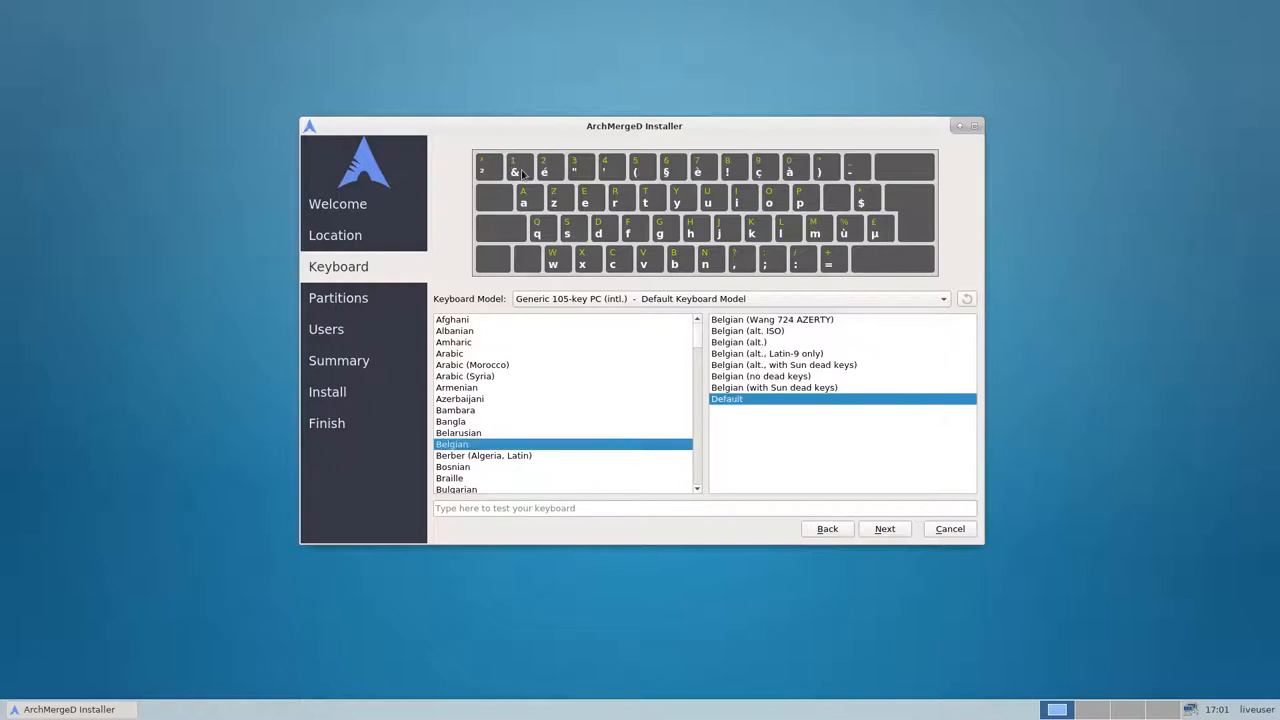
{"action": "mouse_move", "coordinate": [884, 528]}
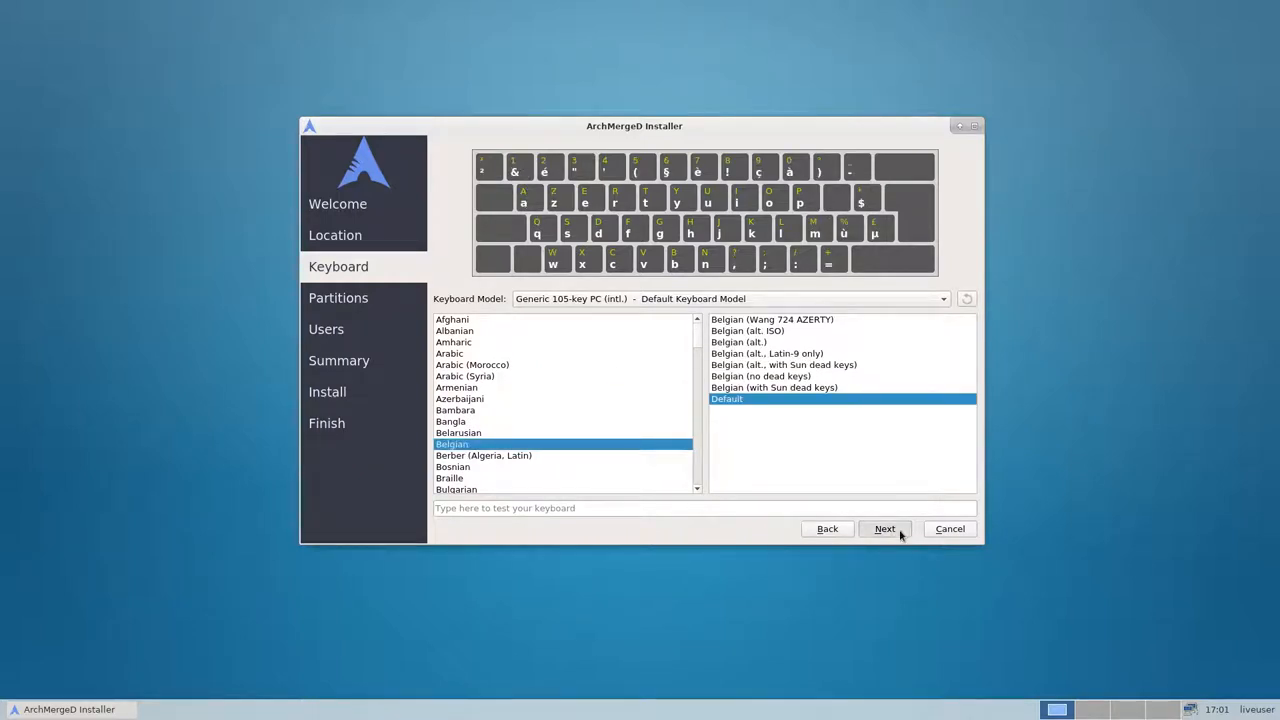
Step: Advance to the Partitions page with Erase disk on the VirtualBox hard disk
{"action": "left_click", "coordinate": [884, 528]}
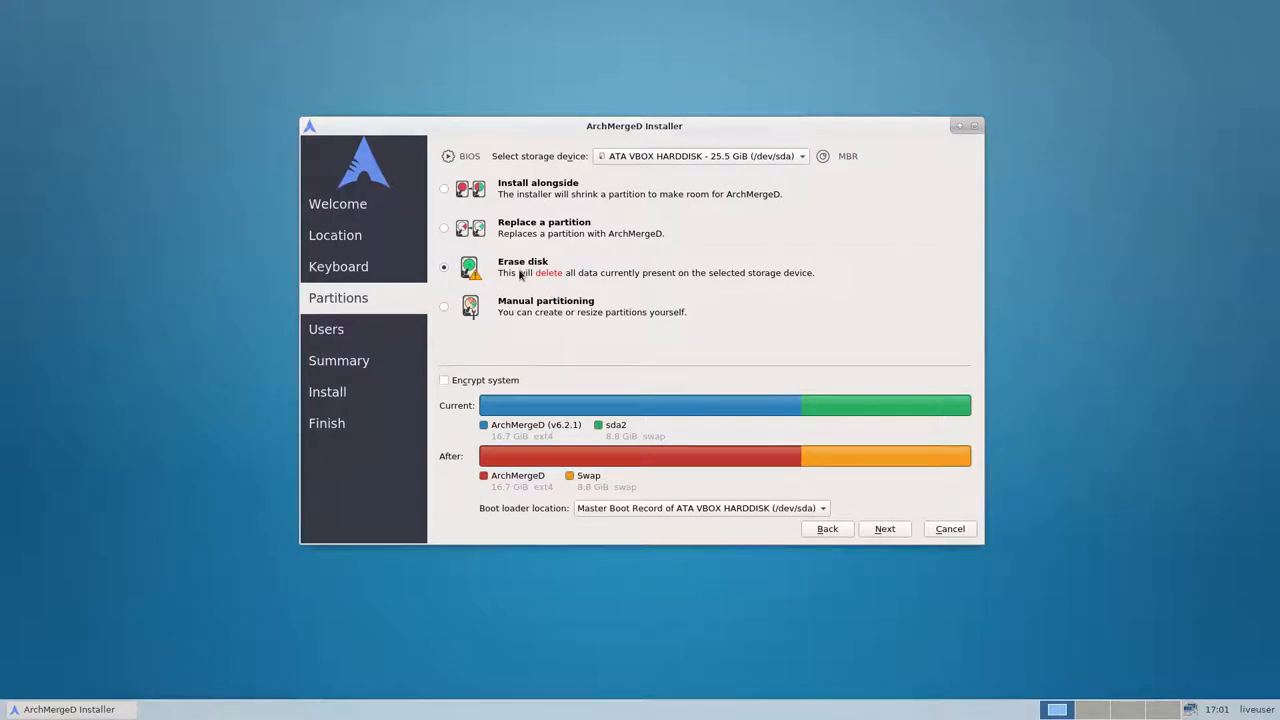
{"action": "mouse_move", "coordinate": [530, 273]}
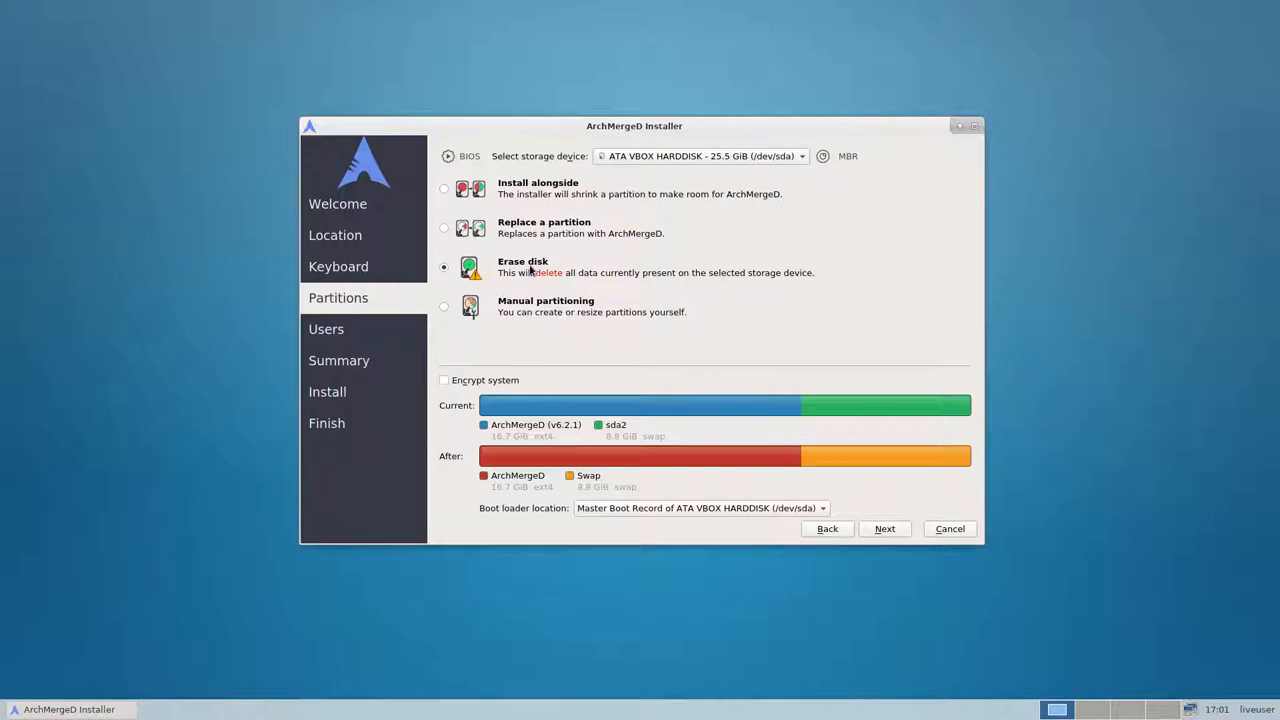
{"action": "mouse_move", "coordinate": [547, 330]}
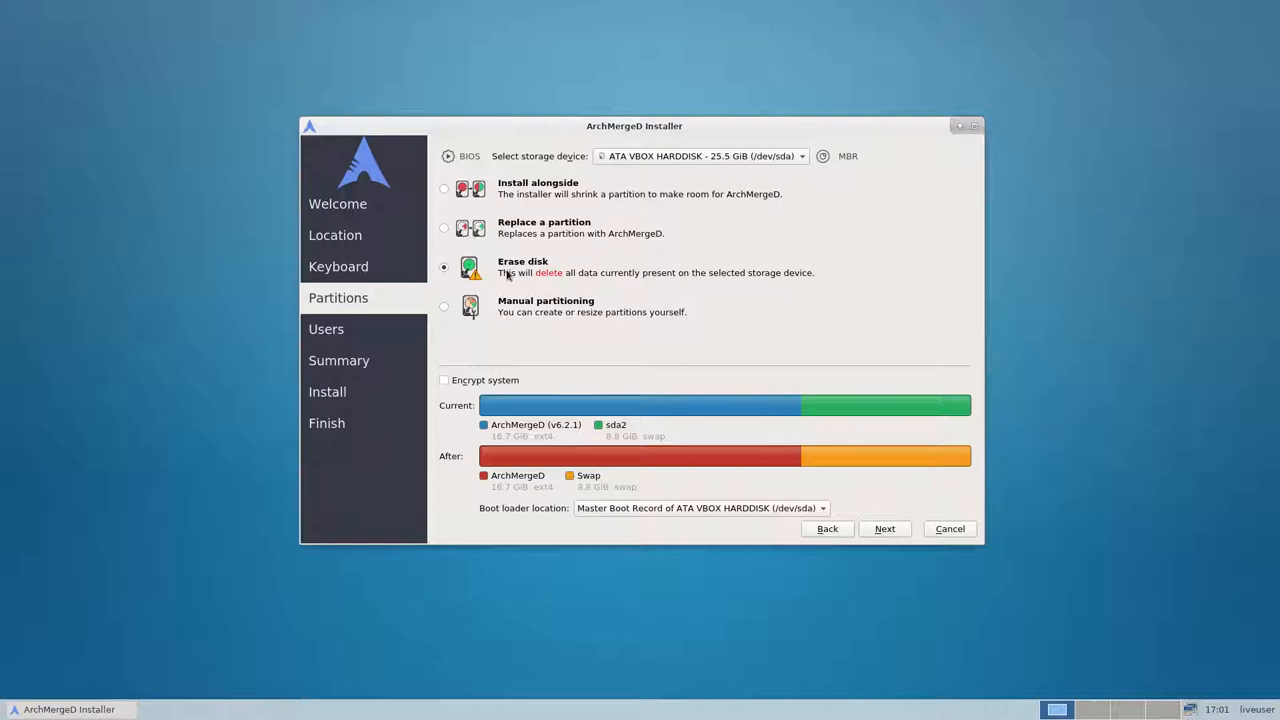
{"action": "mouse_move", "coordinate": [531, 277]}
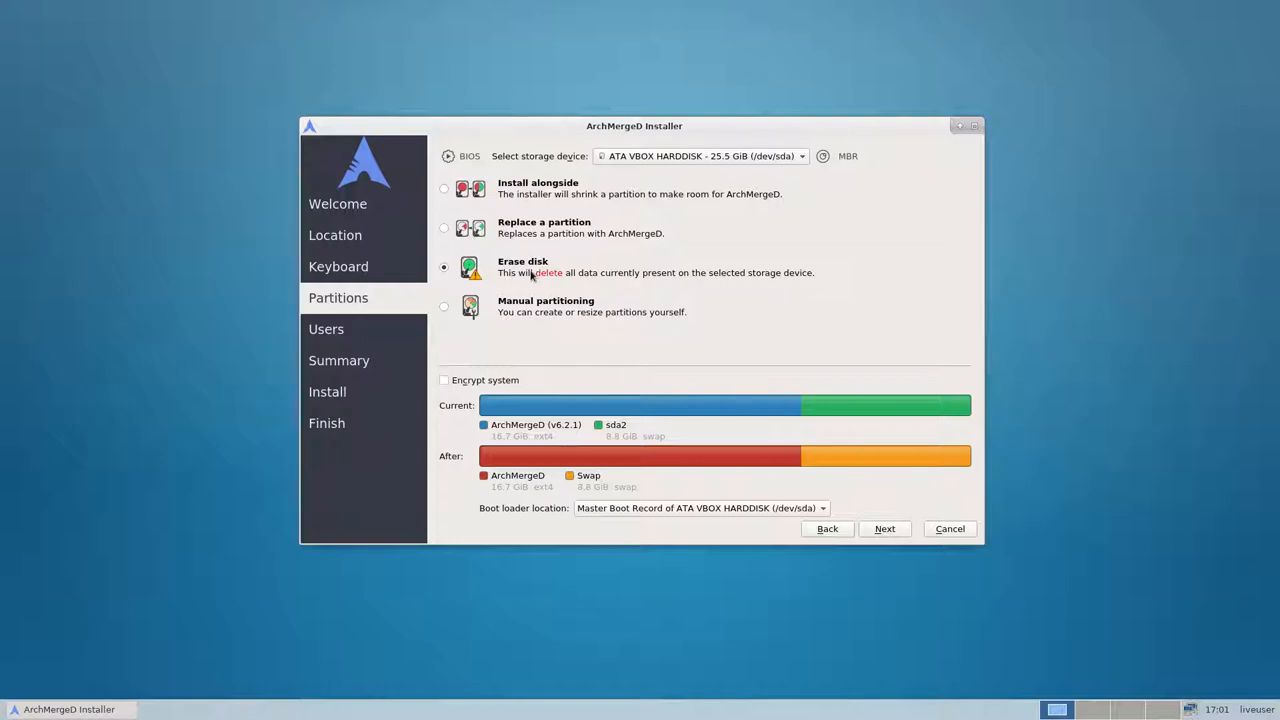
{"action": "mouse_move", "coordinate": [568, 311]}
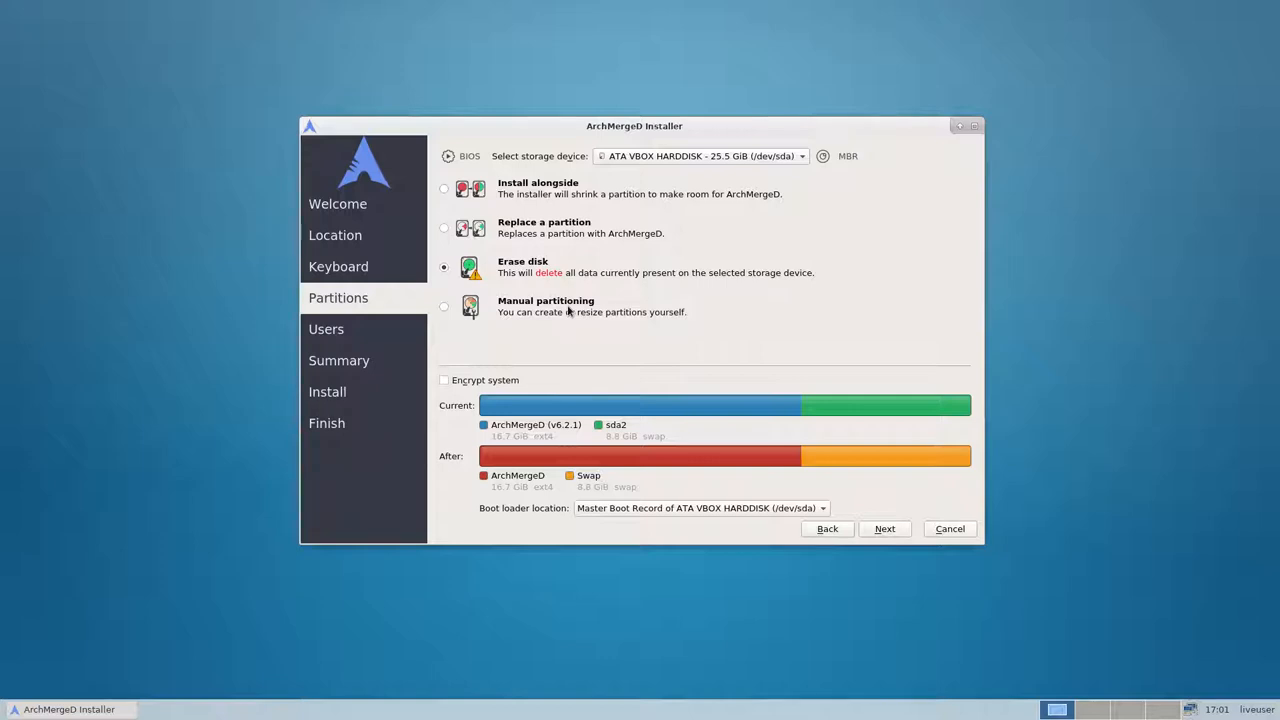
{"action": "mouse_move", "coordinate": [555, 311]}
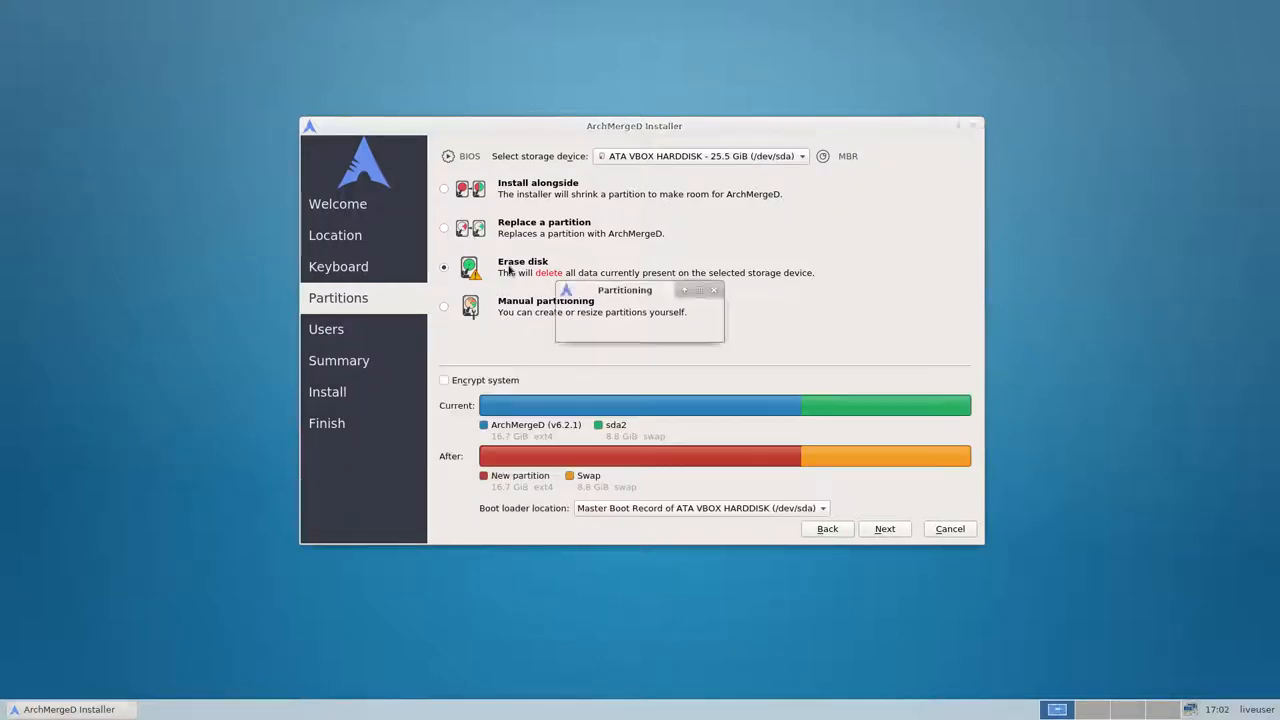
Step: Enter user name erik and the computer name and login details, reaching the Summary
{"action": "left_click", "coordinate": [884, 528]}
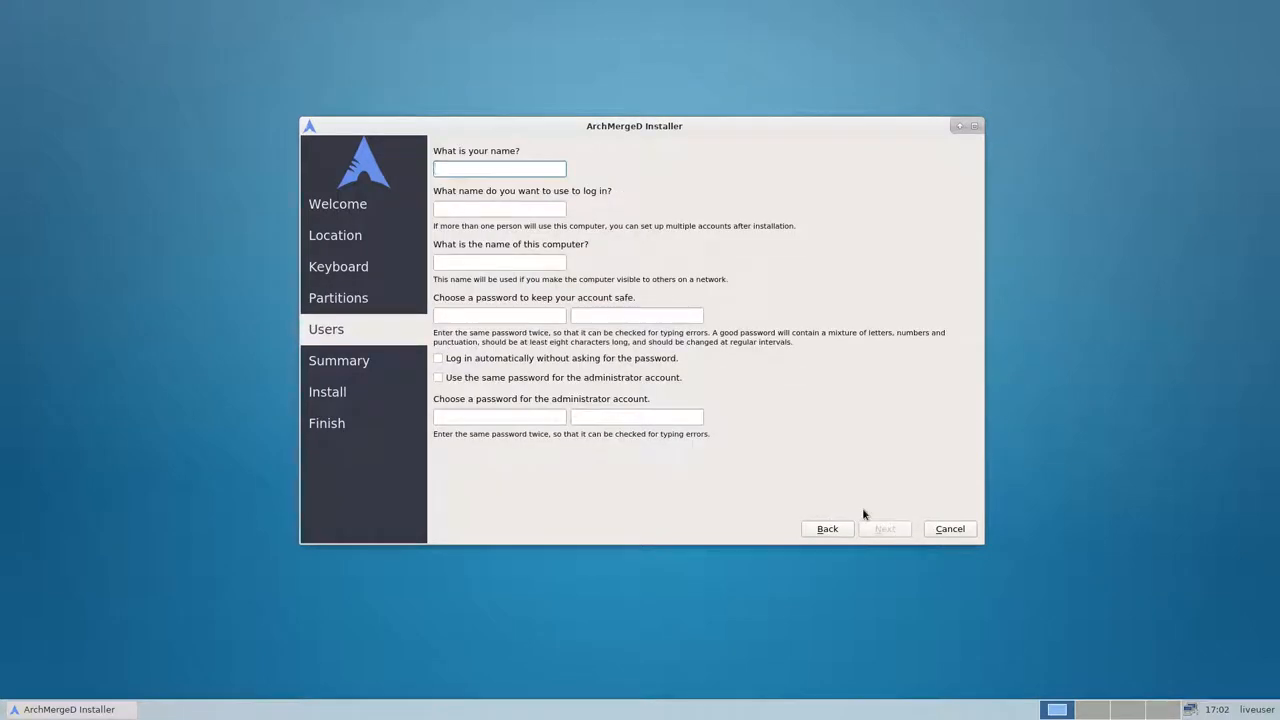
{"action": "left_click", "coordinate": [499, 168]}
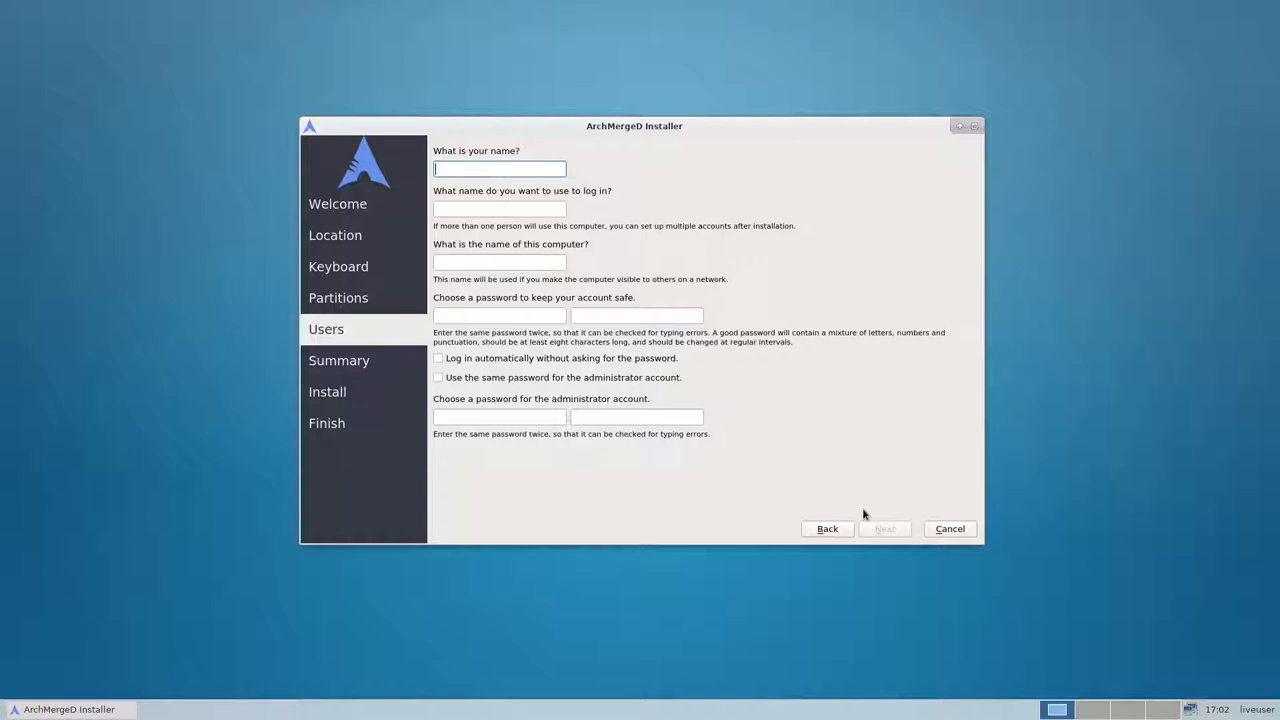
{"action": "type", "text": "erik"}
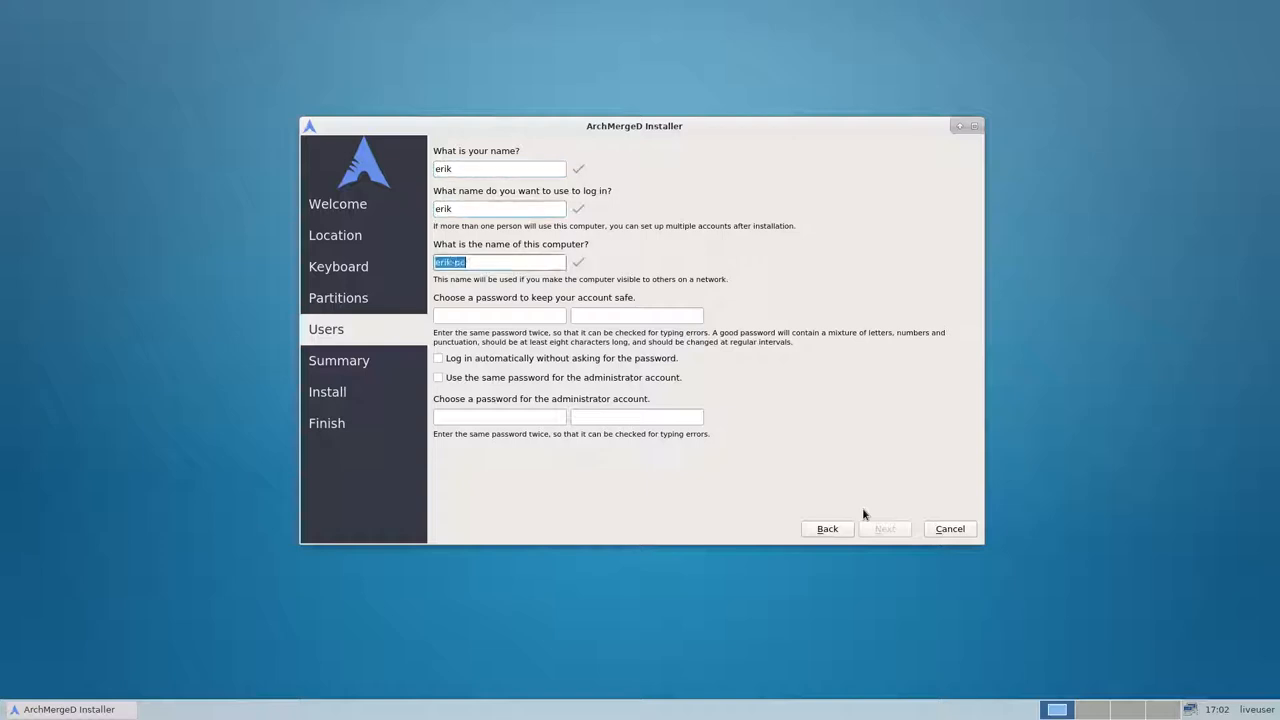
{"action": "type", "text": "ArchMergeD-6"}
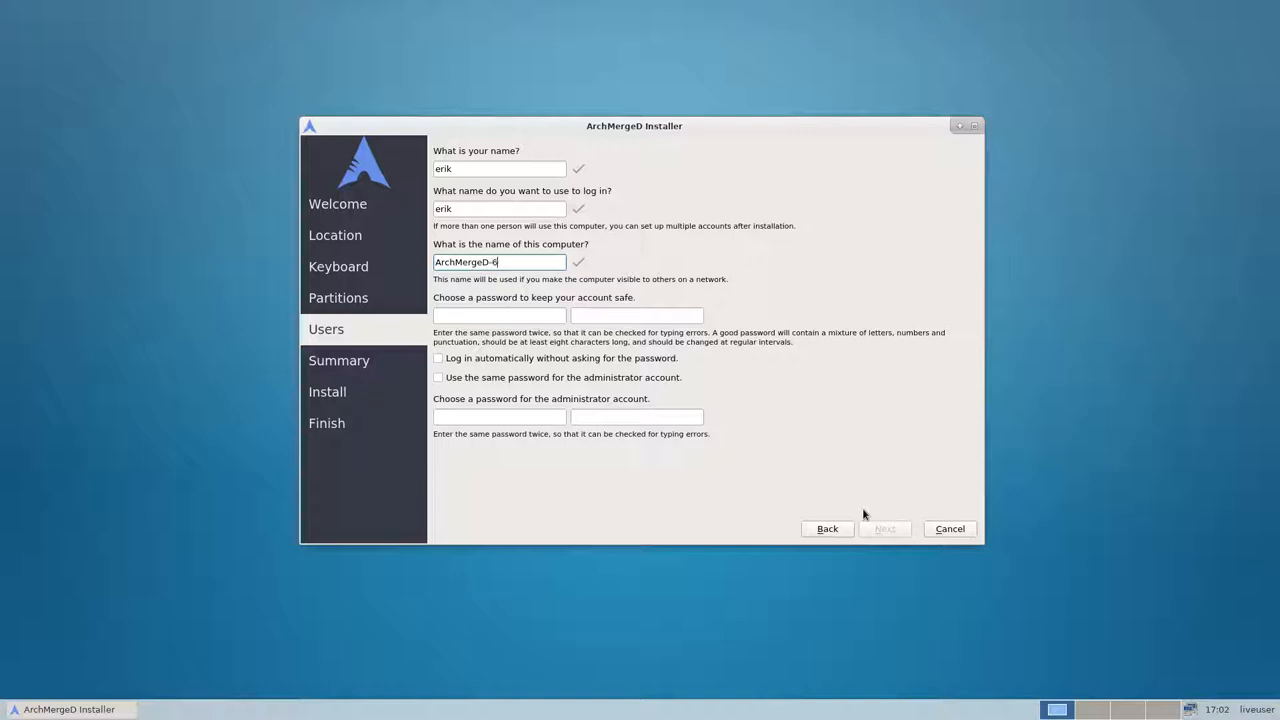
{"action": "type", "text": "-2-1"}
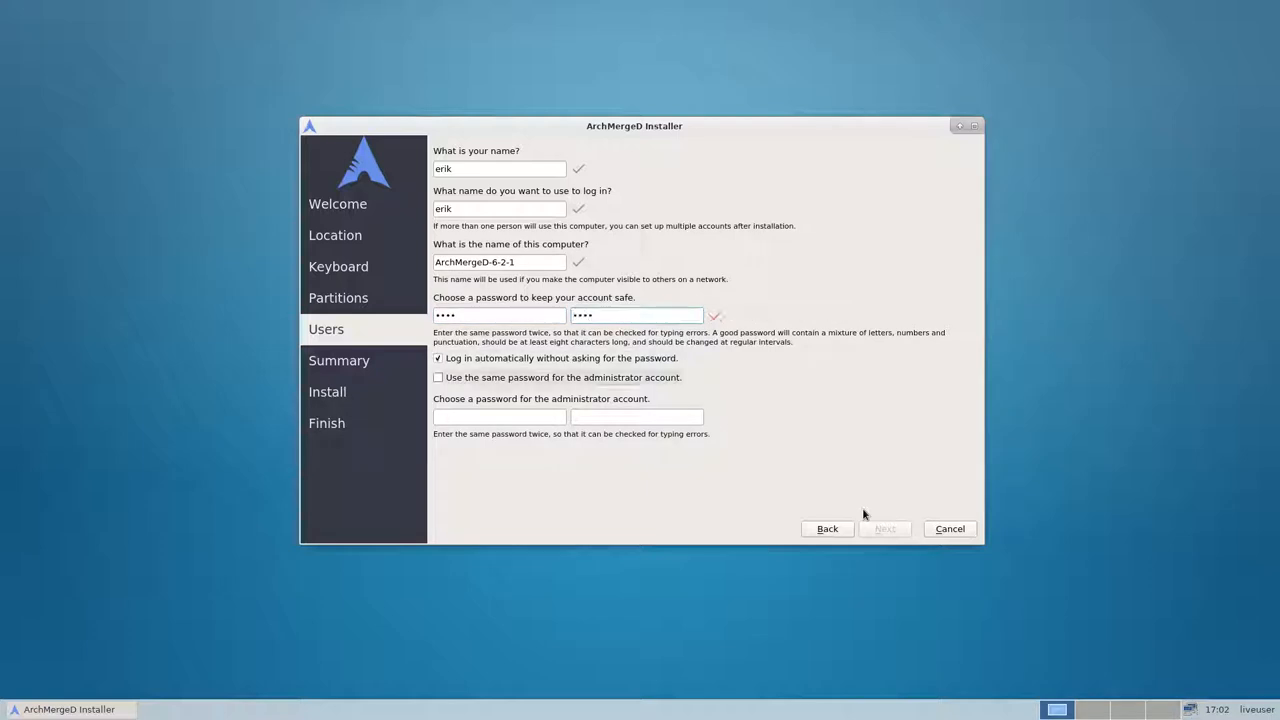
{"action": "left_click", "coordinate": [884, 528]}
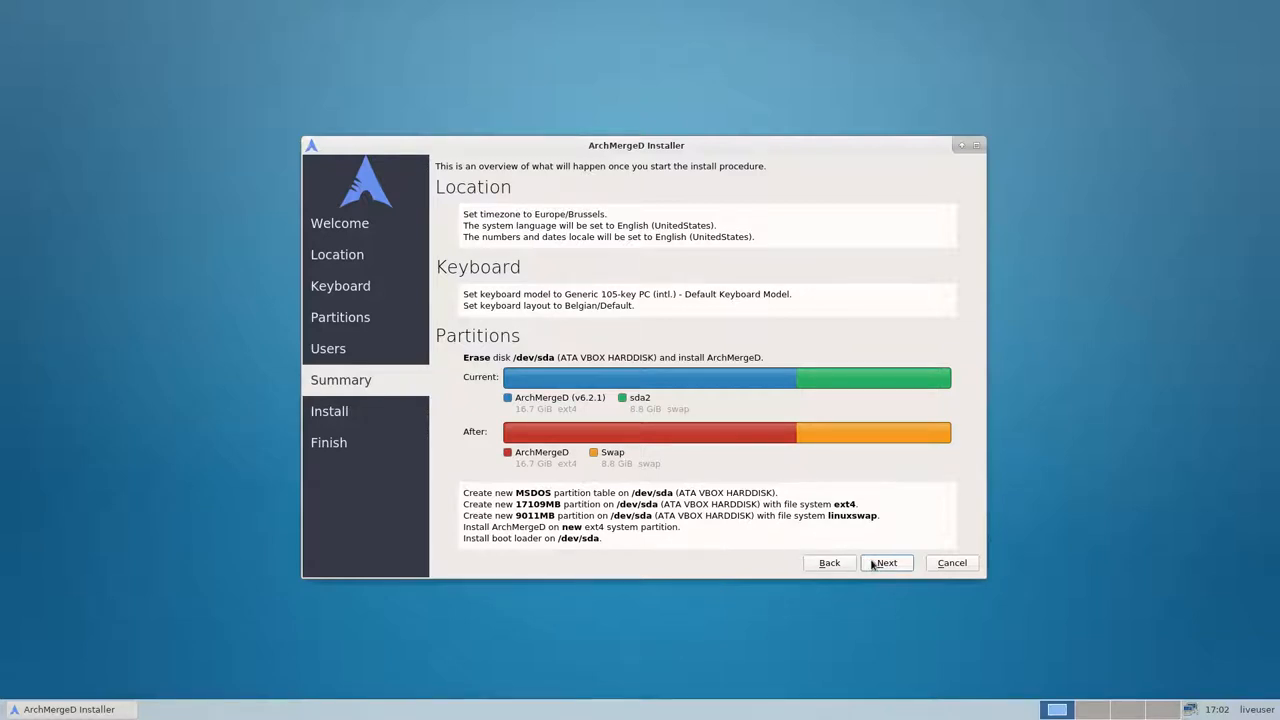
Step: Start the ArchMergeD installation from the Summary page and wait for All done
{"action": "left_click", "coordinate": [885, 562]}
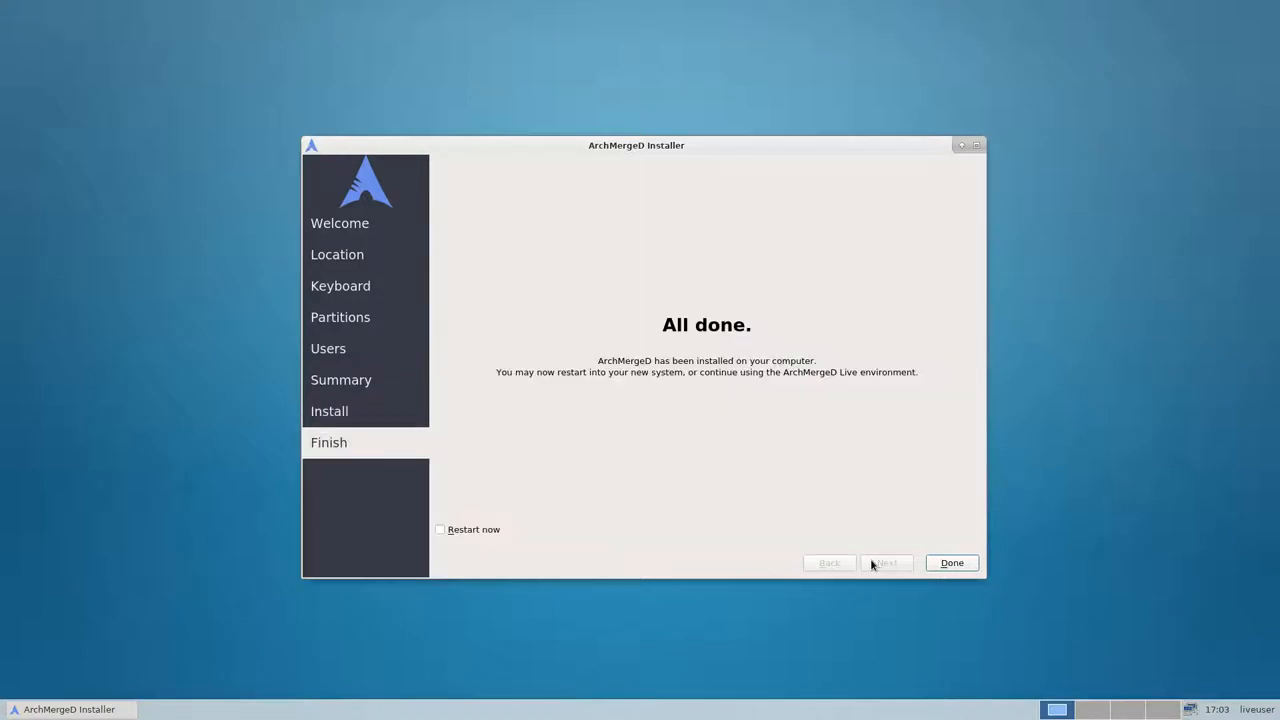
Step: Tick Restart now and close the installer to reboot into the new system
{"action": "left_click", "coordinate": [439, 529]}
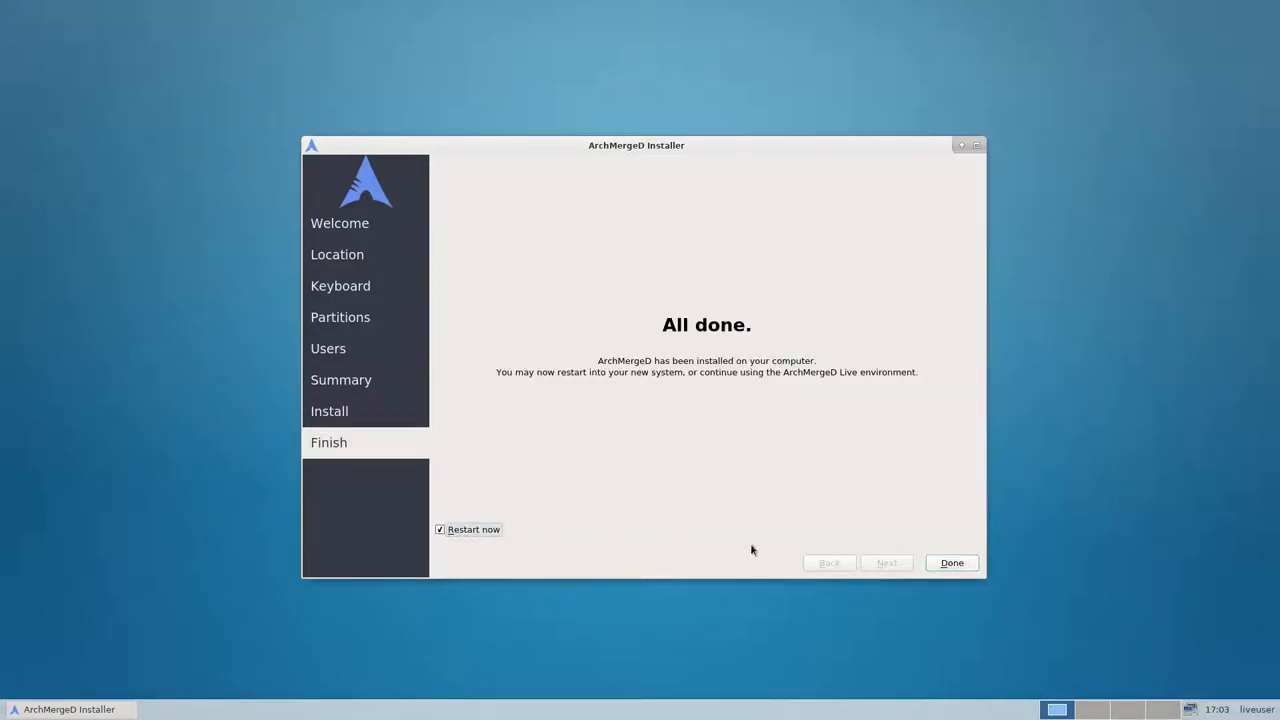
{"action": "left_click", "coordinate": [951, 562]}
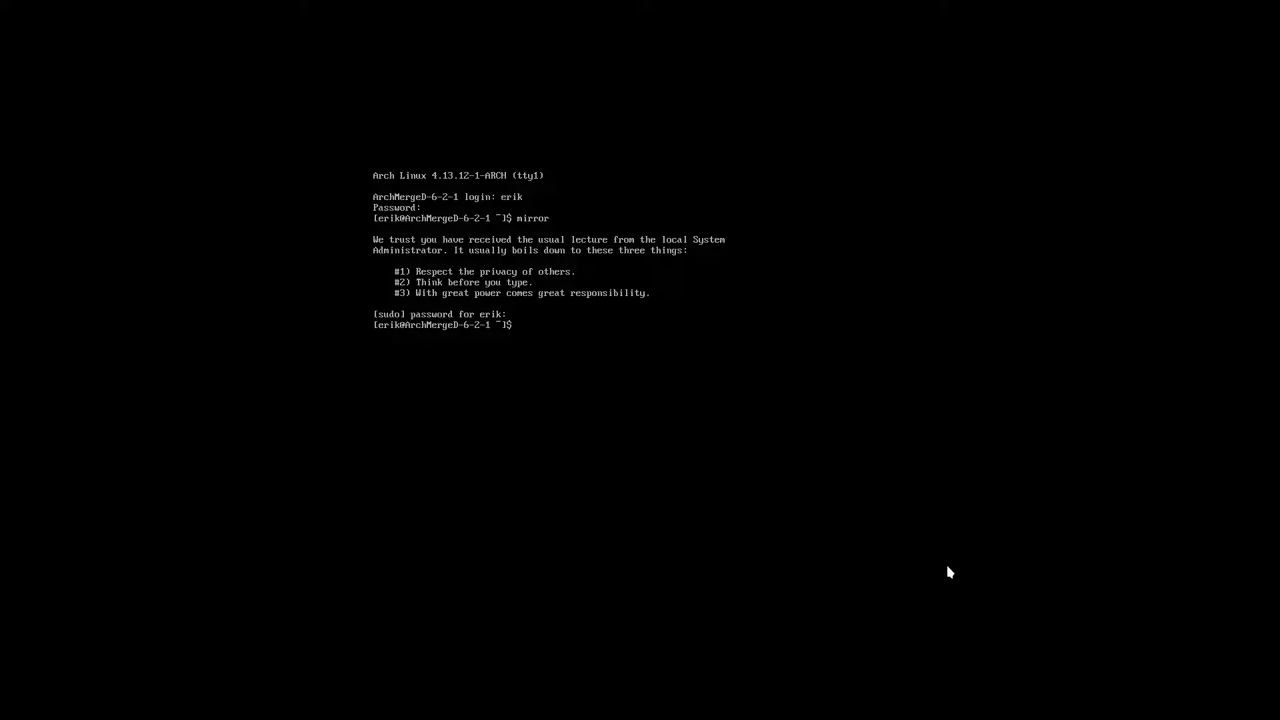
Step: Upgrade the system with sudo pacman -Syyu, confirming y for all 17 packages
{"action": "type", "text": "sudo pacamn"}
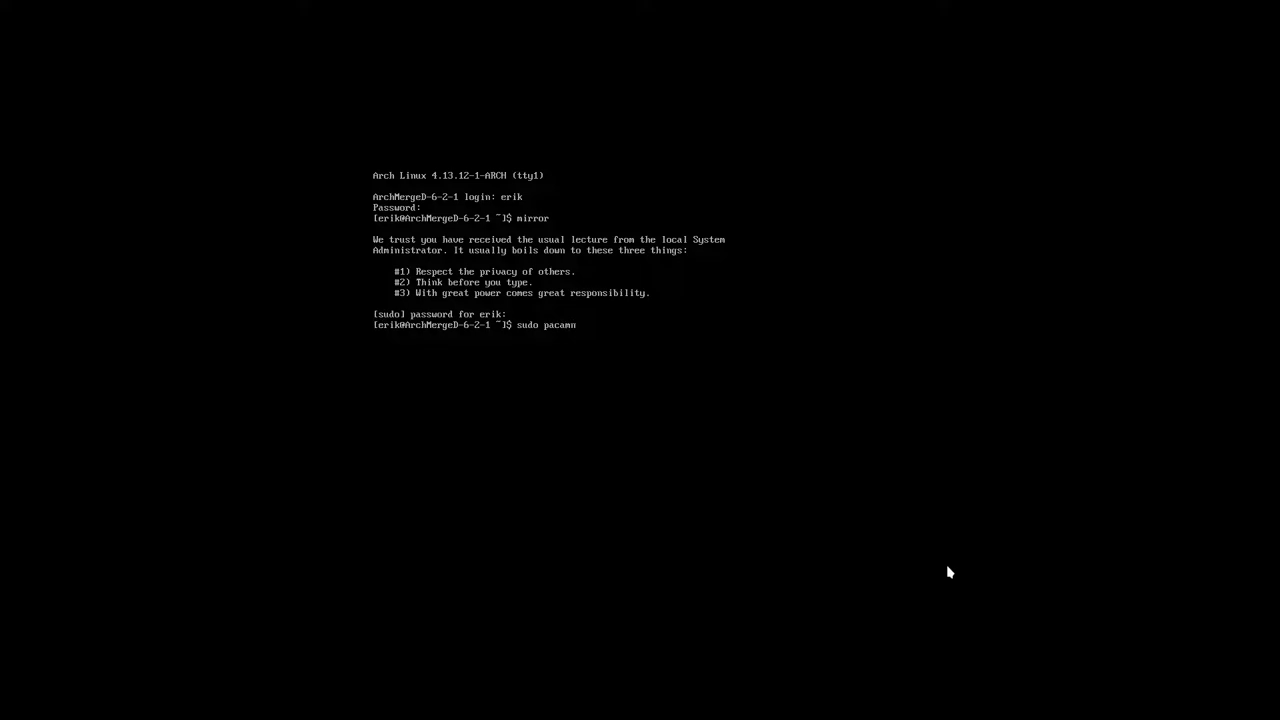
{"action": "key", "text": "BackSpace"}
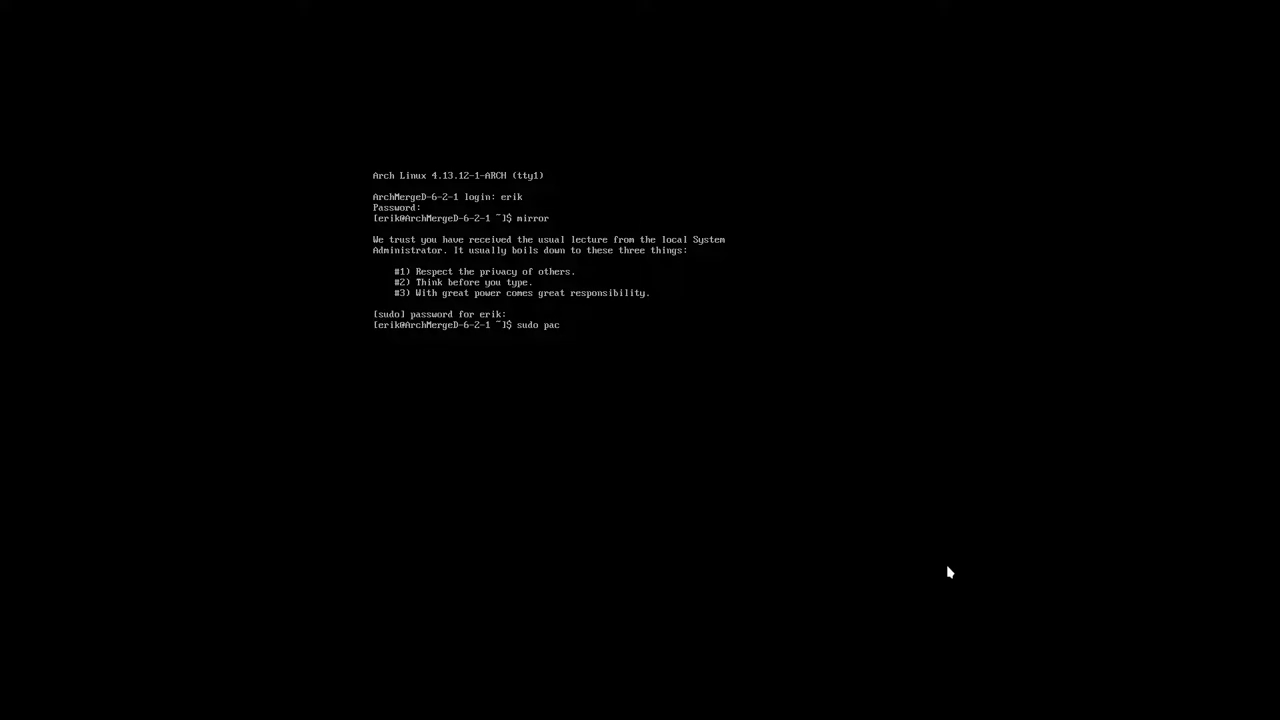
{"action": "type", "text": "man -Syyu"}
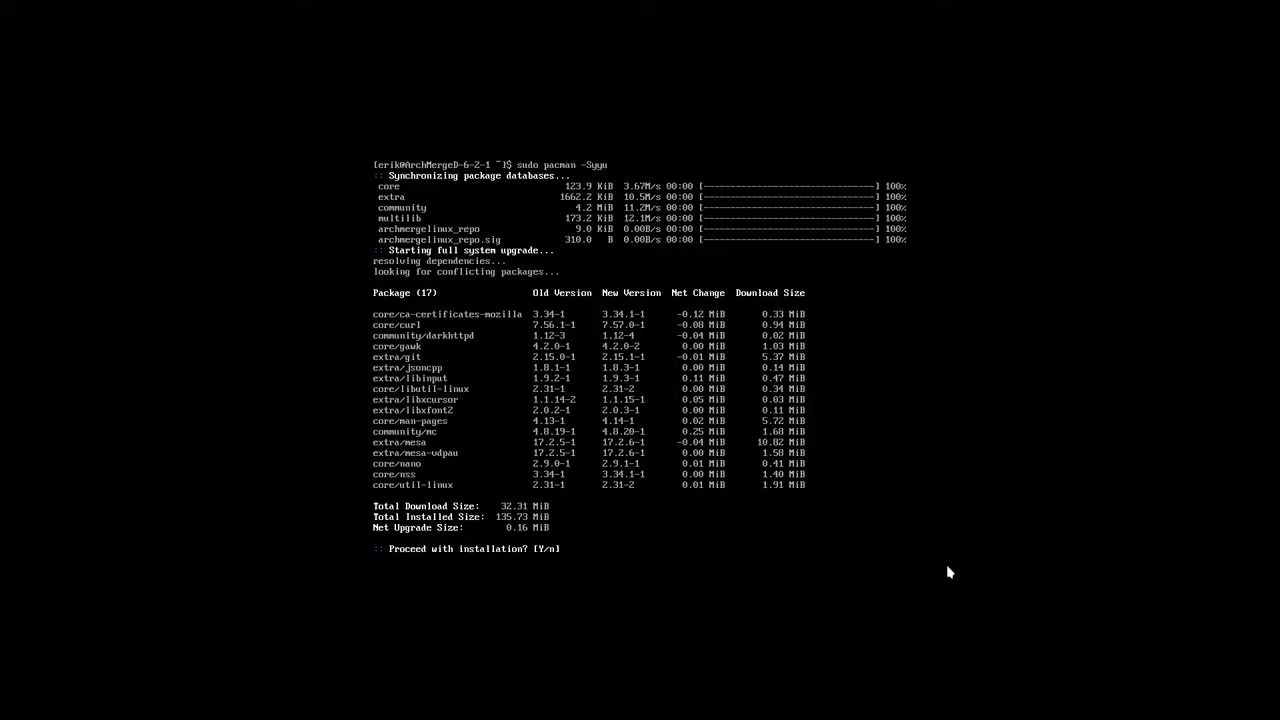
{"action": "type", "text": "y"}
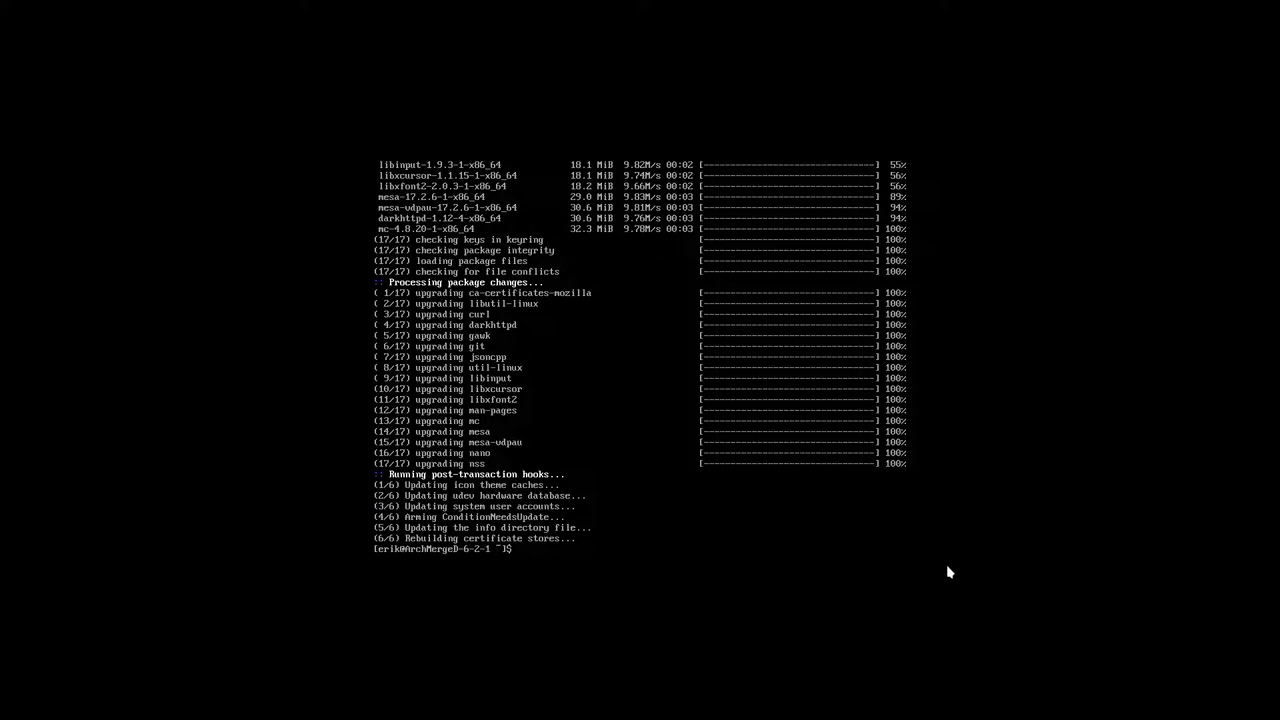
{"action": "type", "text": "g"}
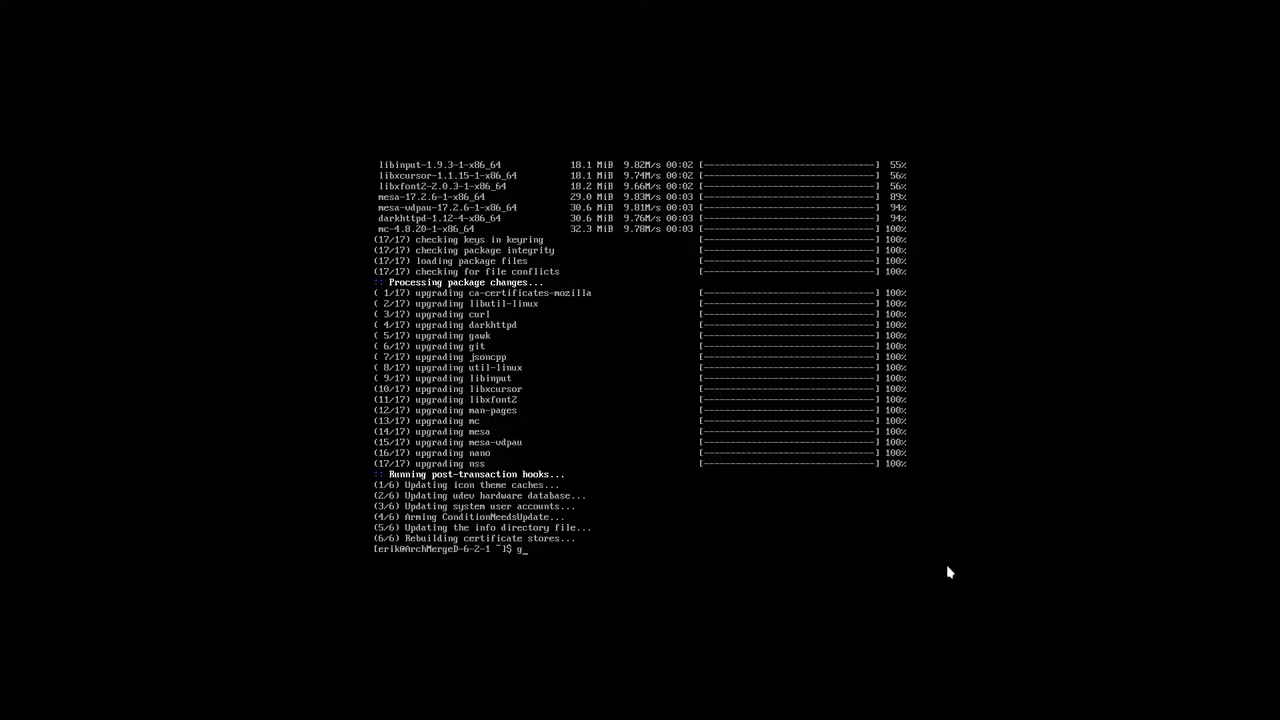
{"action": "type", "text": "git clone"}
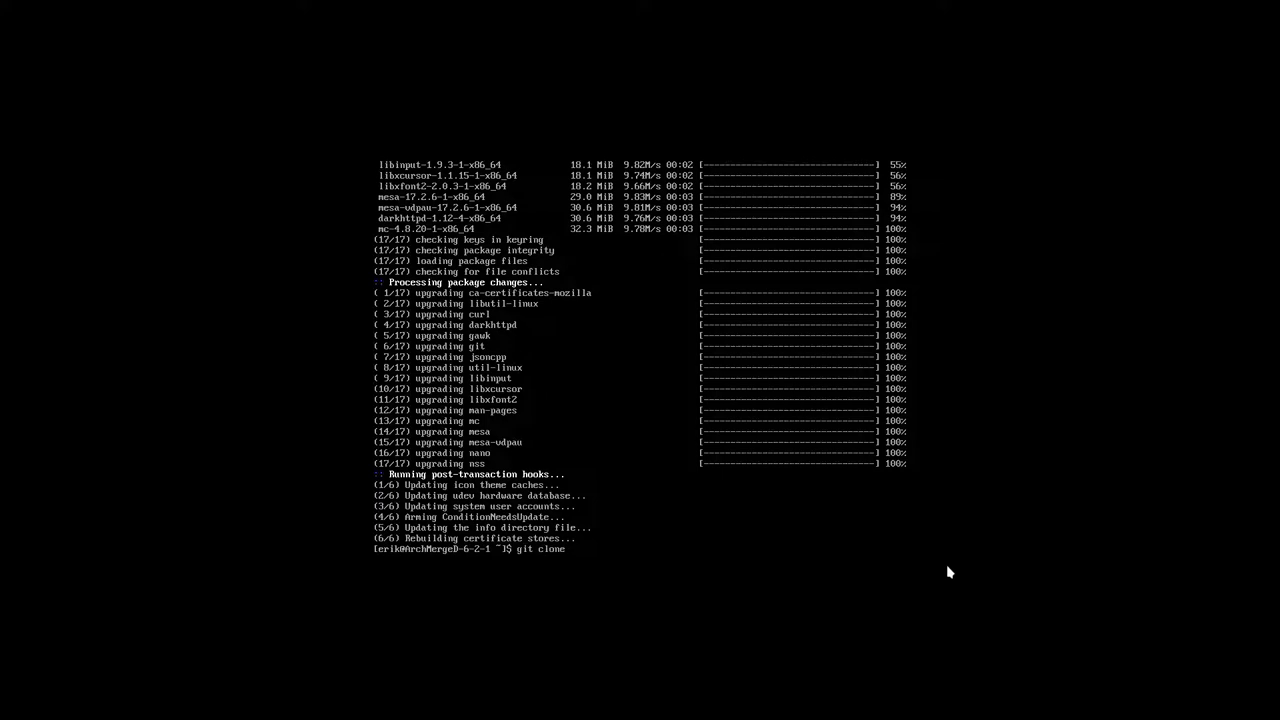
{"action": "type", "text": "https:/"}
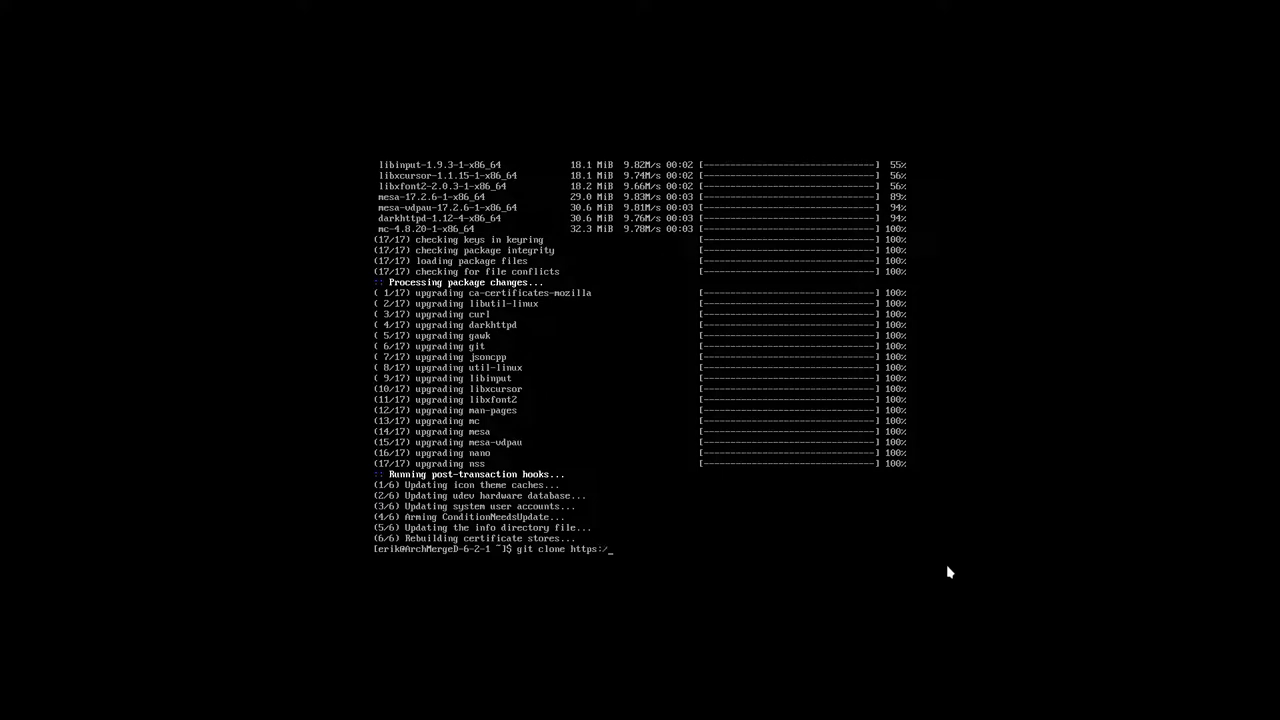
{"action": "type", "text": "www.github"}
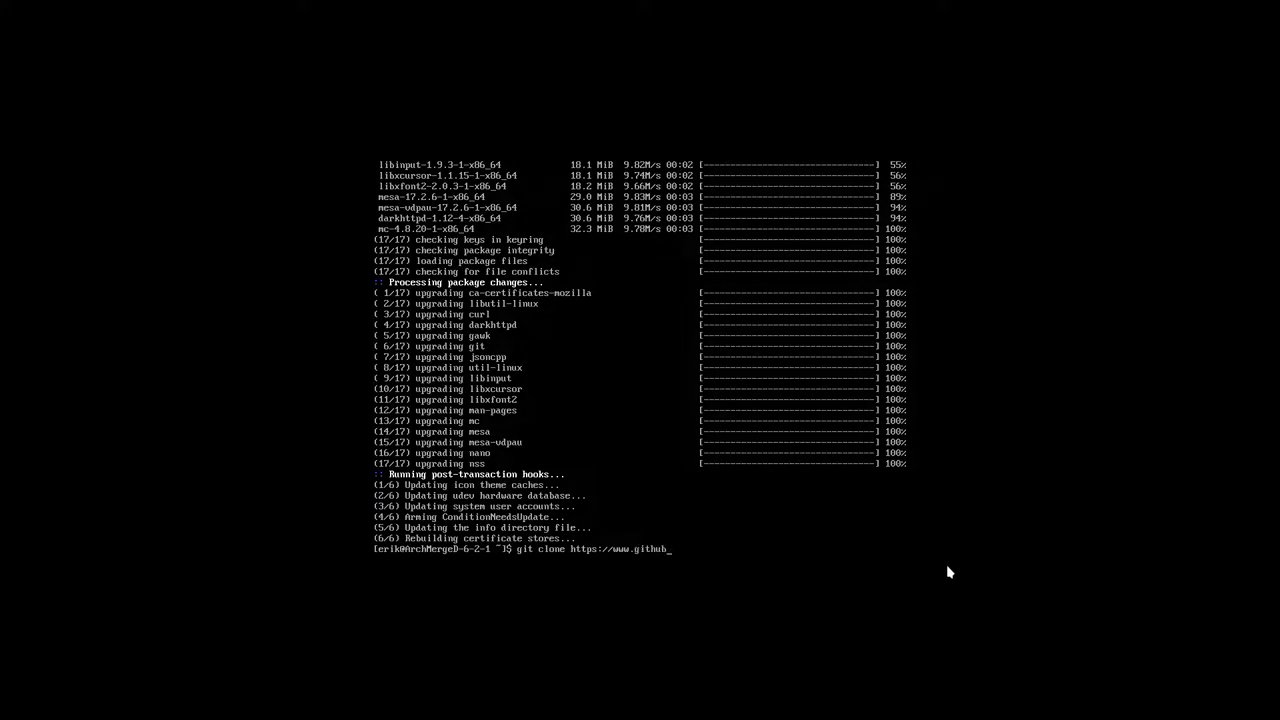
{"action": "type", "text": ".com/"}
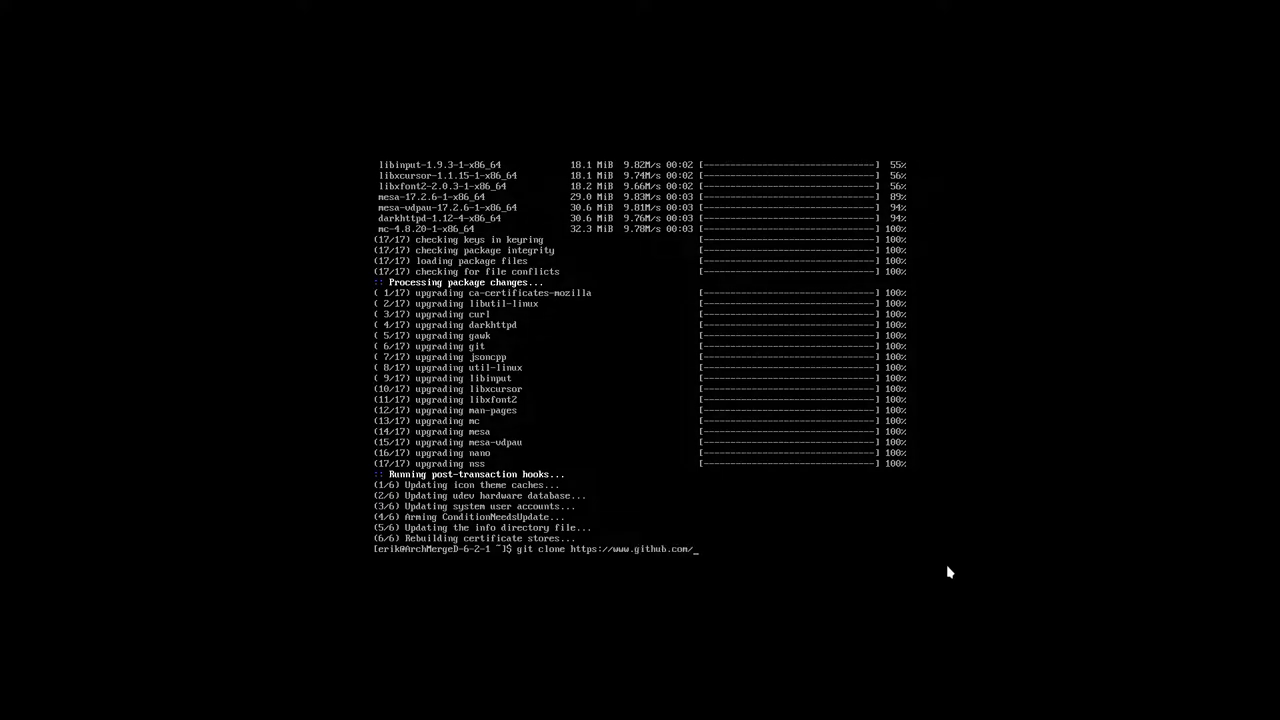
{"action": "type", "text": "archmerg"}
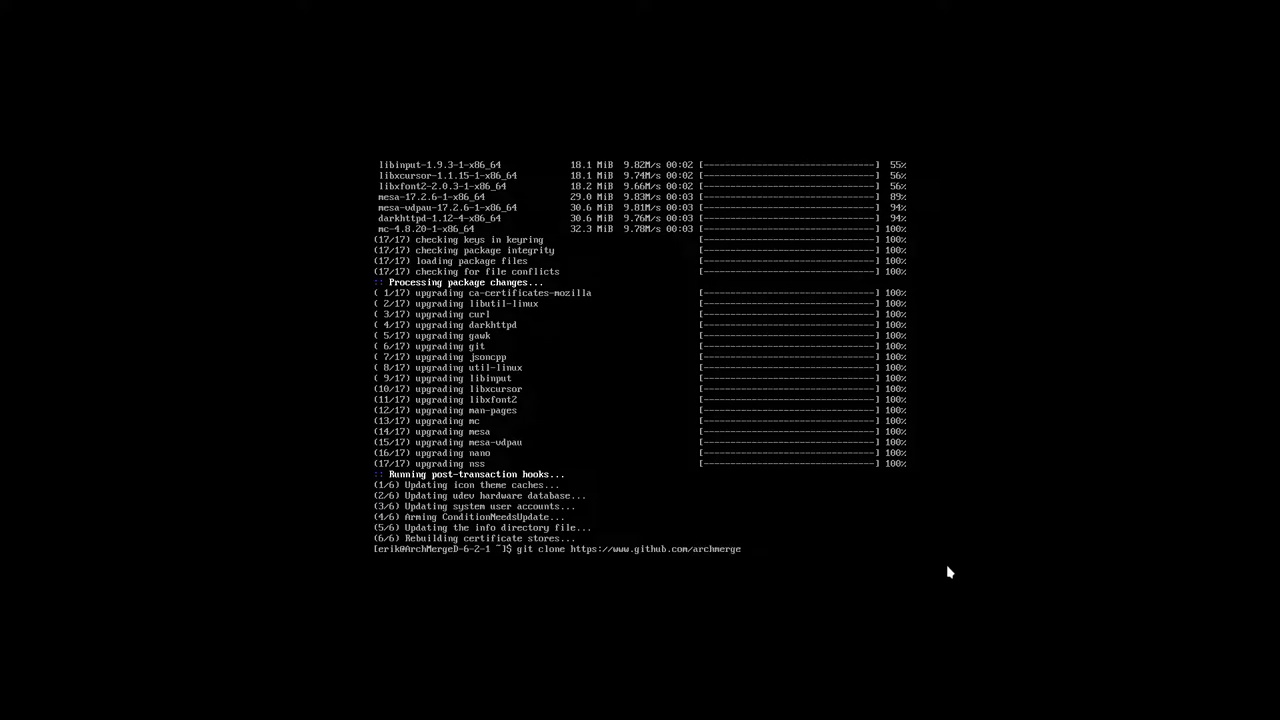
{"action": "type", "text": "e"}
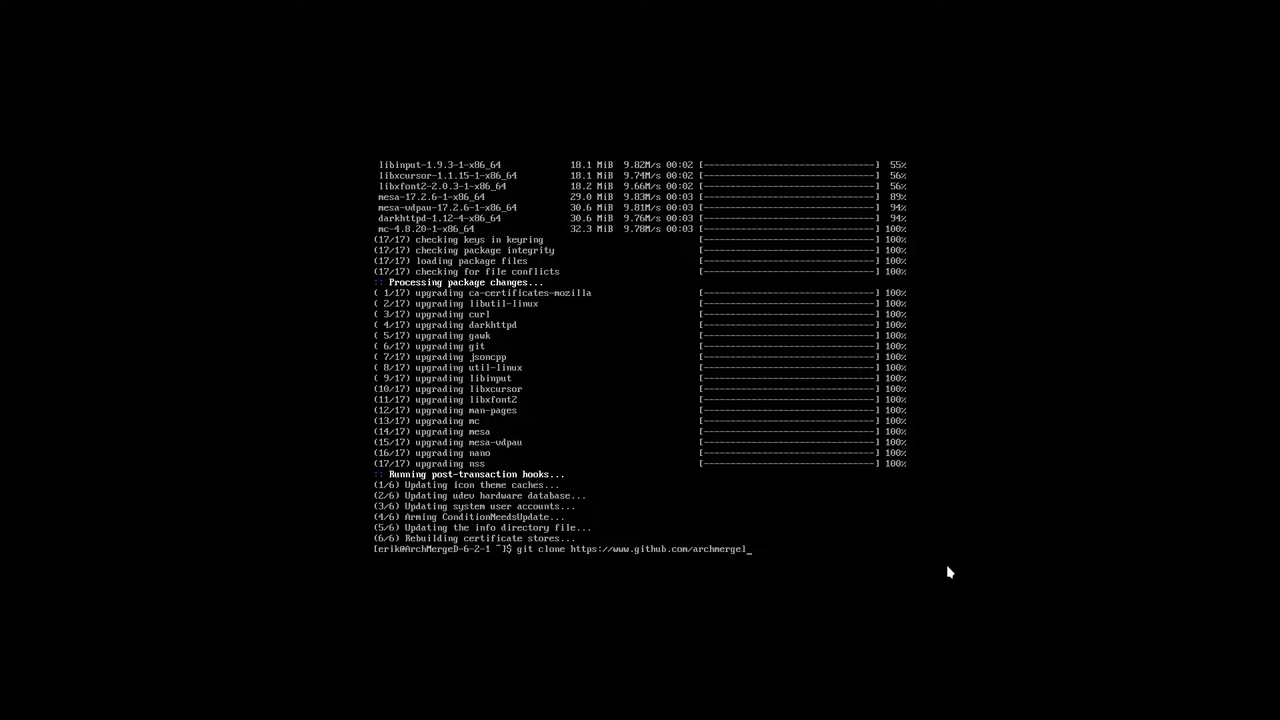
{"action": "type", "text": "linux/"}
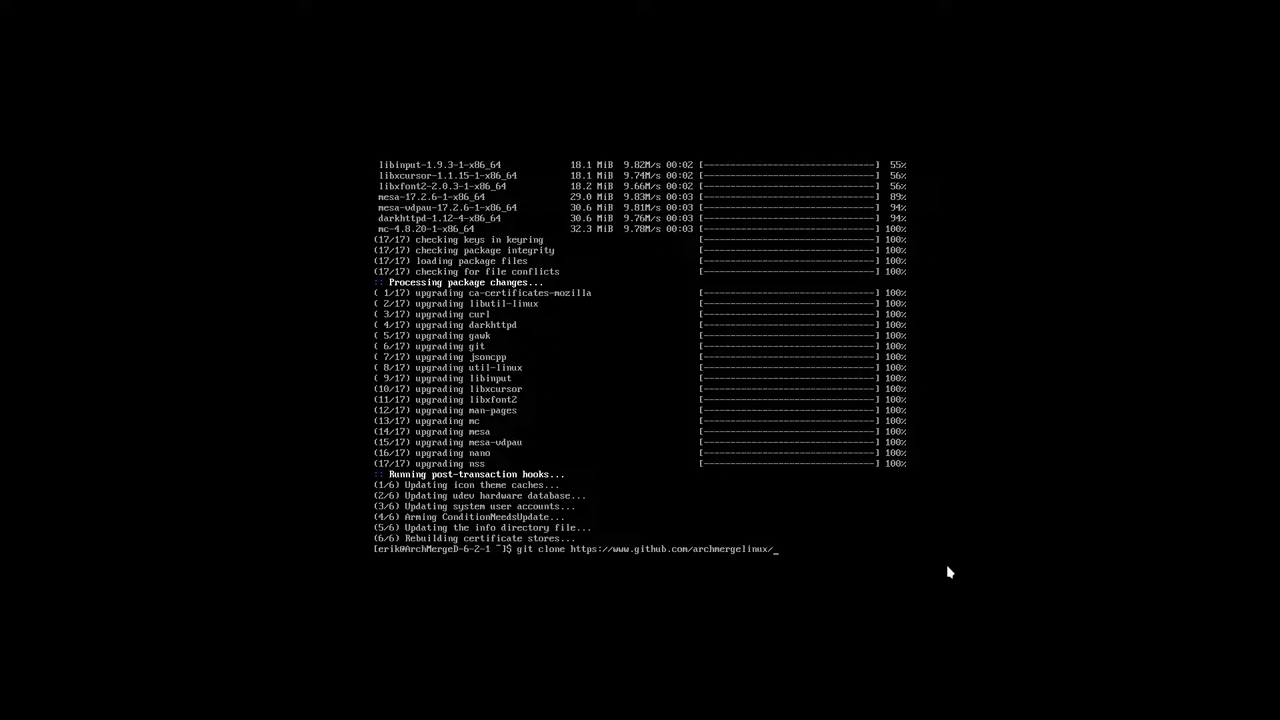
{"action": "type", "text": "amd"}
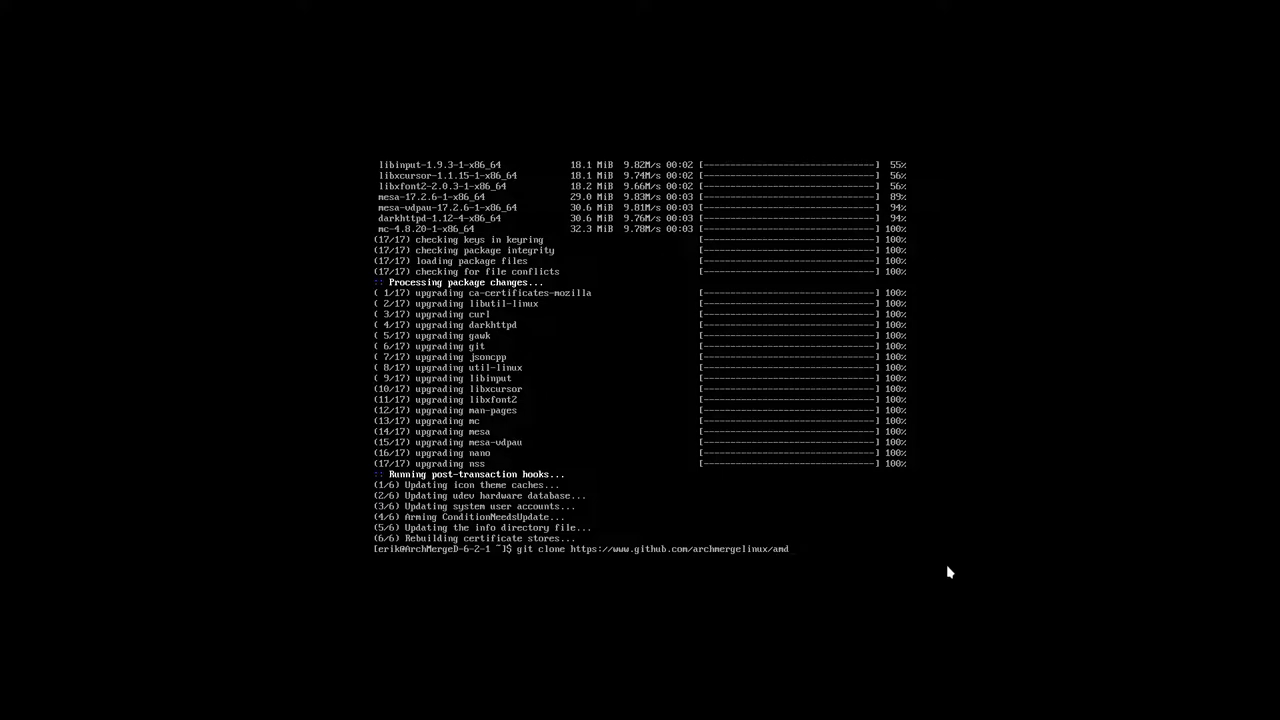
{"action": "type", "text": "-xfc"}
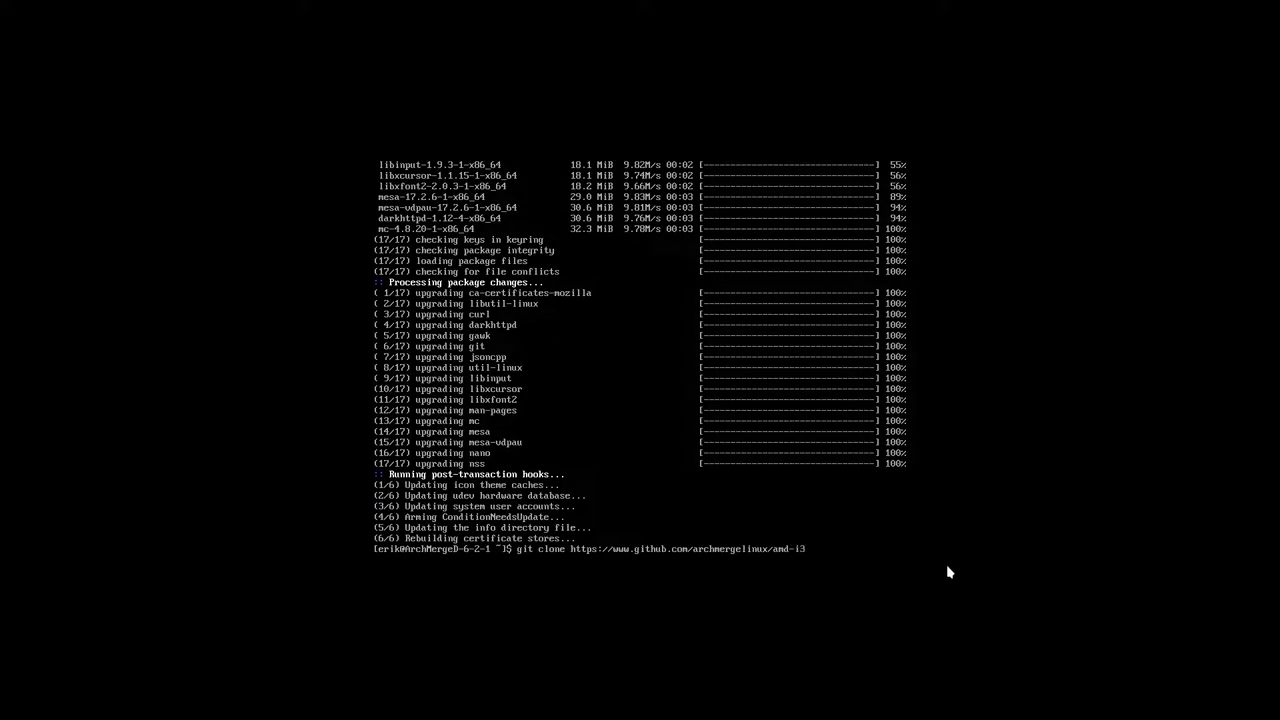
{"action": "type", "text": "-openbox"}
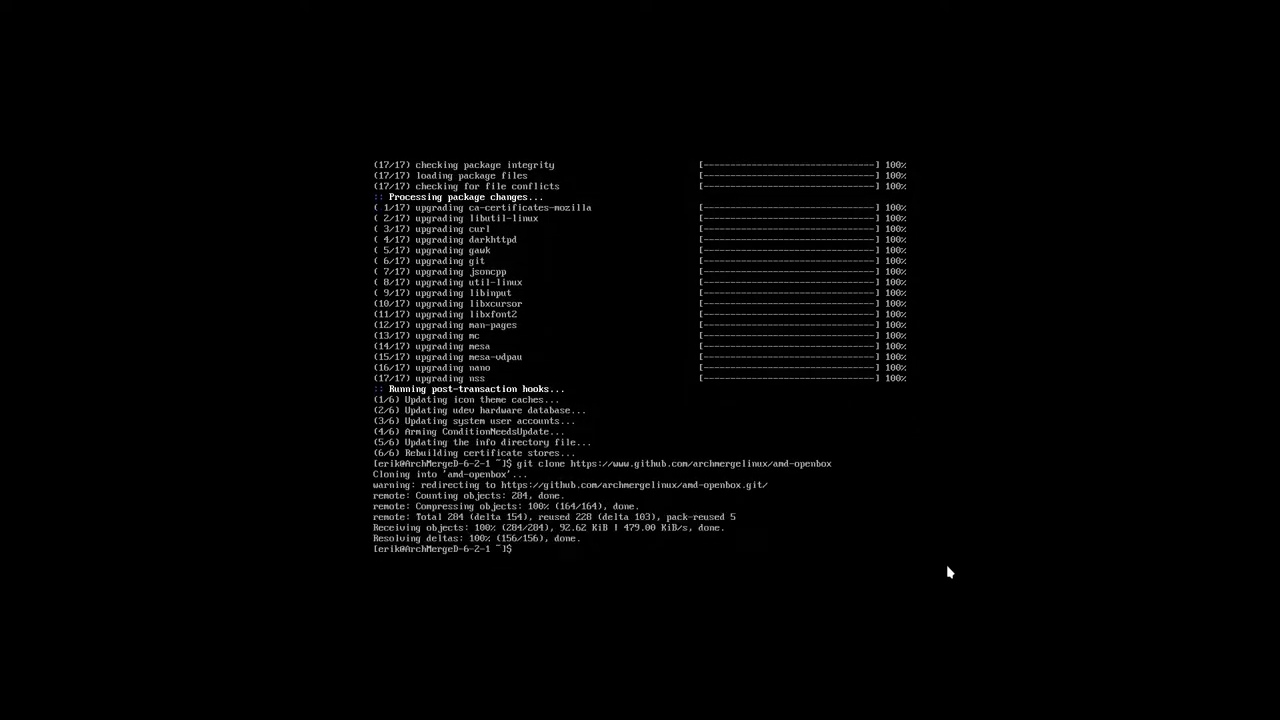
{"action": "type", "text": "ls"}
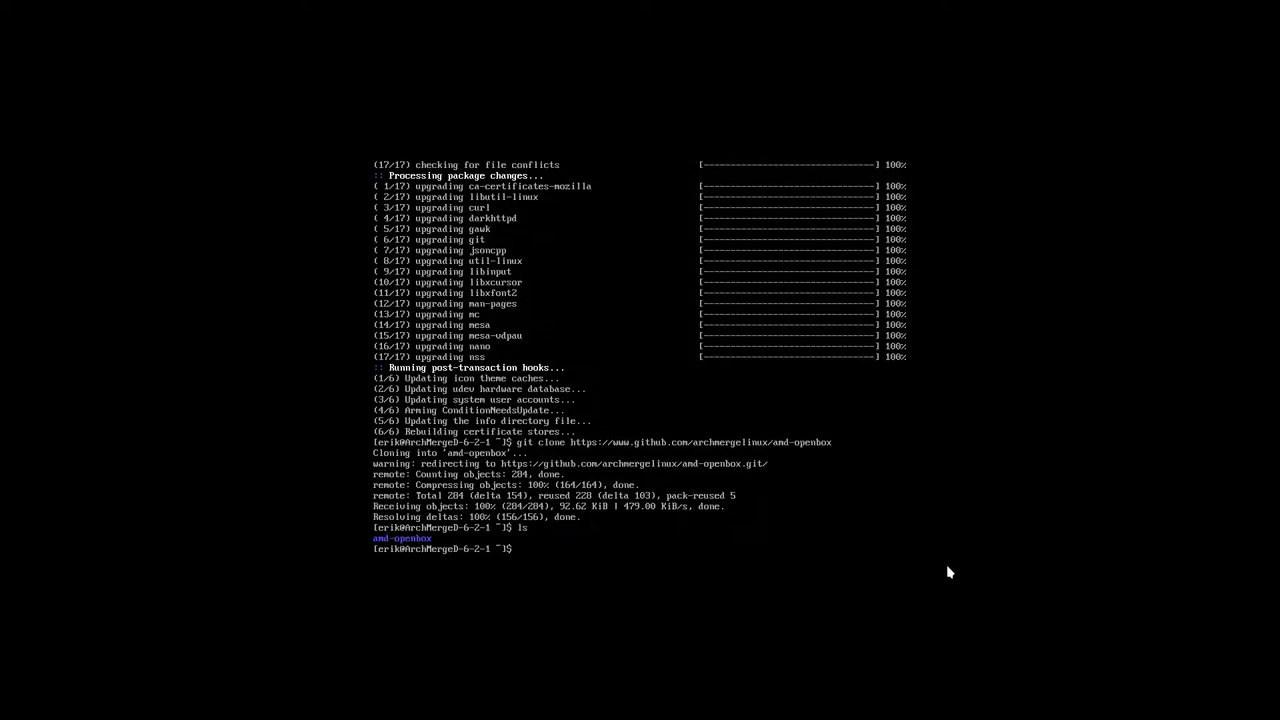
Step: Change into amd-openbox/ and list its numbered setup scripts
{"action": "type", "text": "cd"}
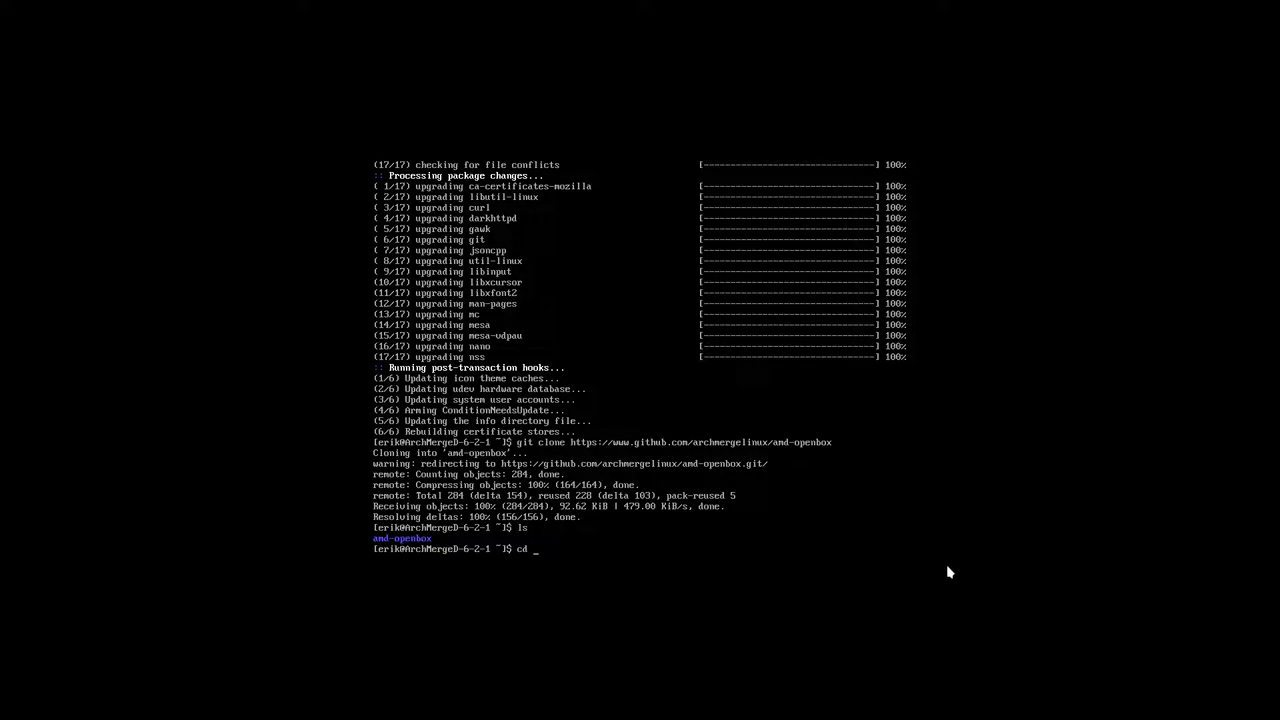
{"action": "type", "text": "and"}
{"action": "type", "text": "ls"}
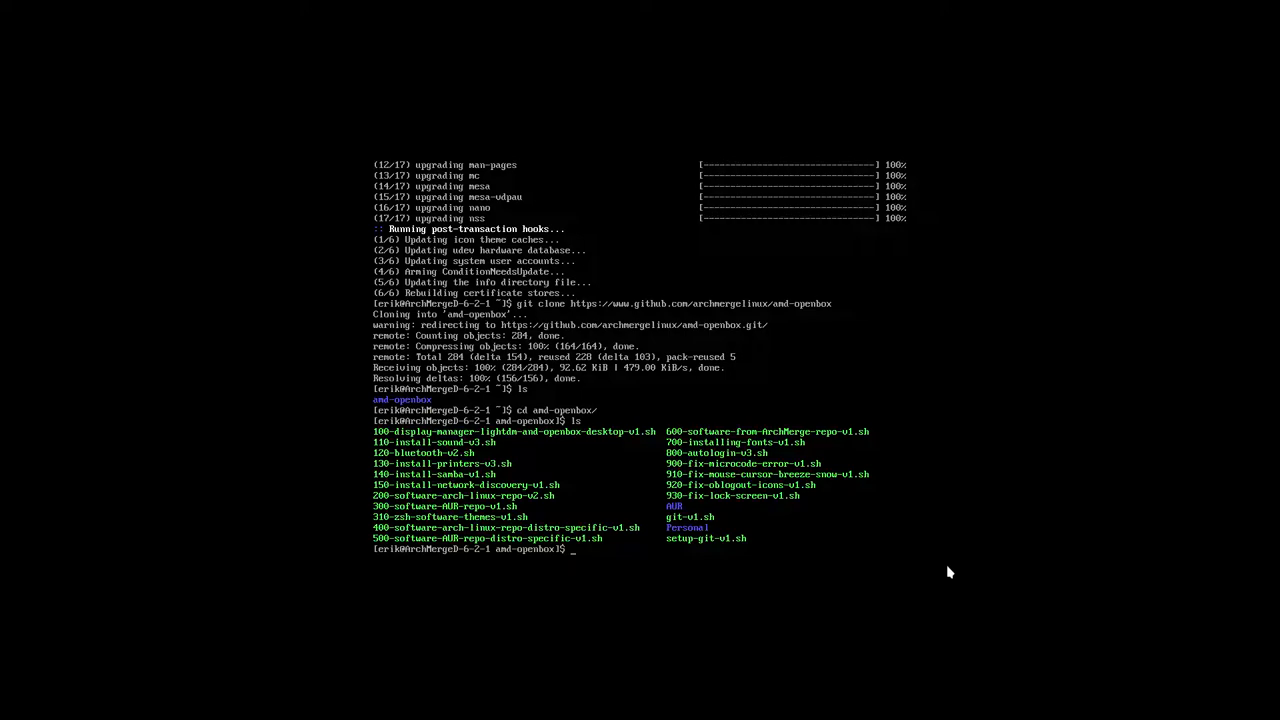
Step: Run the 100 LightDM and Openbox desktop script and list the scripts again
{"action": "type", "text": "./100-display-manager-lightdm-and-openbox-desktop-v1.sh"}
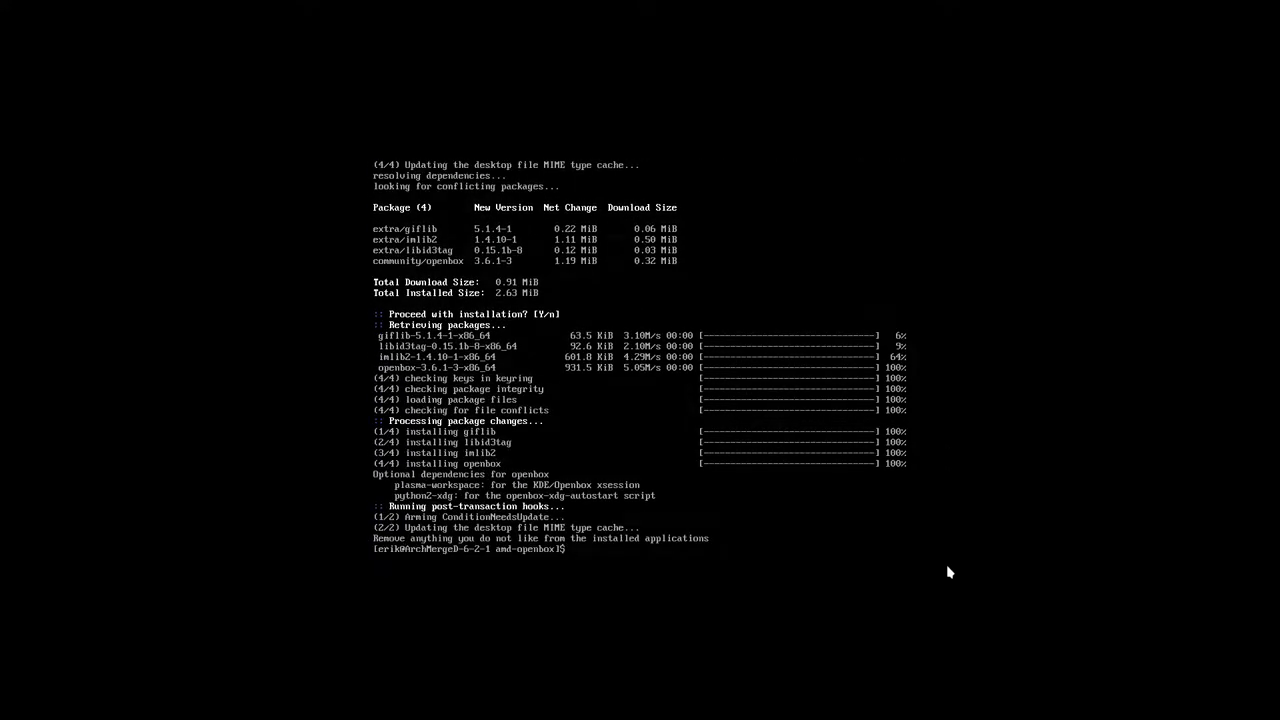
{"action": "type", "text": "ls"}
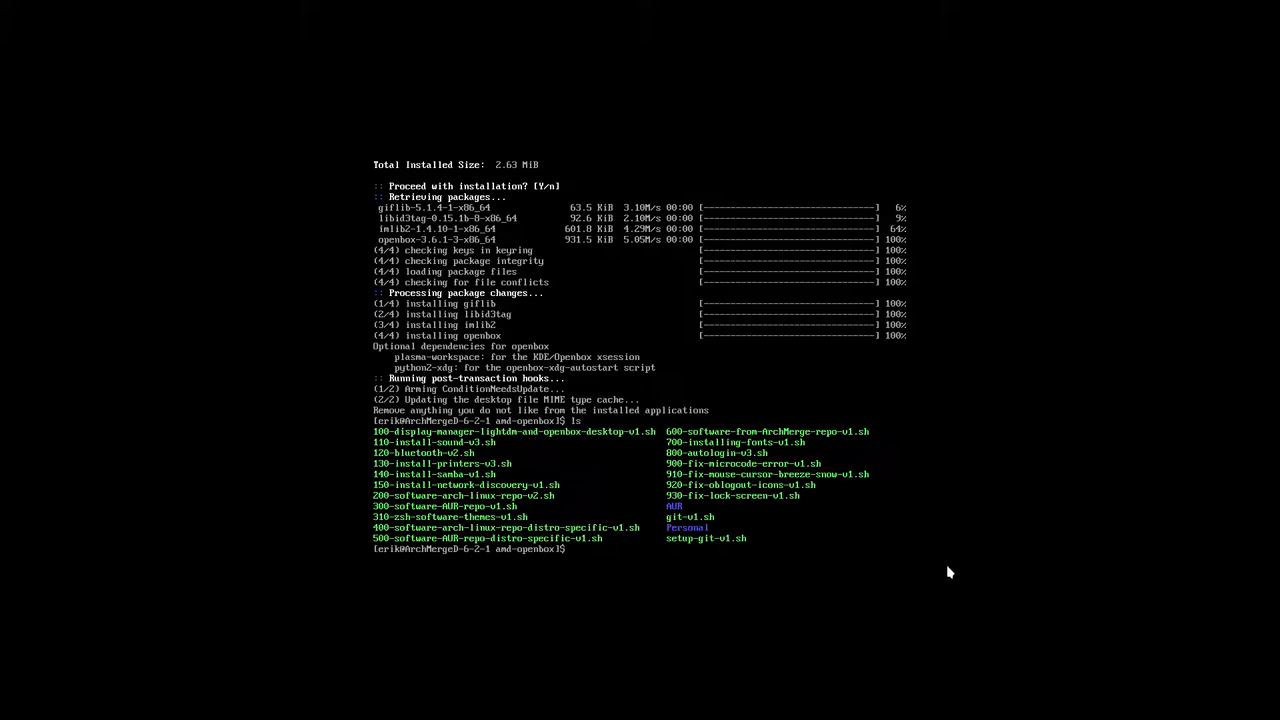
{"action": "type", "text": "./100-display-manager-lightdm-and-openbox-desktop-v1.sh"}
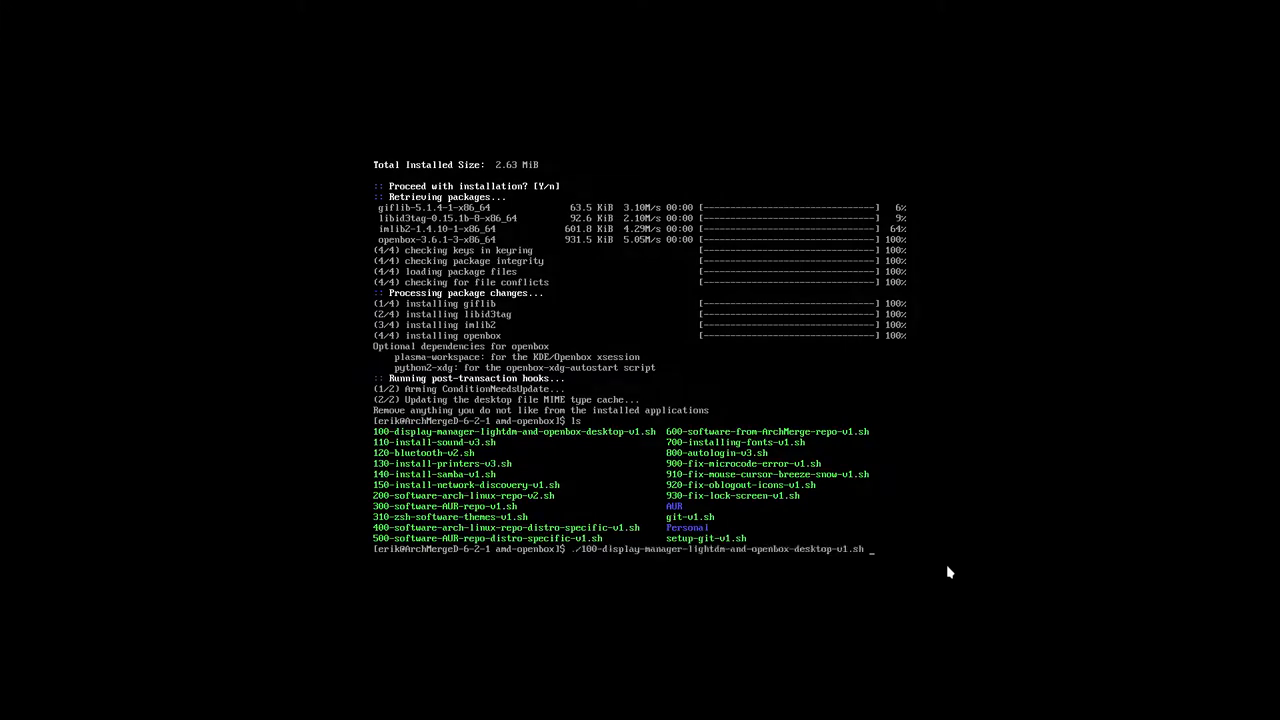
{"action": "type", "text": "ls"}
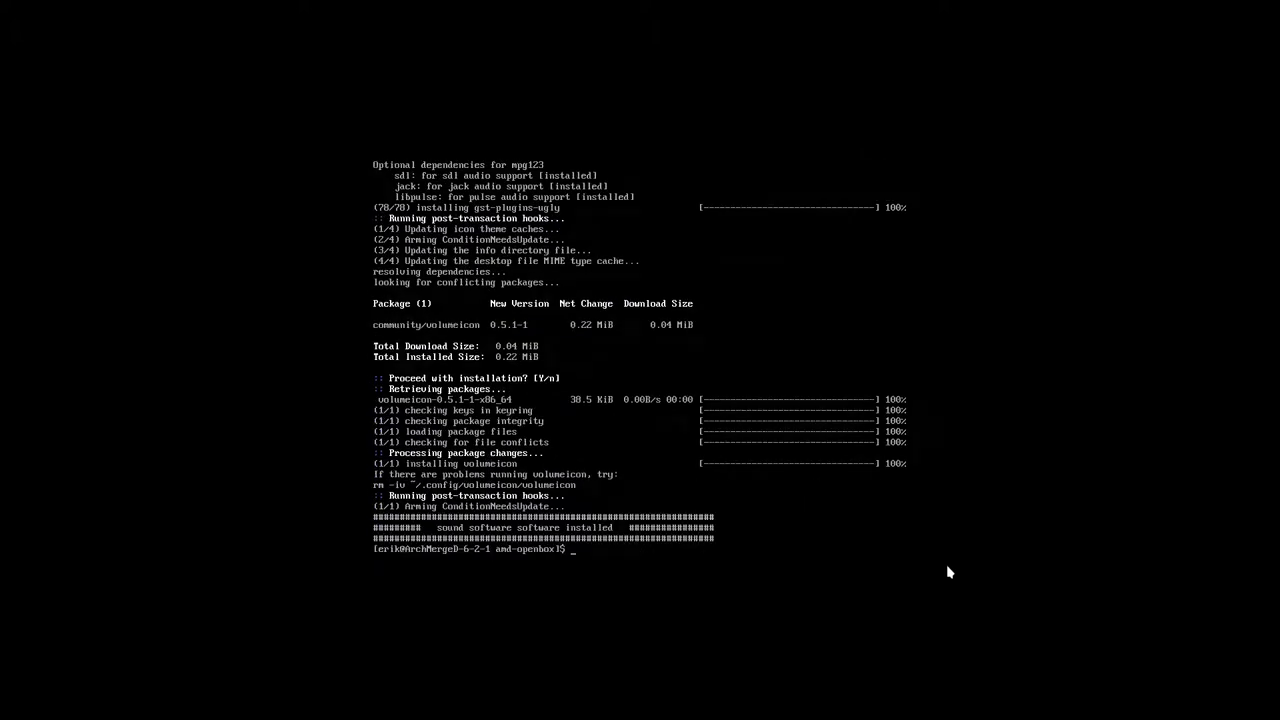
Step: Install sound with ./110-install-sound-v3.sh and printers with ./130-install-printers-v3.sh
{"action": "type", "text": "ls"}
{"action": "type", "text": "./"}
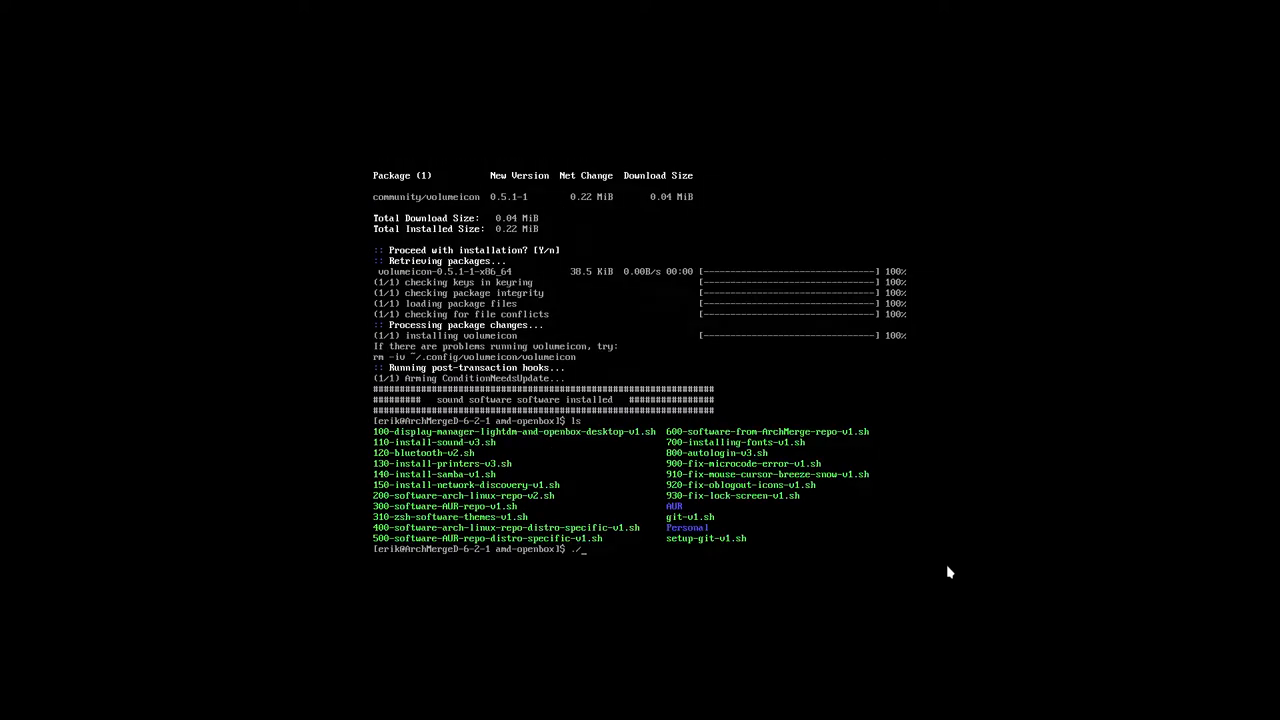
{"action": "type", "text": "130-install-printers-v3.sh"}
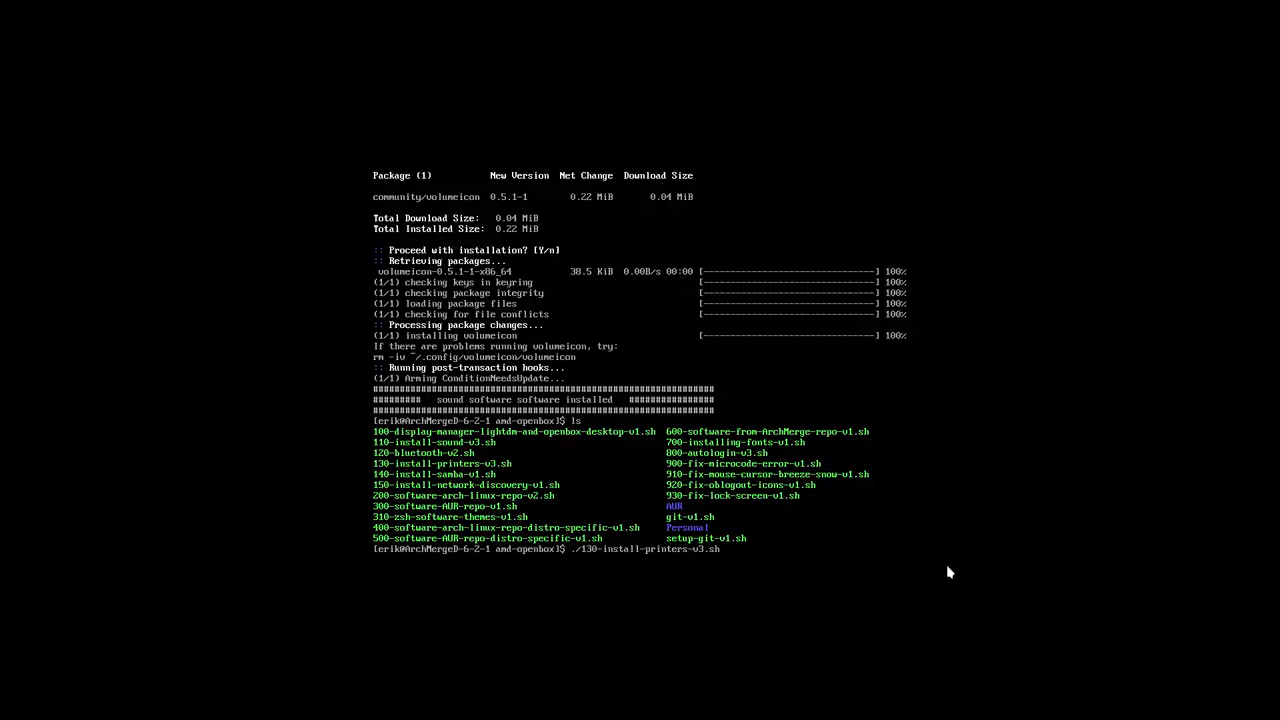
{"action": "type", "text": "./110-install-sound-v3.sh"}
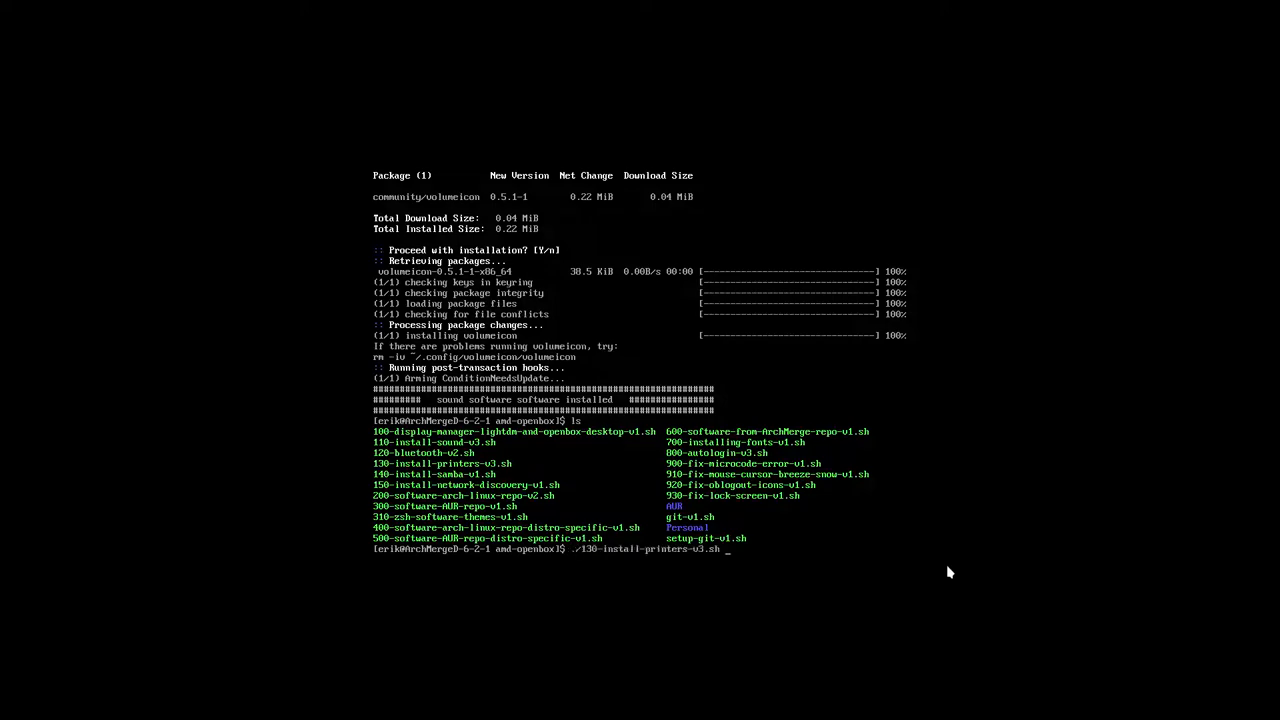
{"action": "key", "text": "Return"}
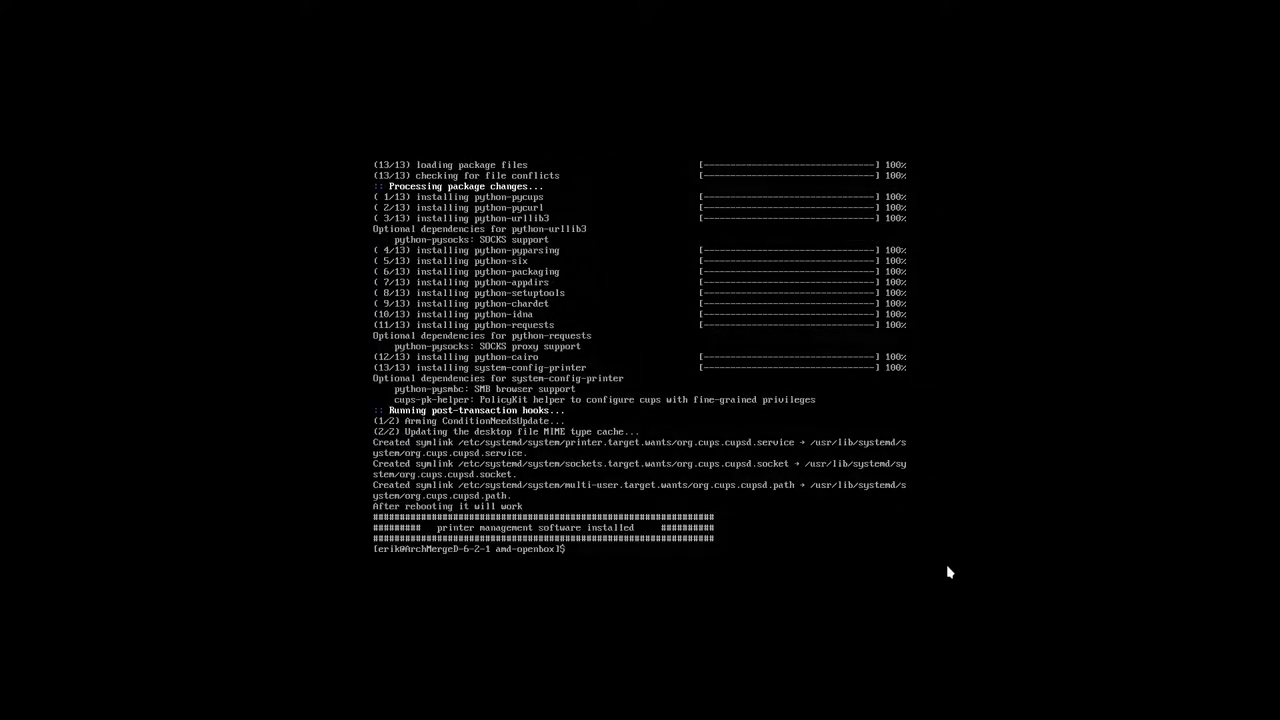
Step: Install Bluetooth via ./120-bluetooth-v2.sh, then start ./140-install-samba-v1.sh
{"action": "type", "text": "./120-bluetooth-v2.sh"}
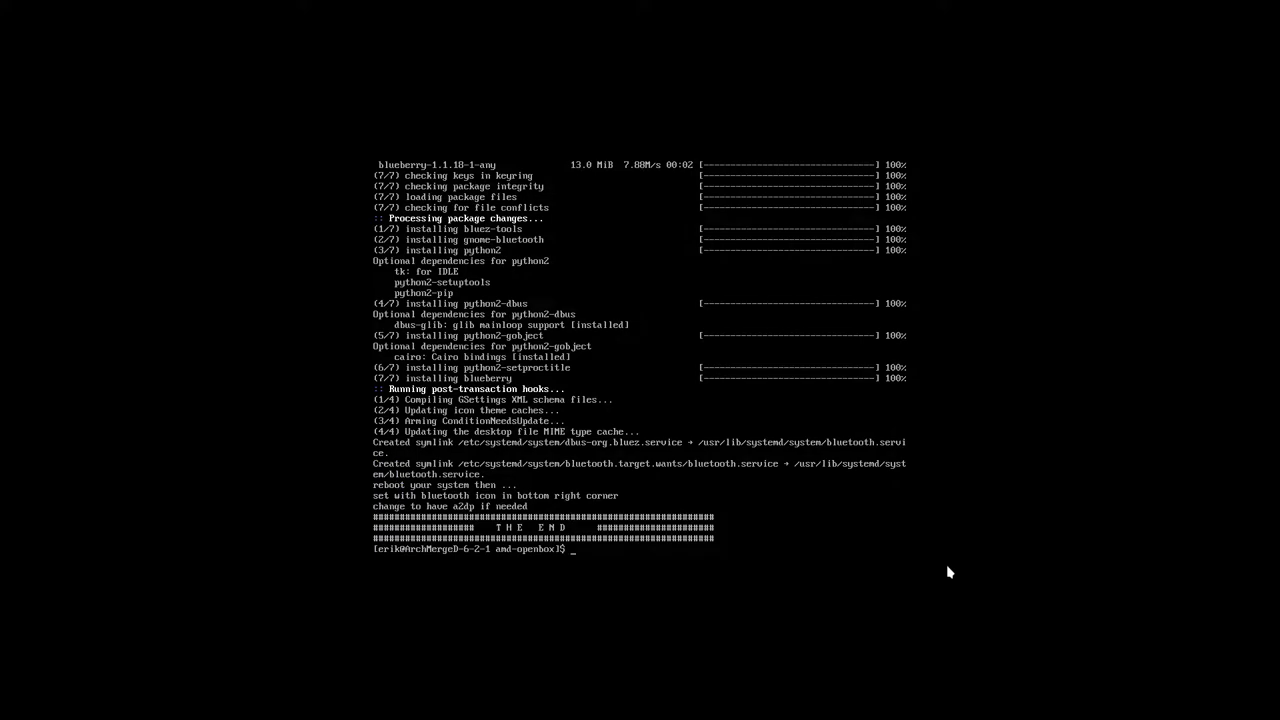
{"action": "type", "text": "ls"}
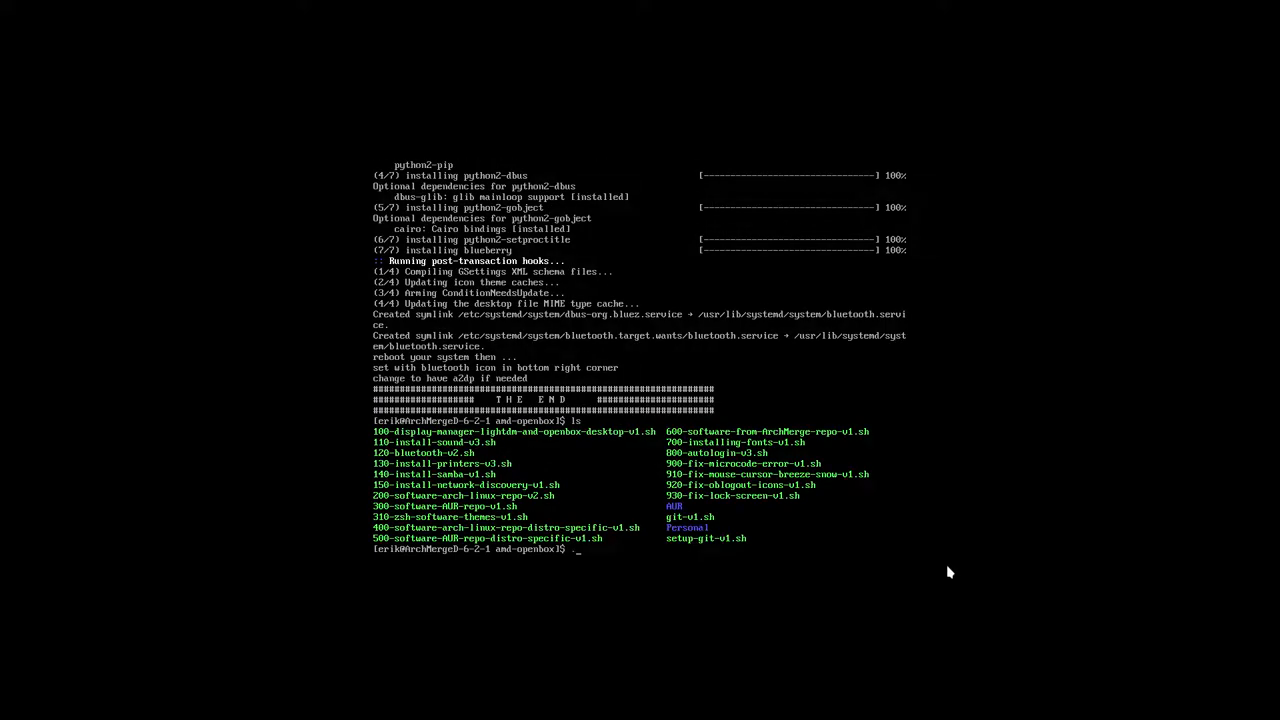
{"action": "type", "text": "./"}
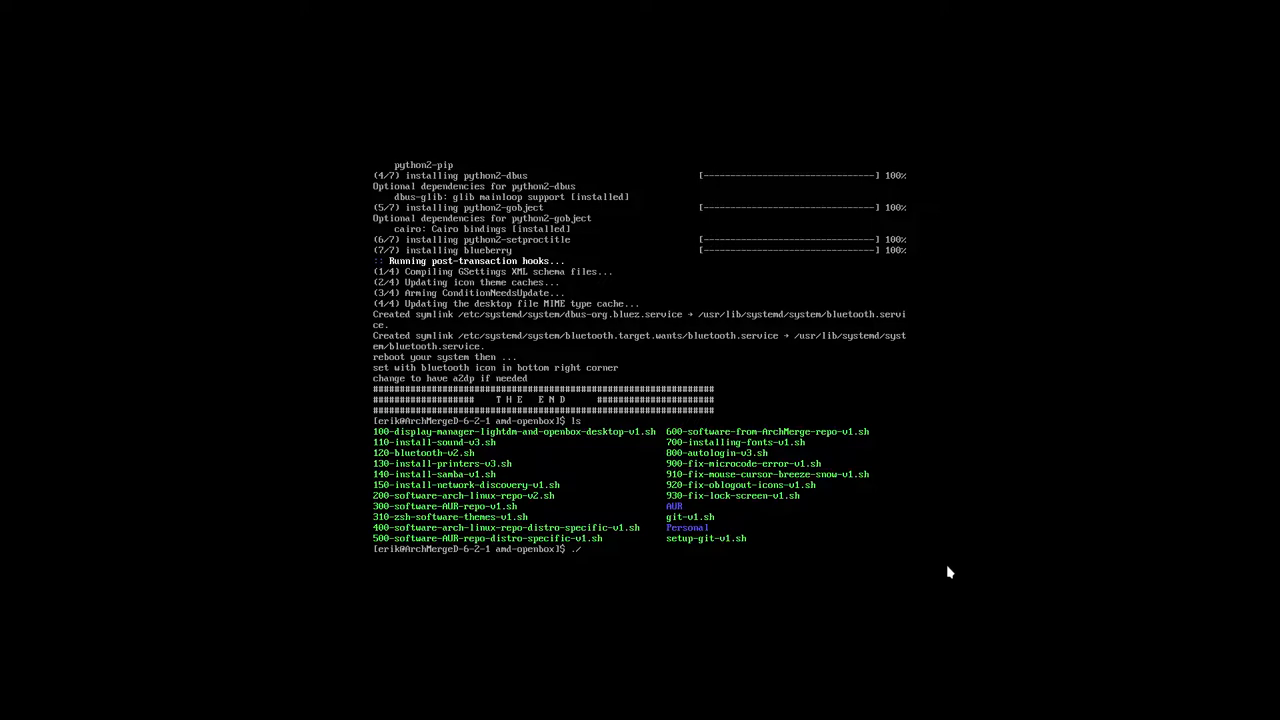
{"action": "type", "text": "14"}
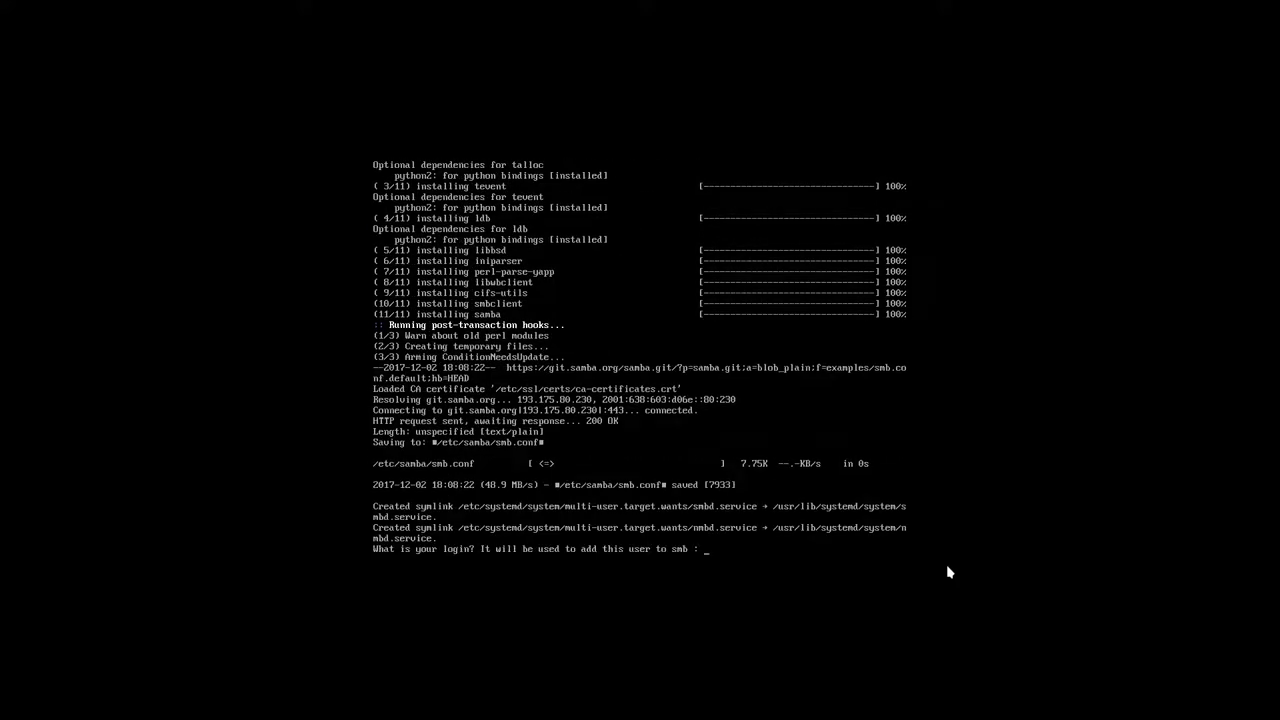
Step: Enter the login 'erik' at the Samba prompt to finish the Samba setup
{"action": "type", "text": "erik"}
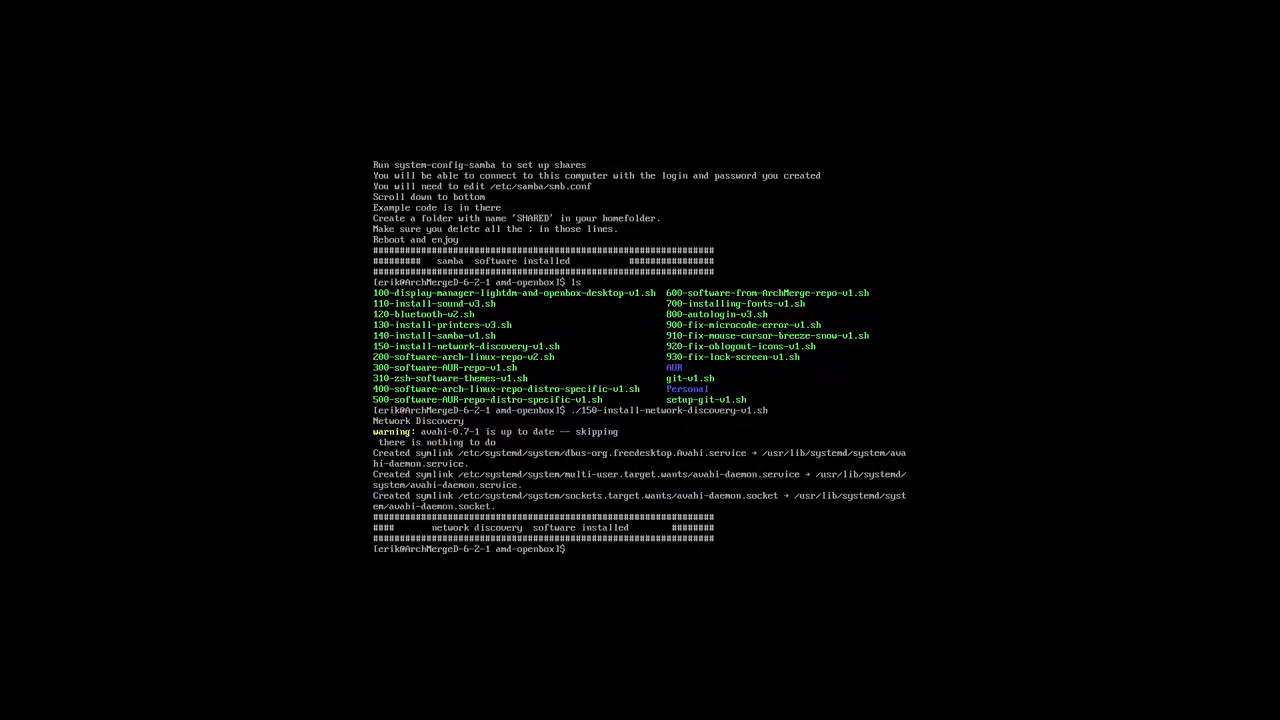
Step: Run 200-software-arch-linux-repo-v2.sh, rerun it to confirm all packages are up to date, then list files
{"action": "type", "text": "."}
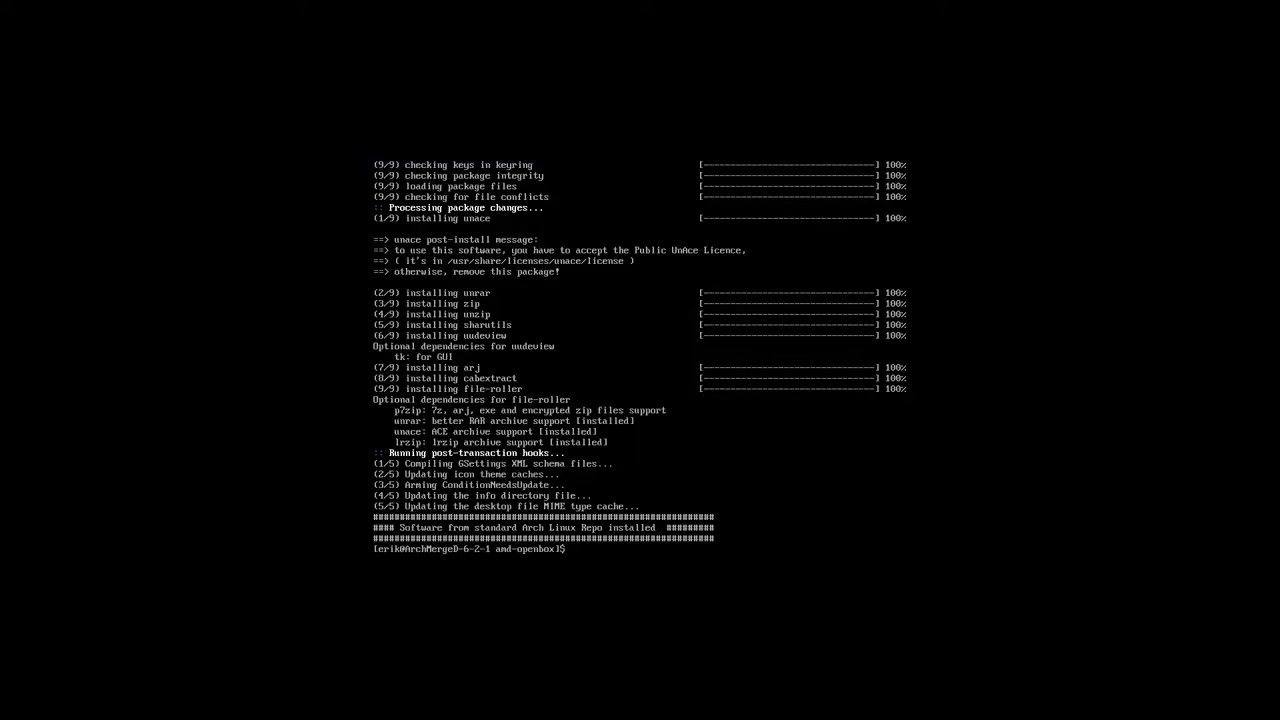
{"action": "type", "text": "./200-software-arch-linux-repo-v2.sh"}
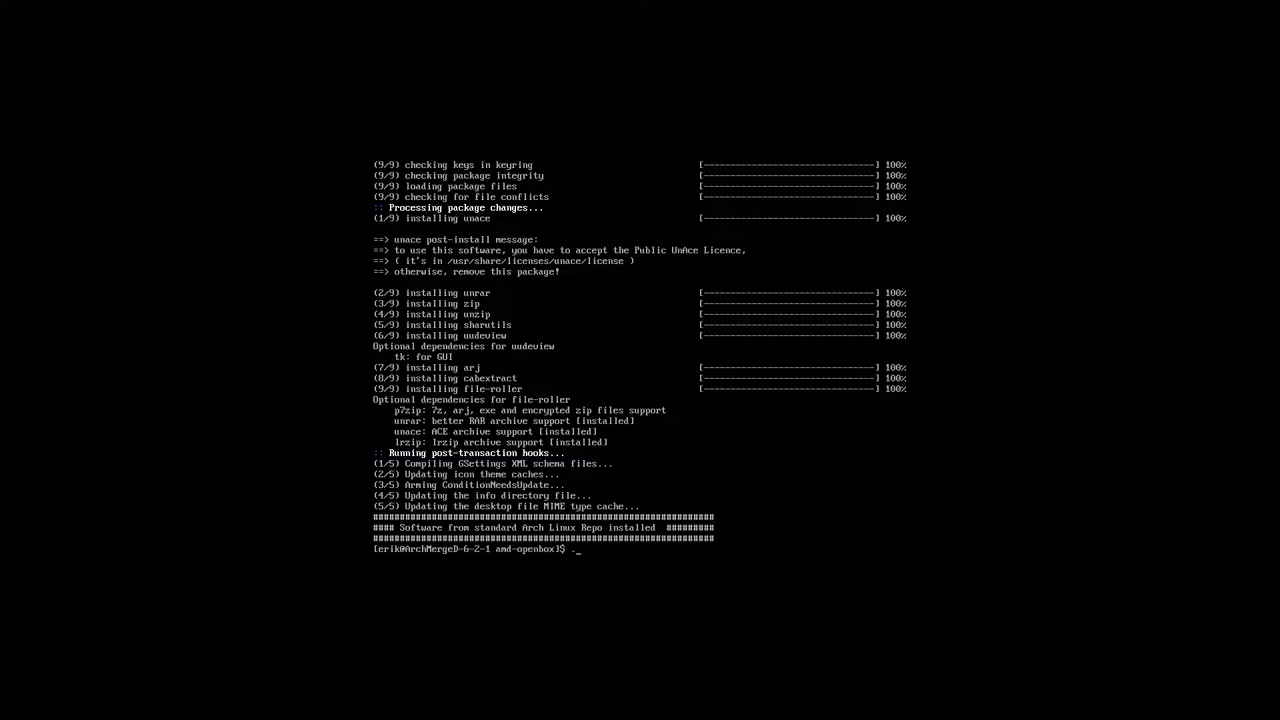
{"action": "type", "text": "./200-software-arch-linux-repo-v2.sh"}
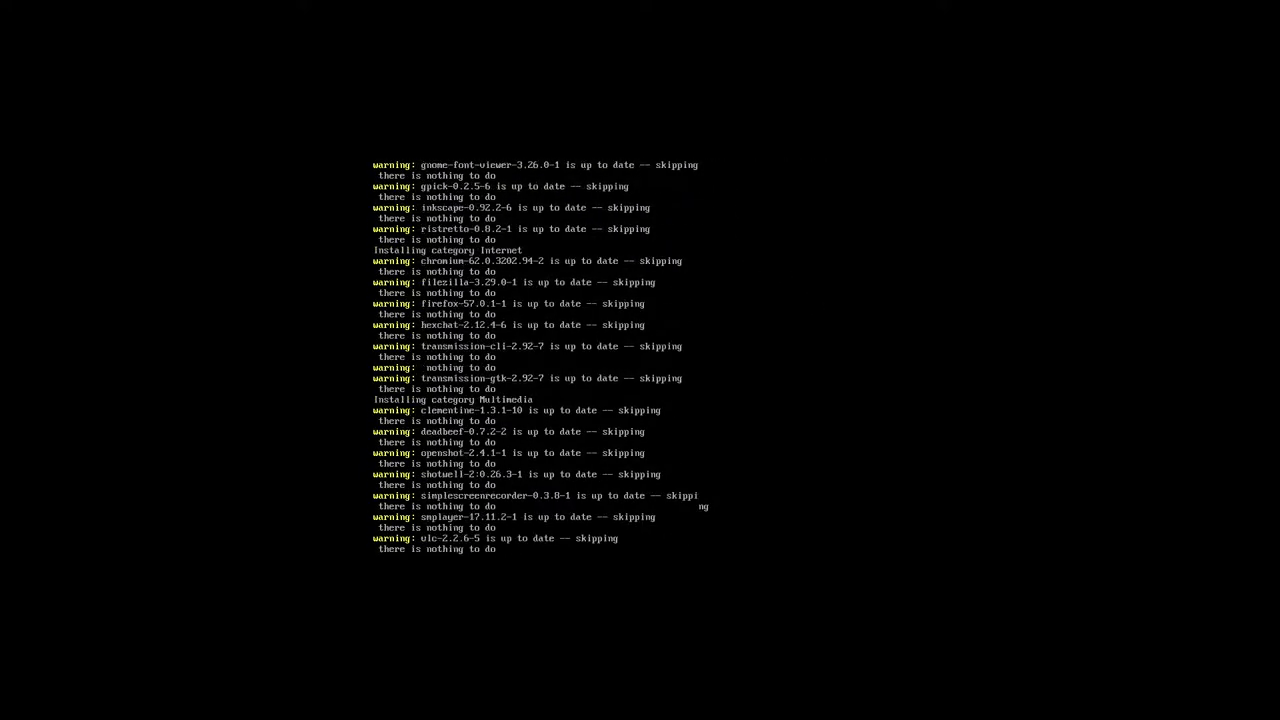
{"action": "scroll", "scroll_direction": "down", "scroll_amount": 3}
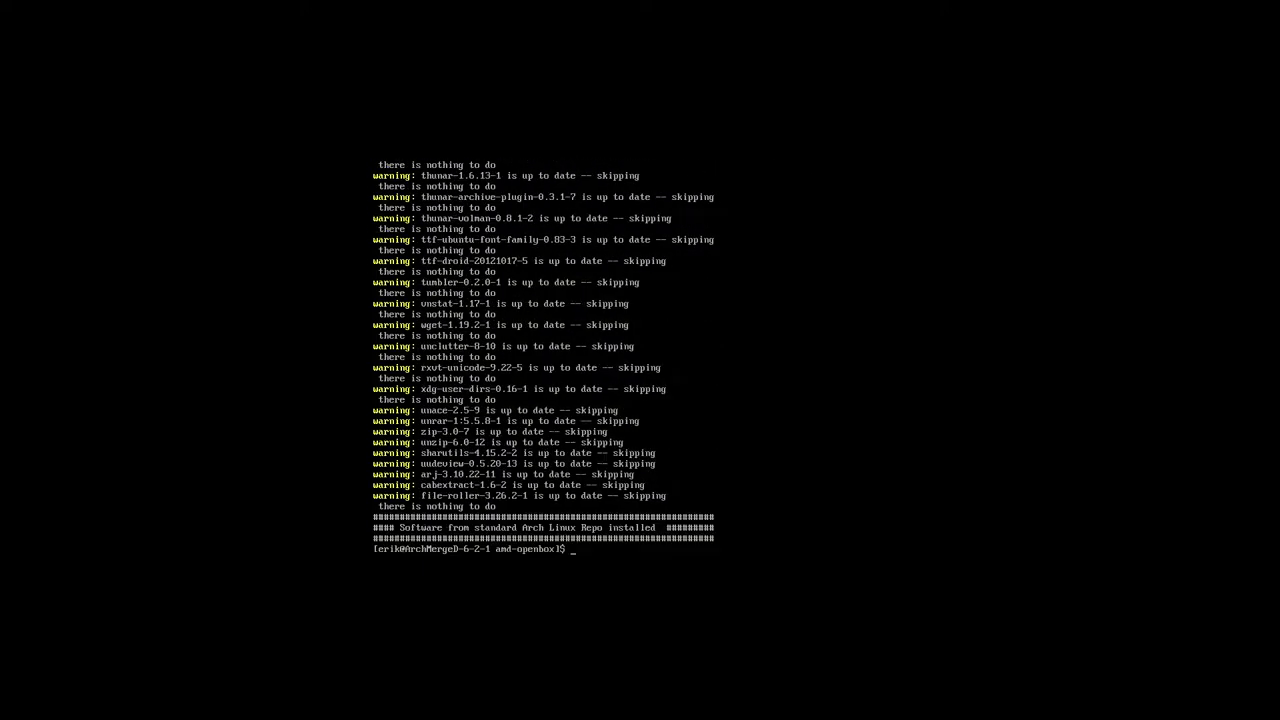
{"action": "type", "text": "./"}
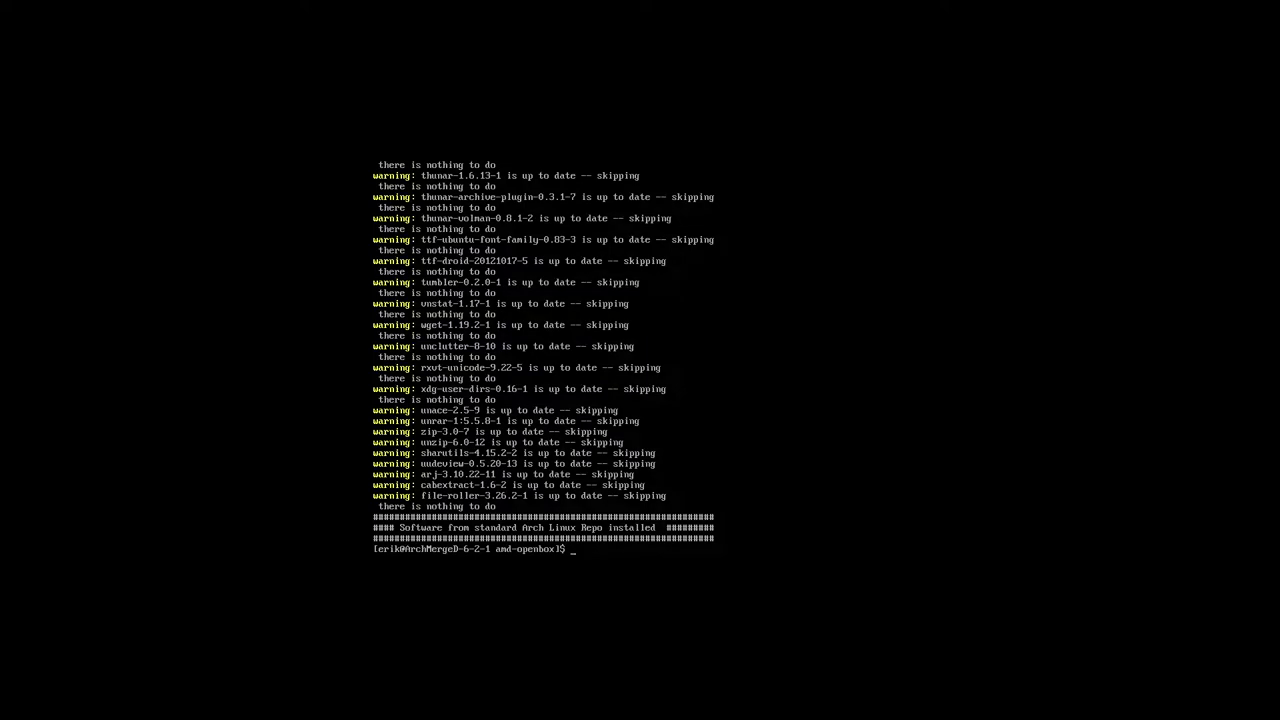
{"action": "type", "text": "ls"}
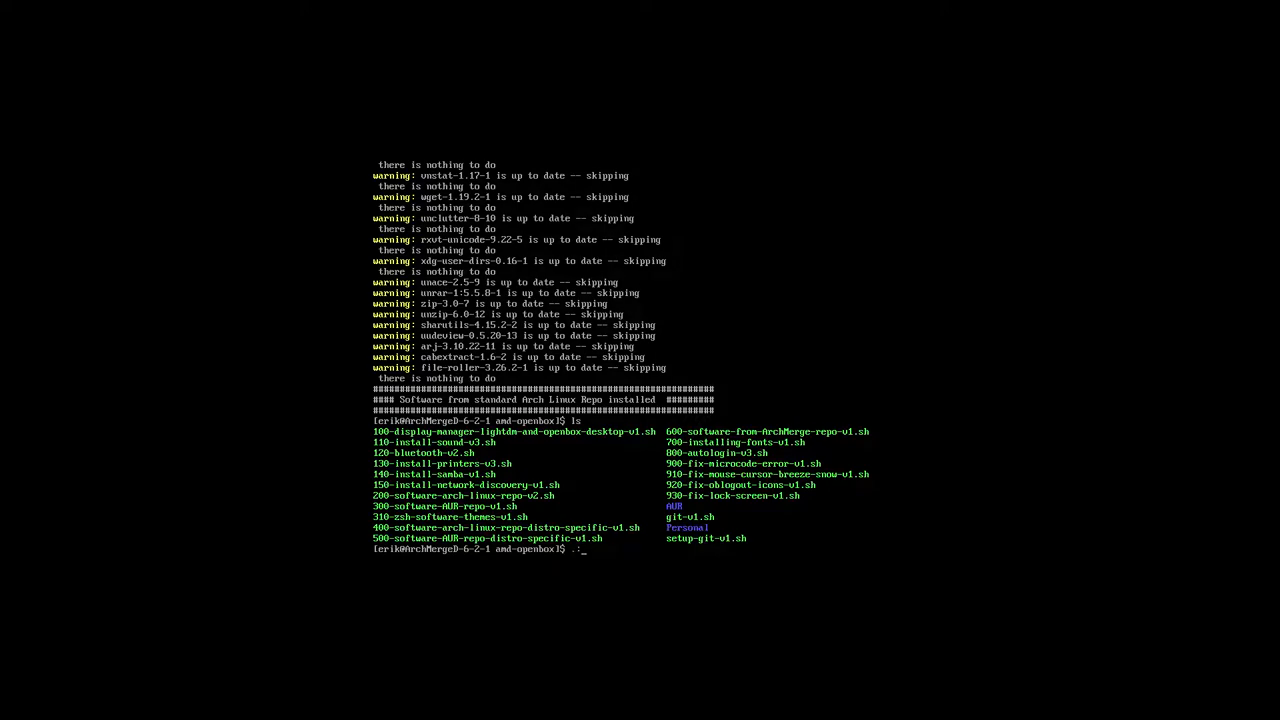
Step: Run 300-software-AUR-repo-v1.sh to install AUR software such as hardcode-fixer-git
{"action": "type", "text": "./300-software-AUR-repo-v1.sh"}
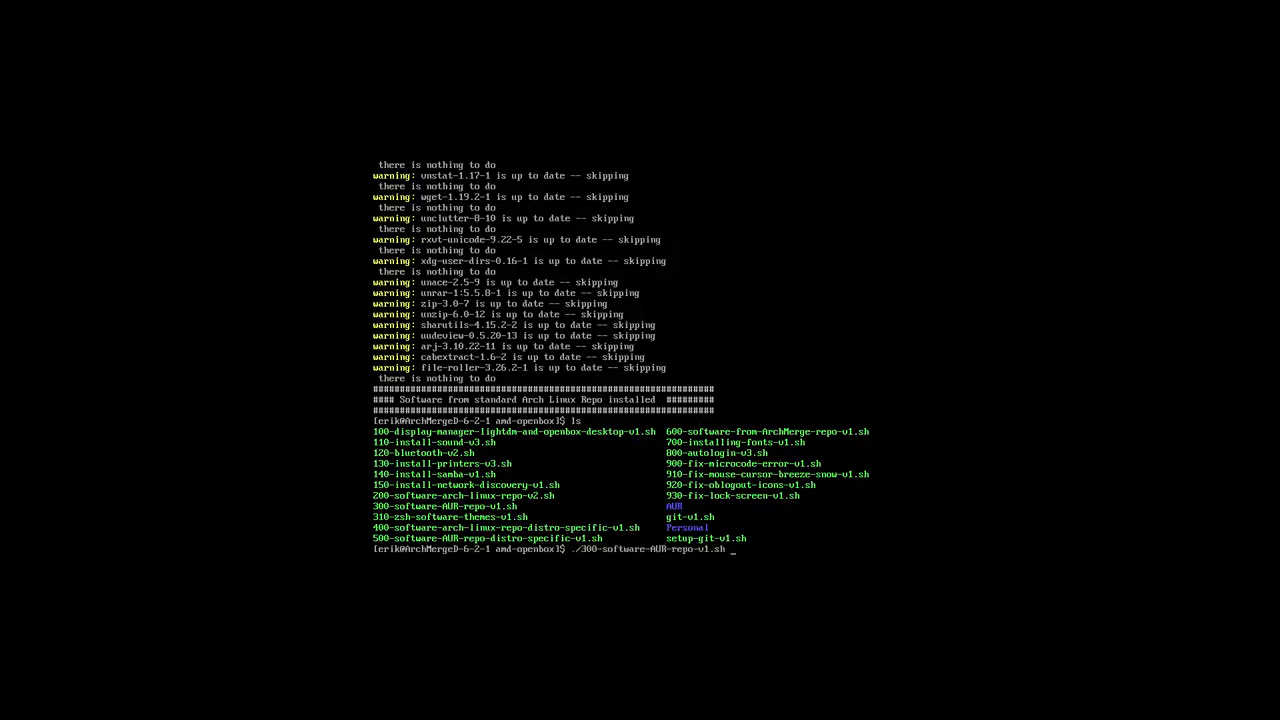
{"action": "key", "text": "Return"}
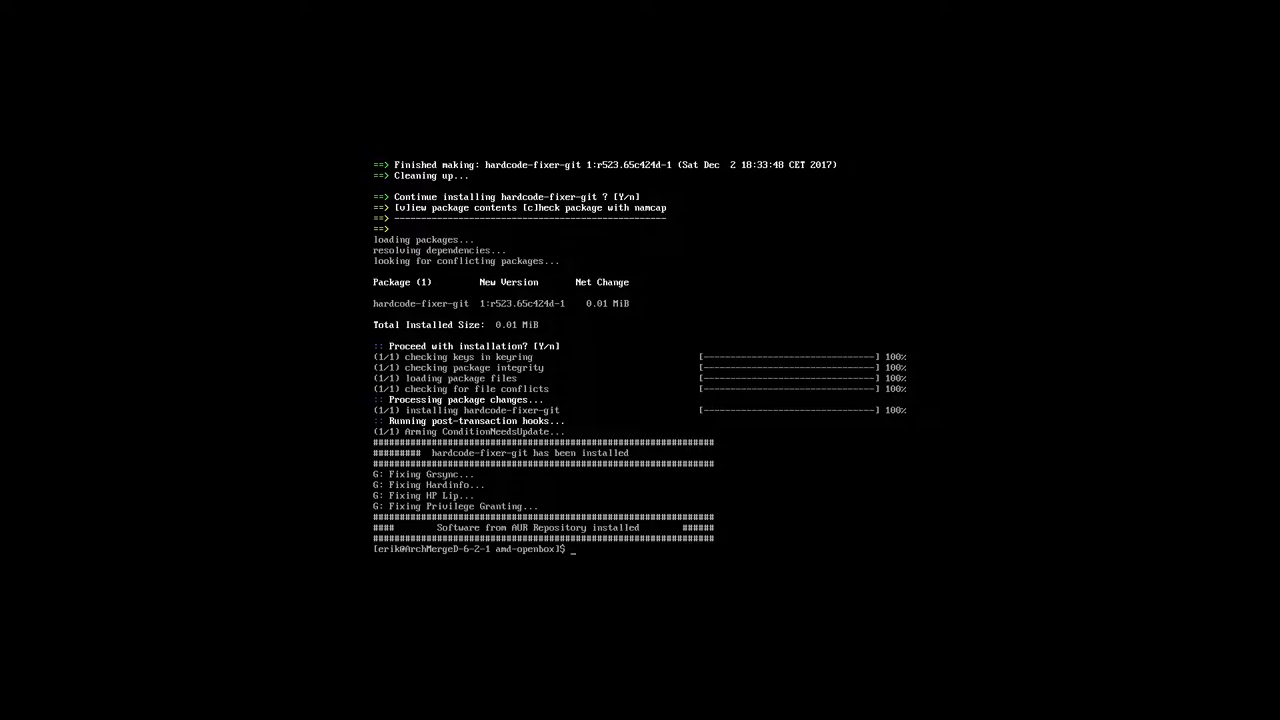
{"action": "type", "text": "./400"}
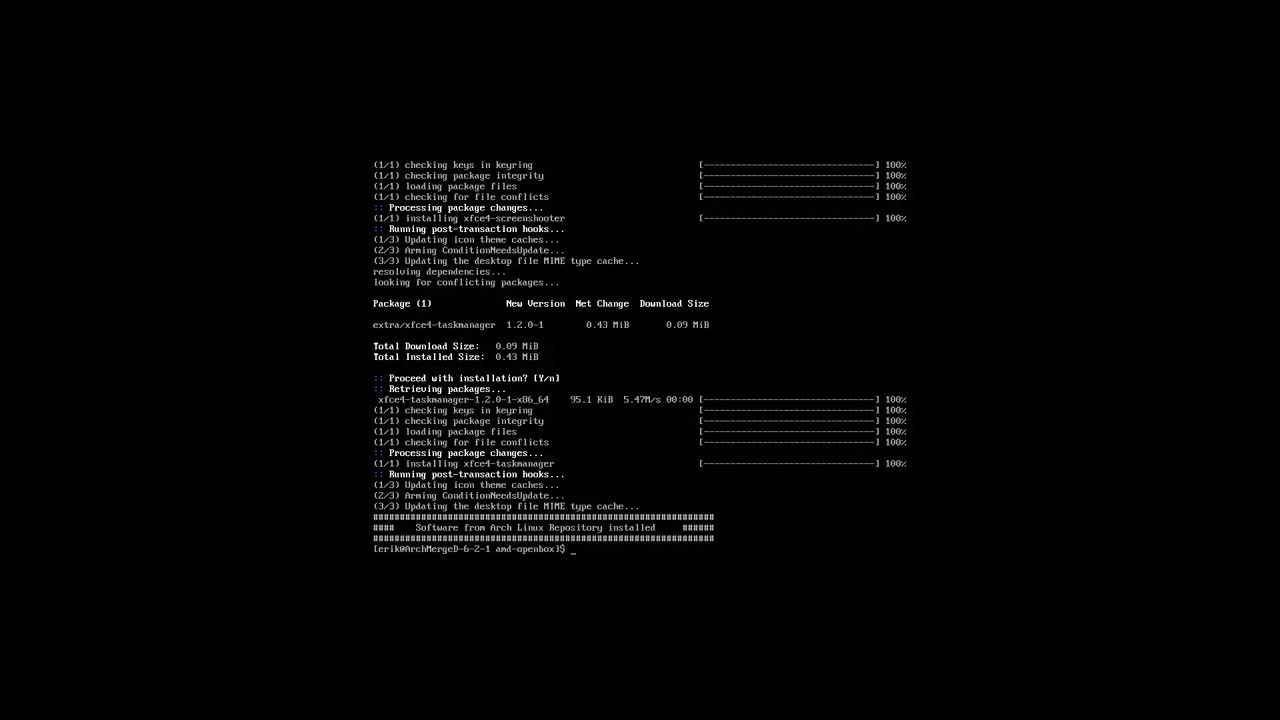
Step: Launch 400-software-arch-linux-repo-distro-specific-v1.sh for distro-specific packages like xfce4-taskmanager
{"action": "type", "text": "./400-software-arch-linux-repo-distro-specific-v1.sh"}
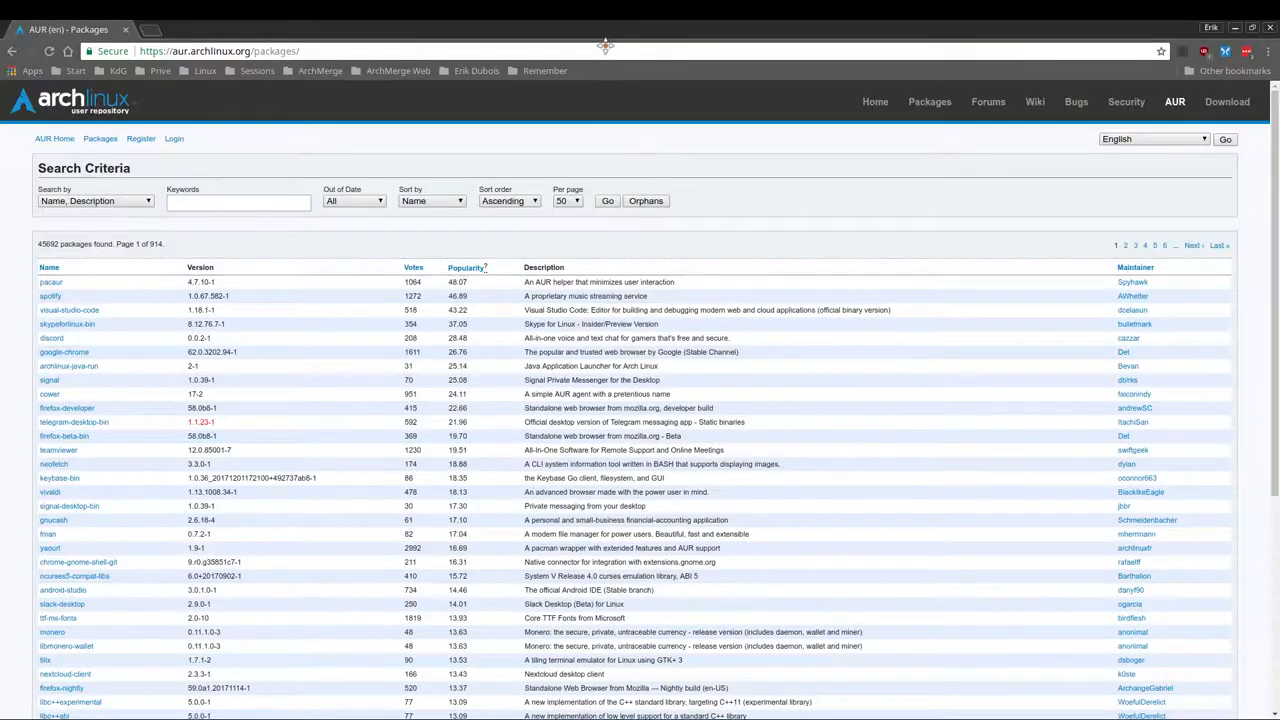
{"action": "mouse_move", "coordinate": [225, 275]}
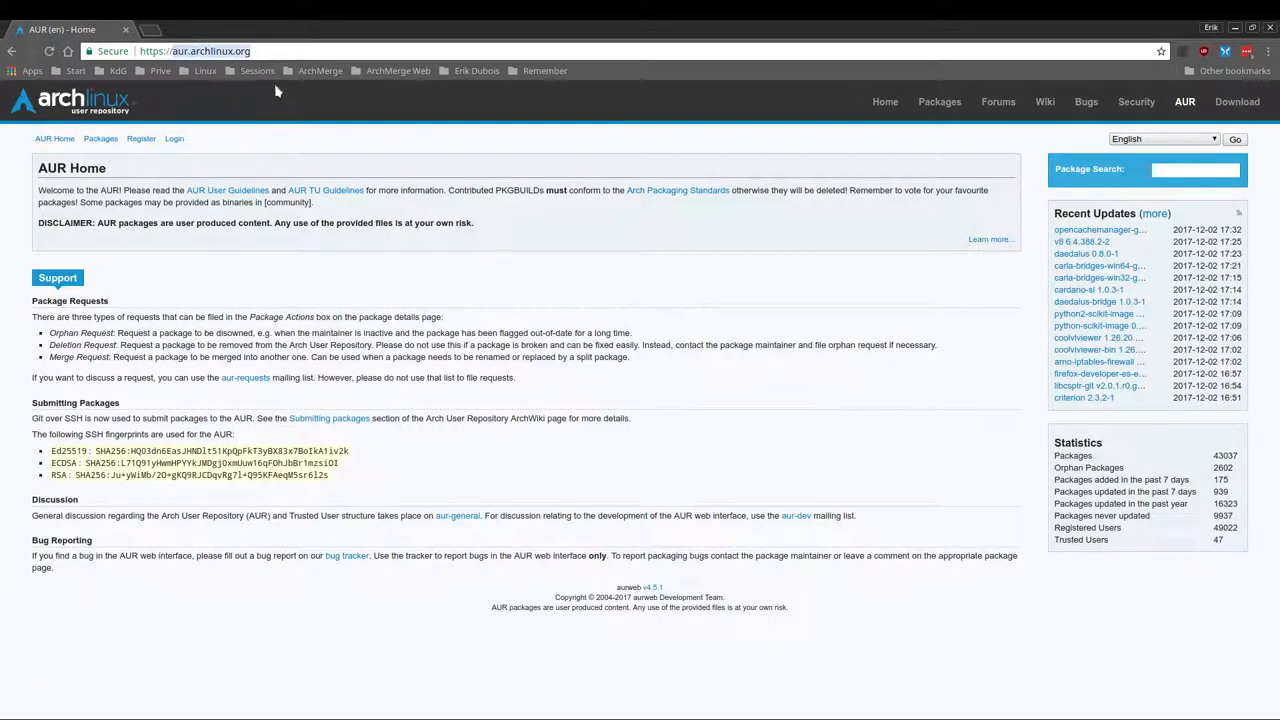
{"action": "mouse_move", "coordinate": [449, 138]}
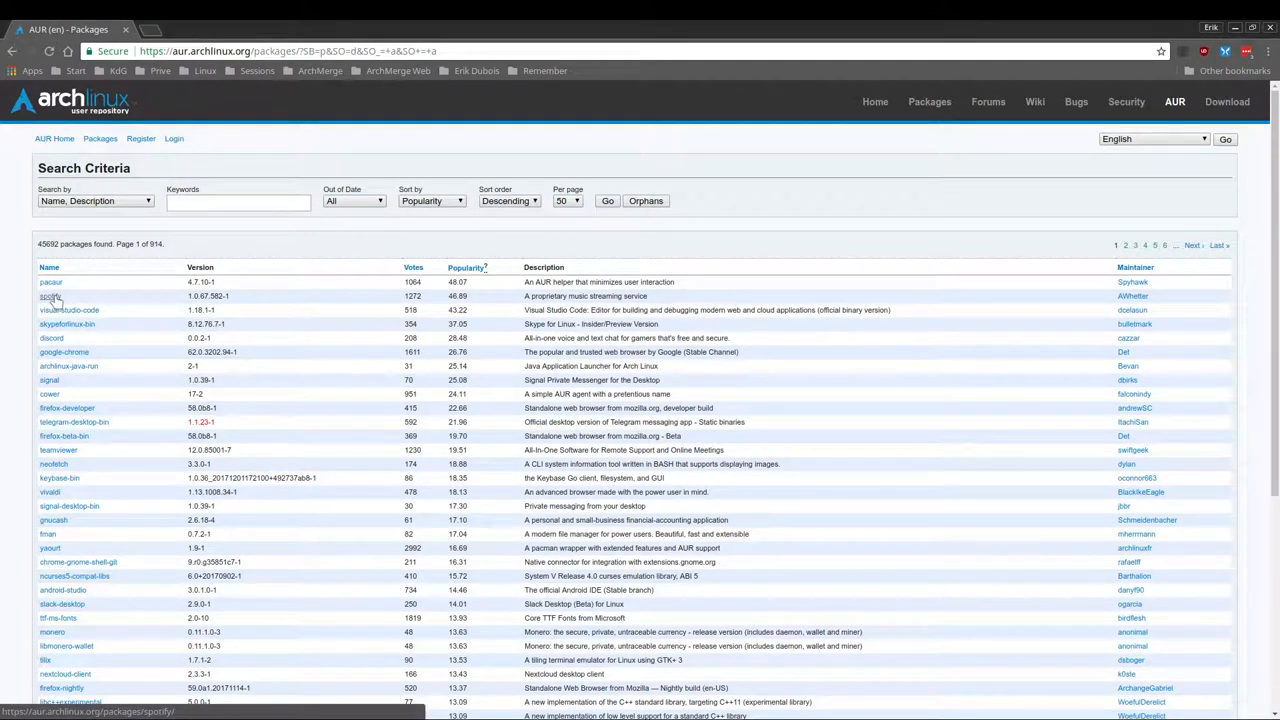
{"action": "mouse_move", "coordinate": [105, 321]}
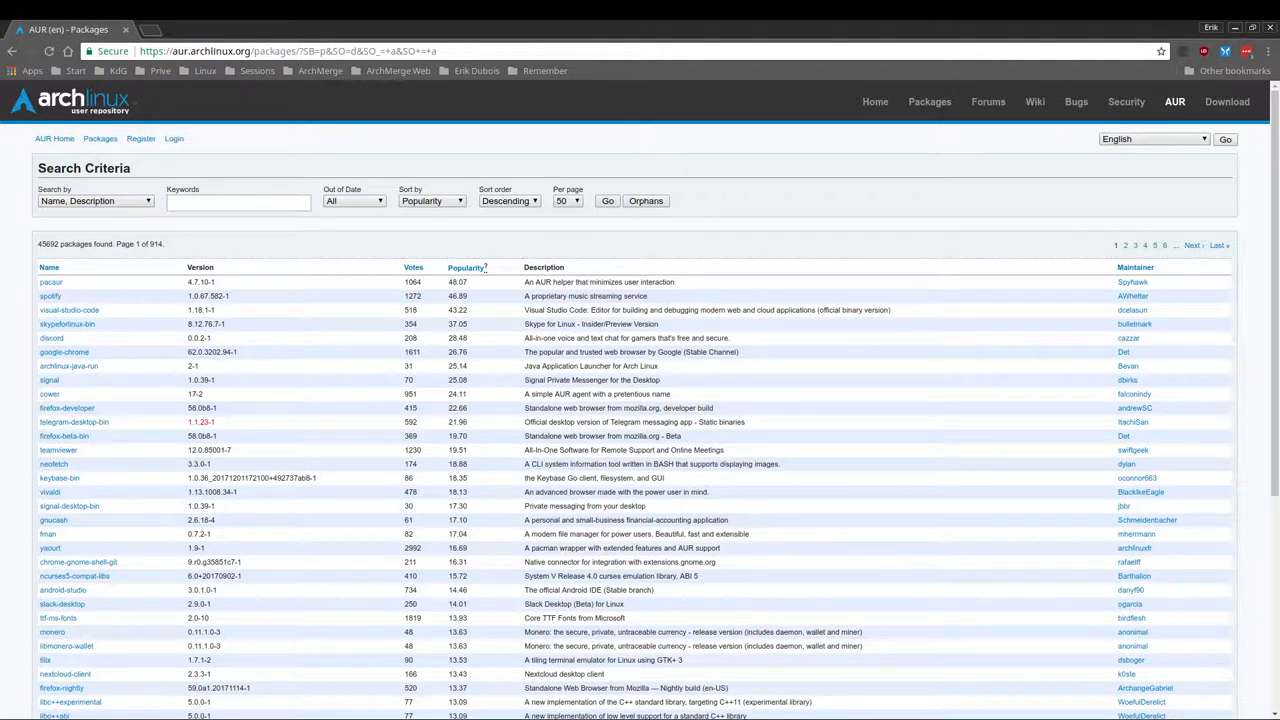
{"action": "mouse_move", "coordinate": [51, 338]}
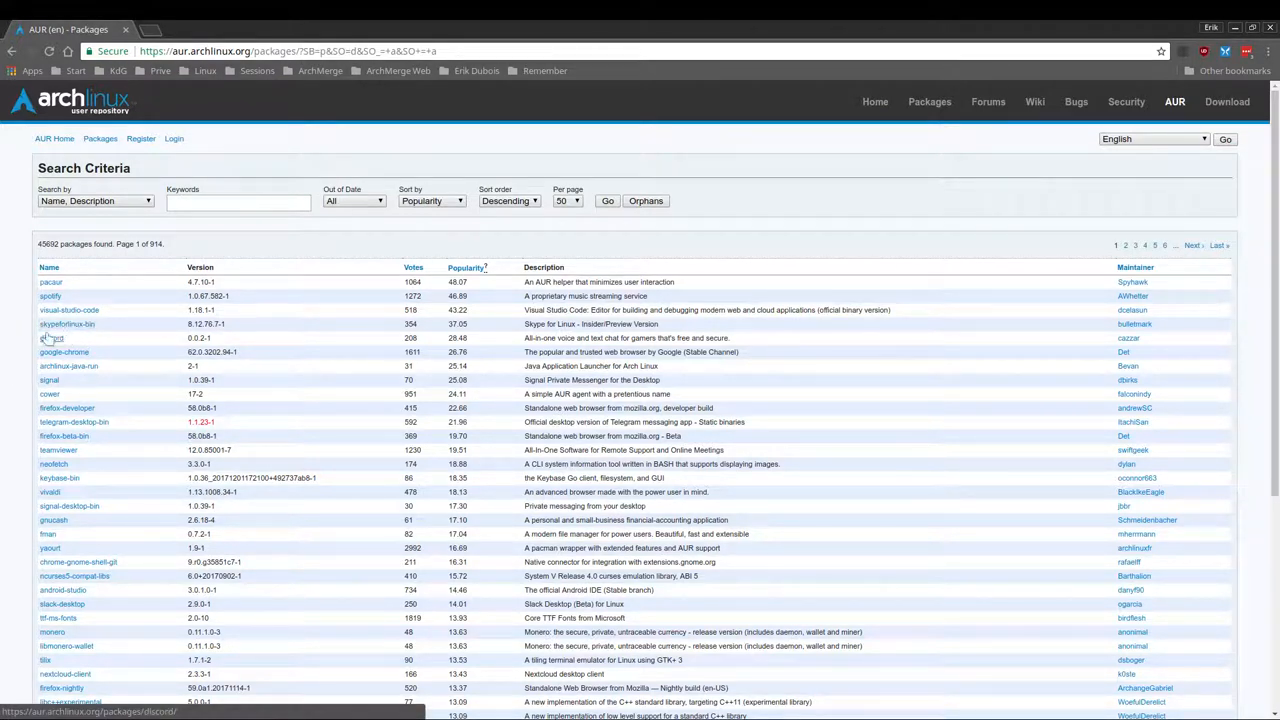
{"action": "mouse_move", "coordinate": [117, 417]}
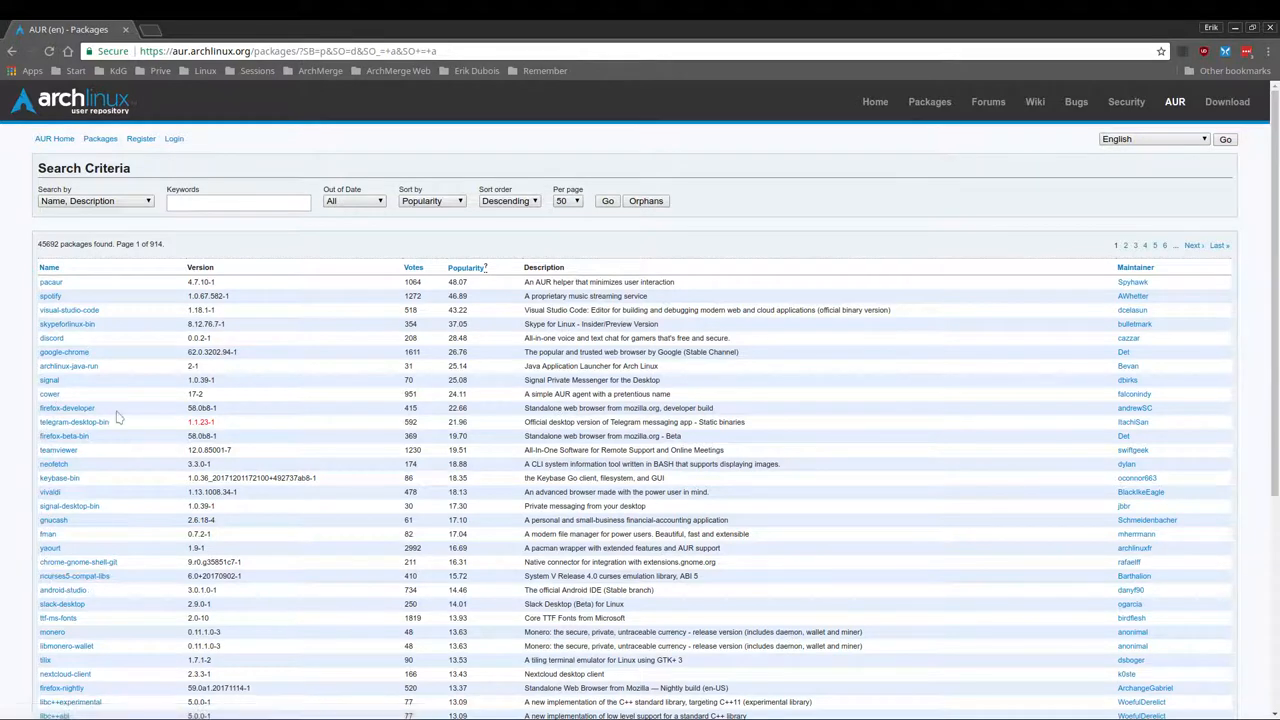
{"action": "mouse_move", "coordinate": [435, 331]}
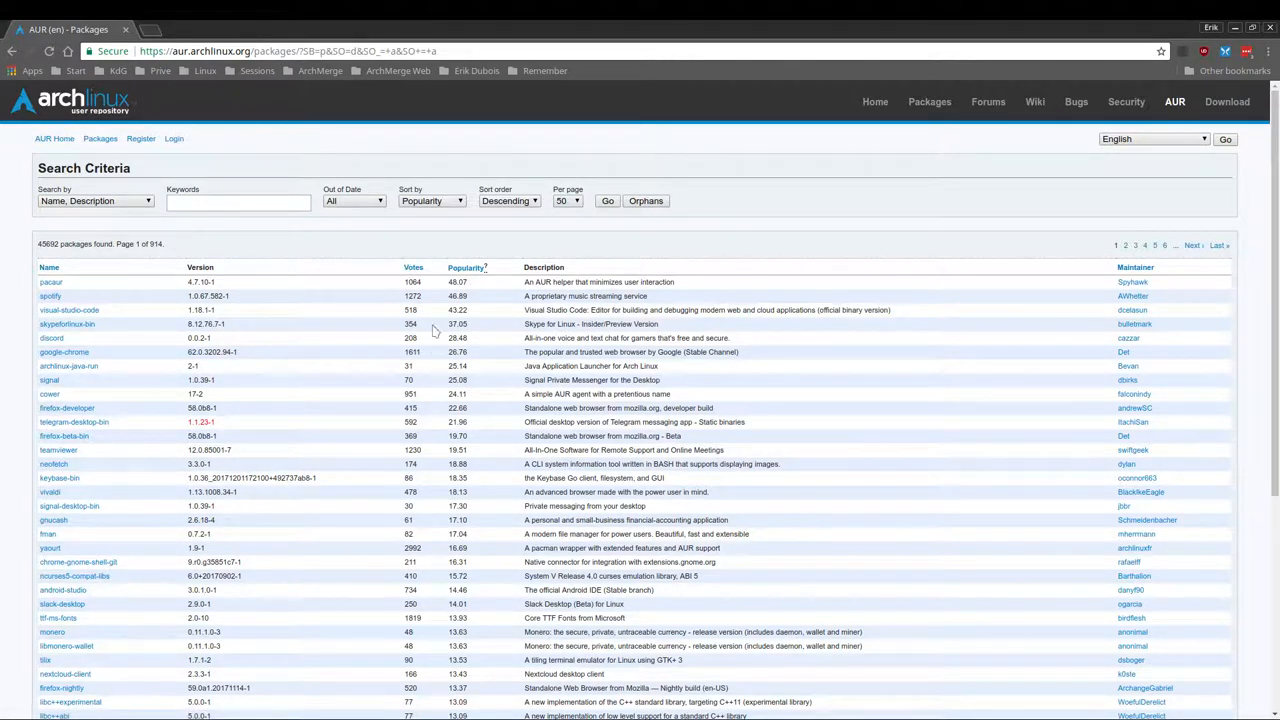
{"action": "mouse_move", "coordinate": [388, 328]}
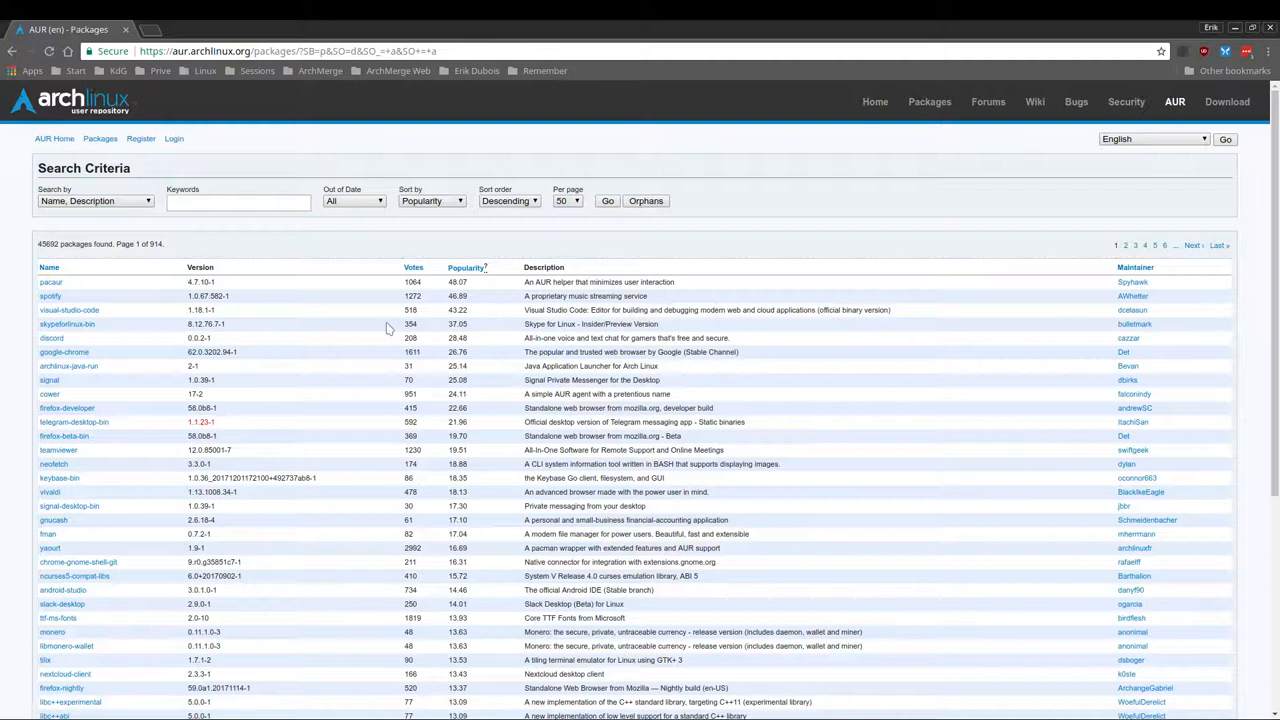
{"action": "mouse_move", "coordinate": [331, 185]}
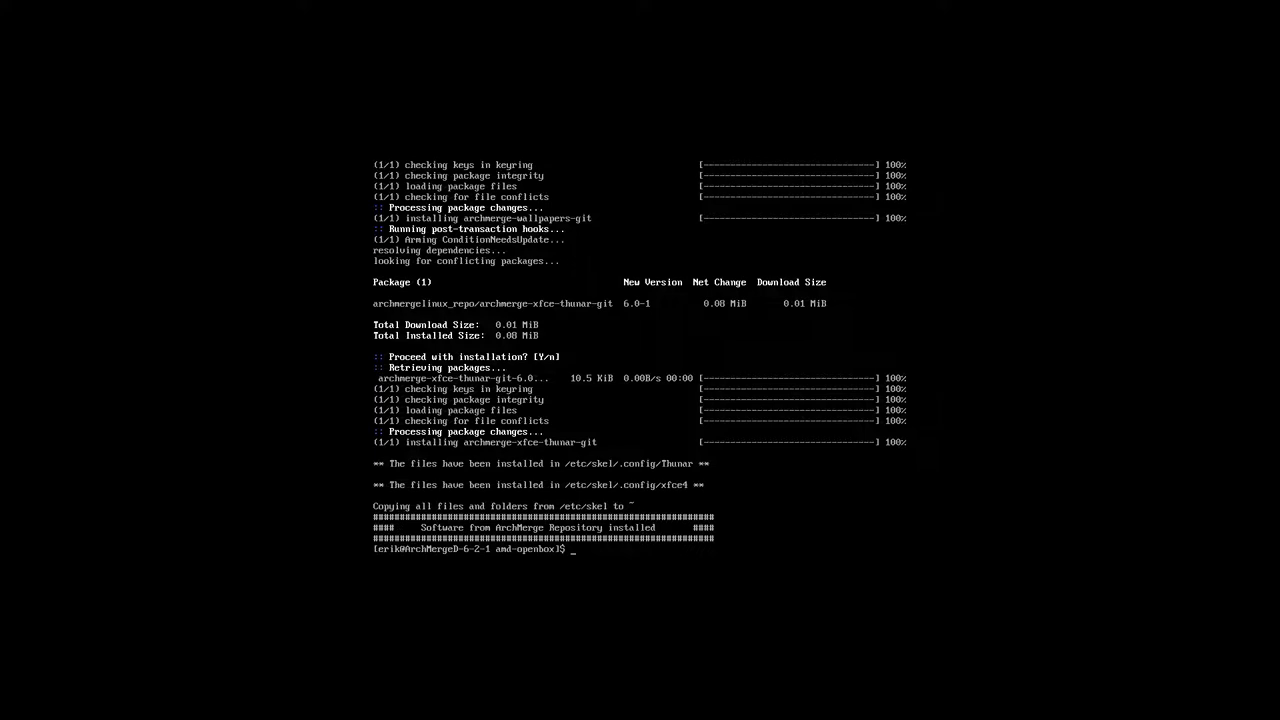
Step: List the amd-openbox folder to show the remaining numbered scripts
{"action": "type", "text": "ls"}
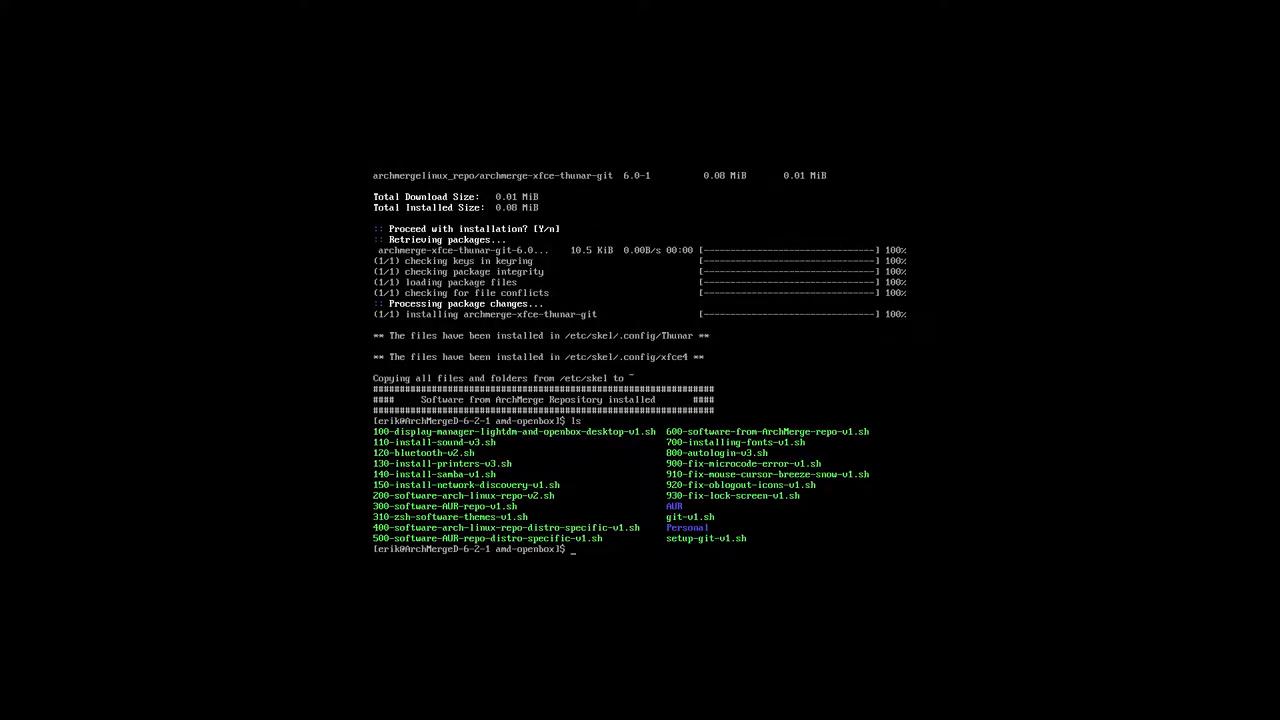
Step: Install fonts with 700-installing-fonts-v1.sh, list the scripts, and start 800-autologin-v3.sh
{"action": "type", "text": "./70"}
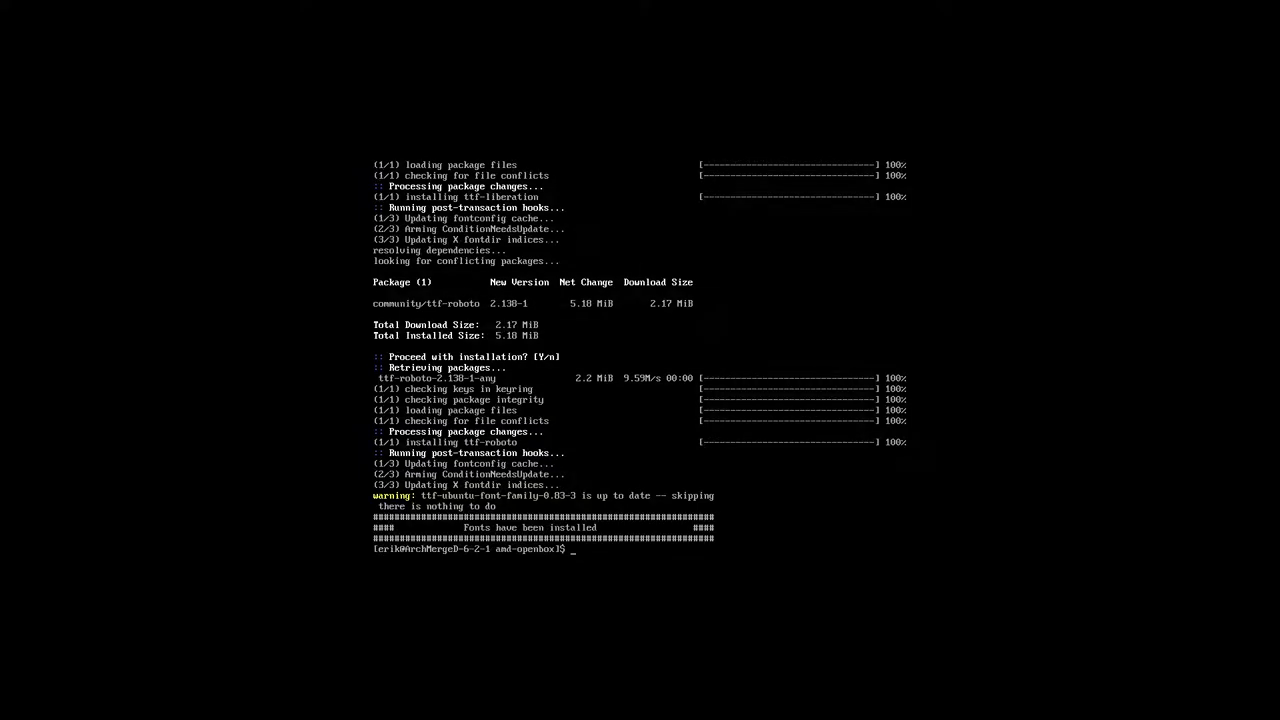
{"action": "type", "text": "ls"}
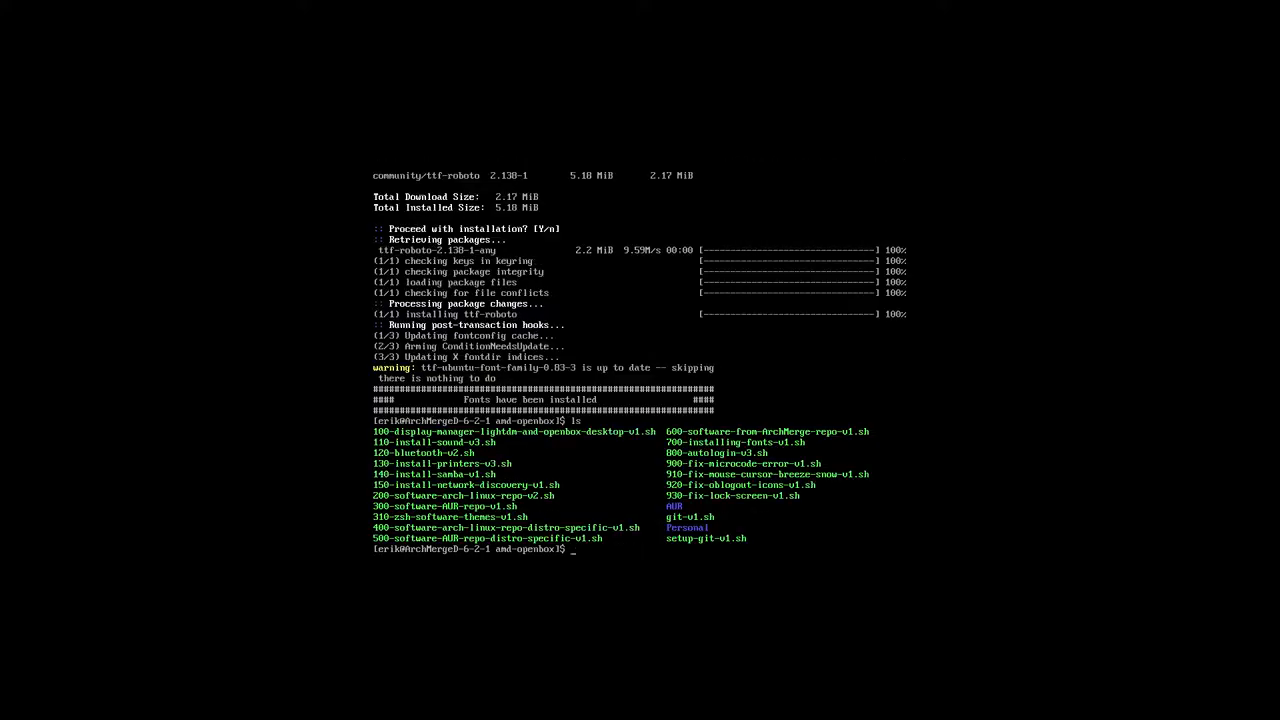
{"action": "type", "text": "./800-autologin-v3.sh"}
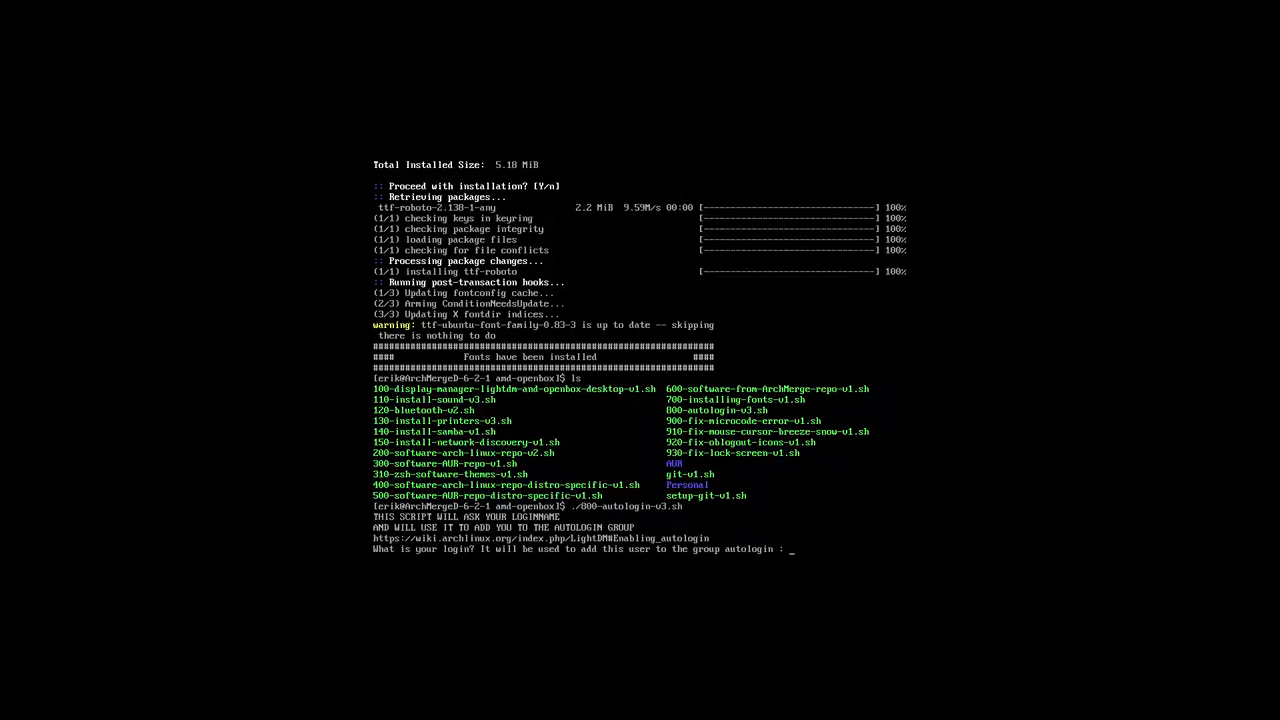
Step: Add 'erik' to autologin, then run 900-fix-microcode-error-v1.sh to reinstall intel-ucode and regenerate GRUB
{"action": "type", "text": "erik"}
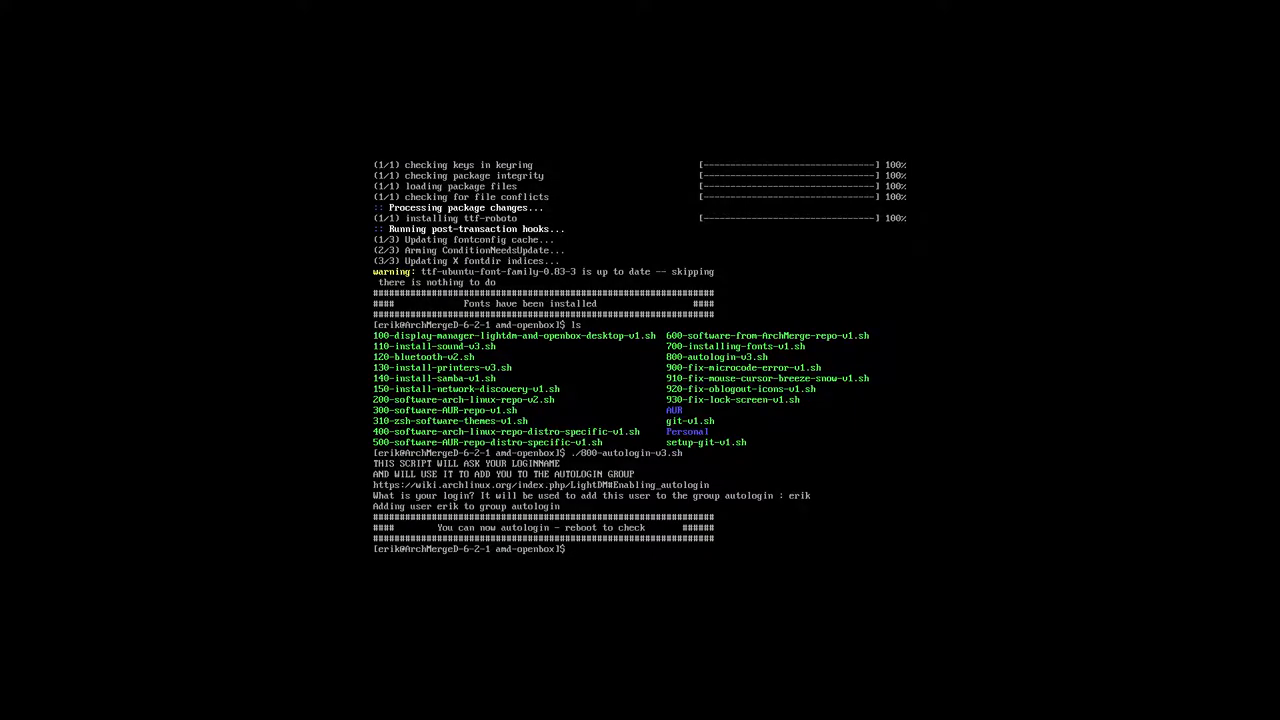
{"action": "type", "text": "./"}
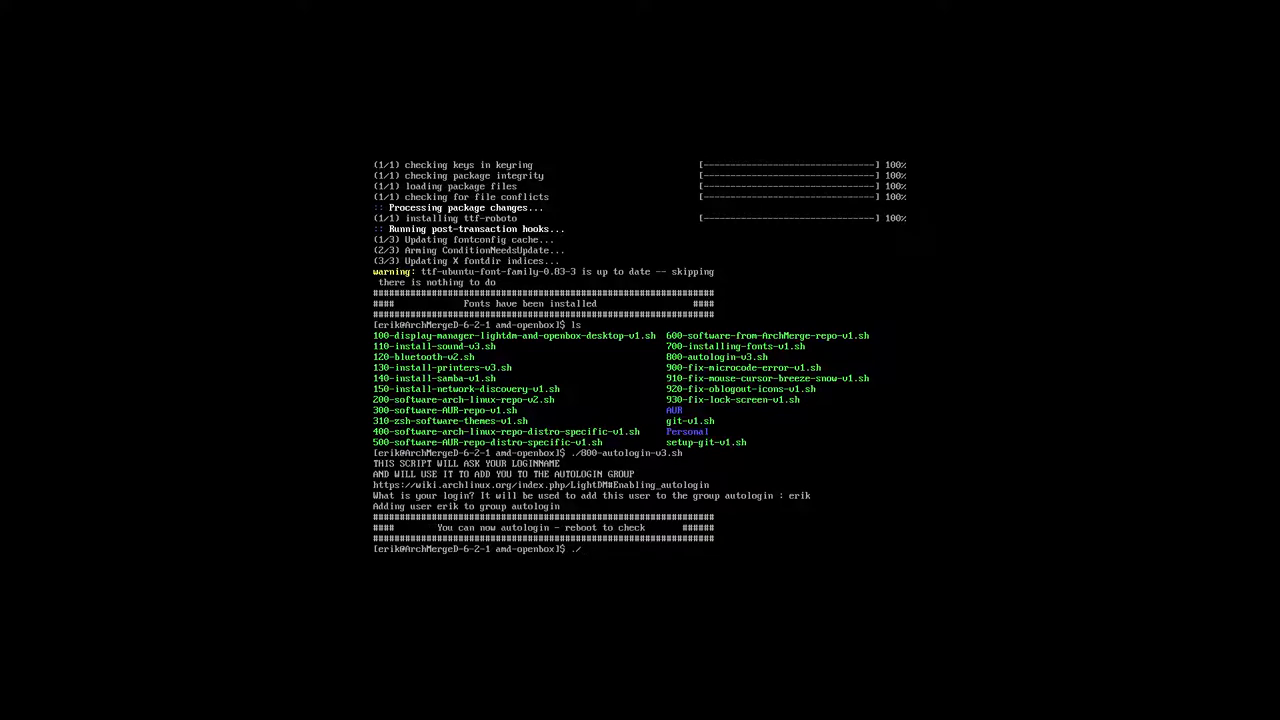
{"action": "type", "text": "9"}
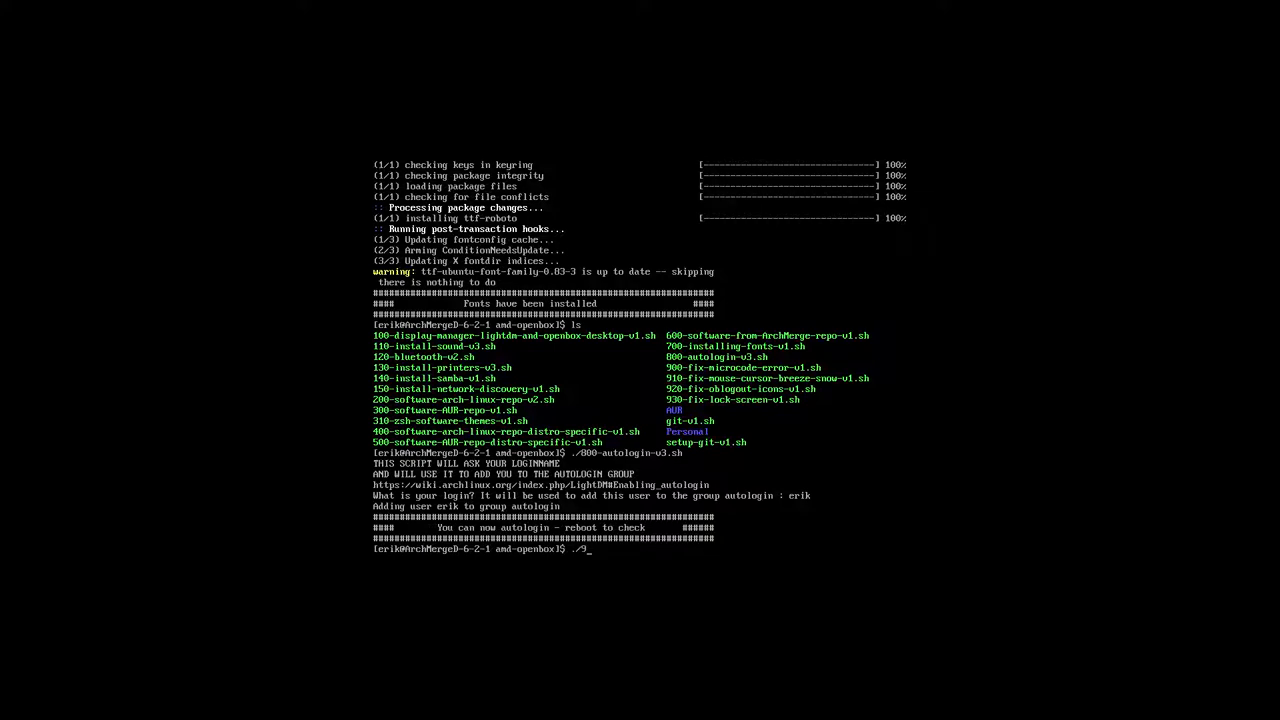
{"action": "type", "text": "900"}
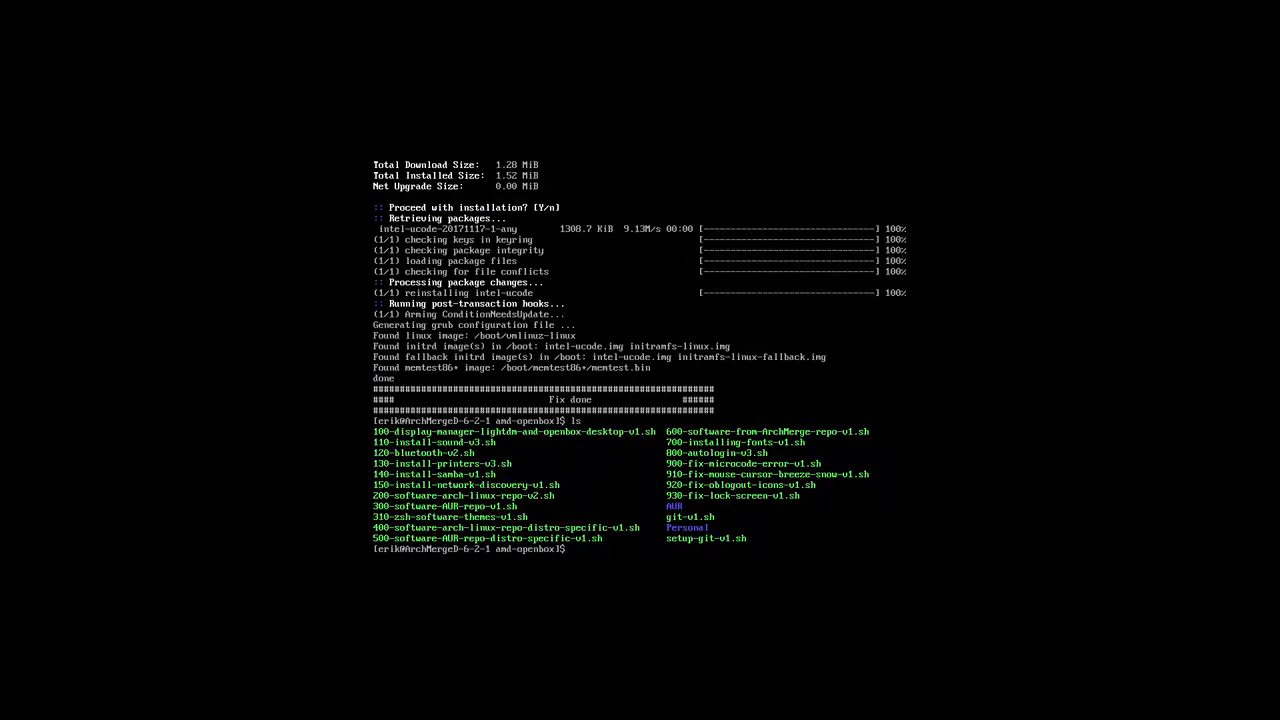
{"action": "type", "text": "./9"}
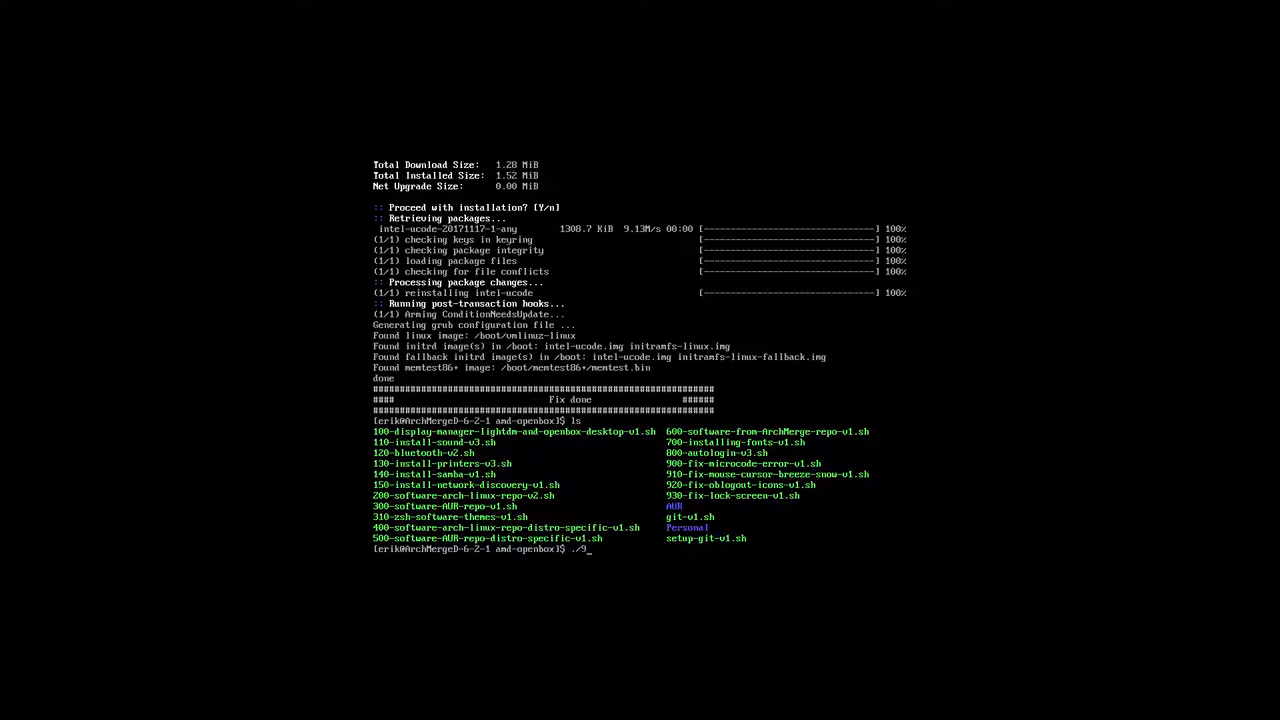
Step: Run 910-fix-mouse-cursor-breeze-snow-v1.sh and 920-fix-oblogout-icons-v1.sh for the cursor and Sardi icons
{"action": "type", "text": "1"}
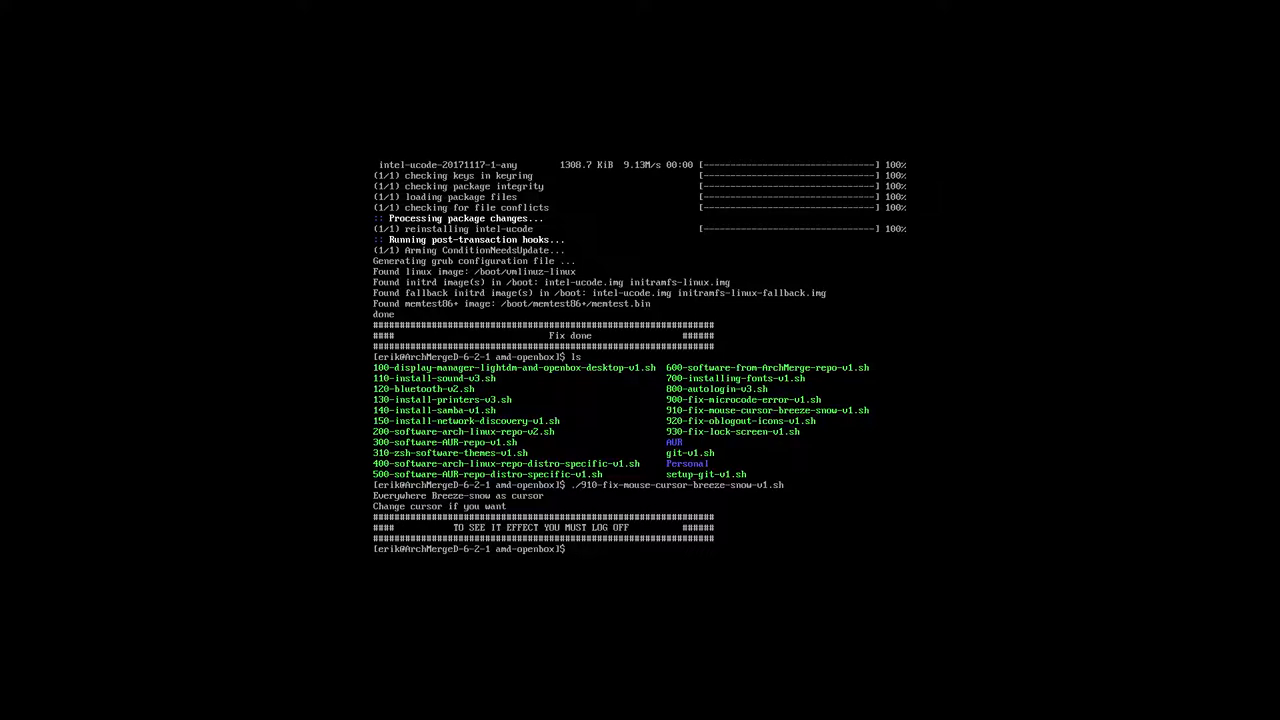
{"action": "type", "text": "./95"}
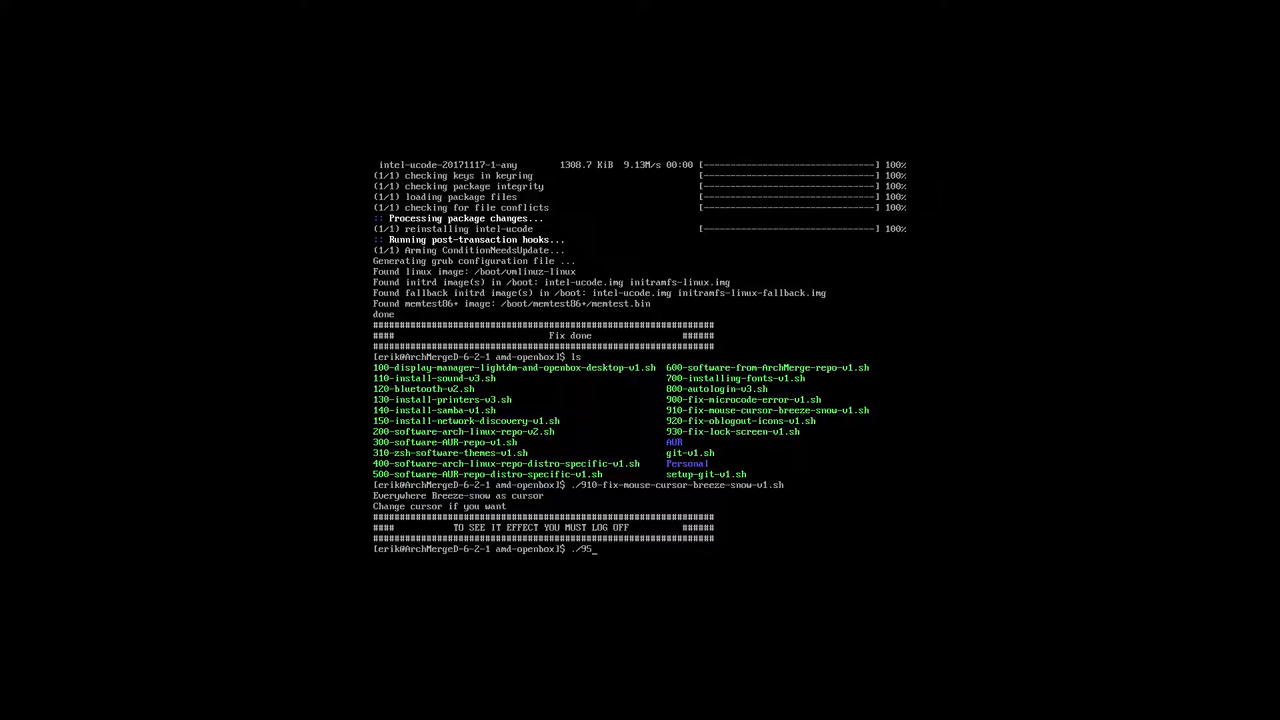
{"action": "type", "text": "./920-fix-oblogout-icons-v1.sh"}
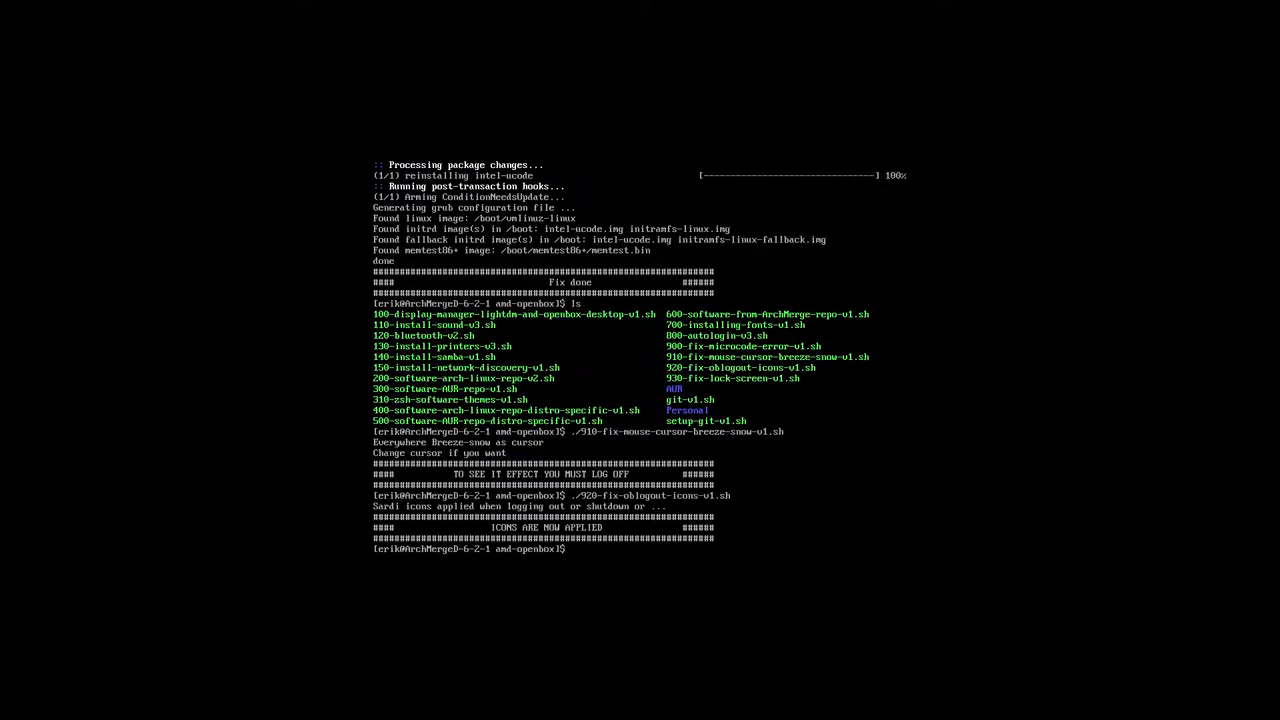
{"action": "type", "text": "./"}
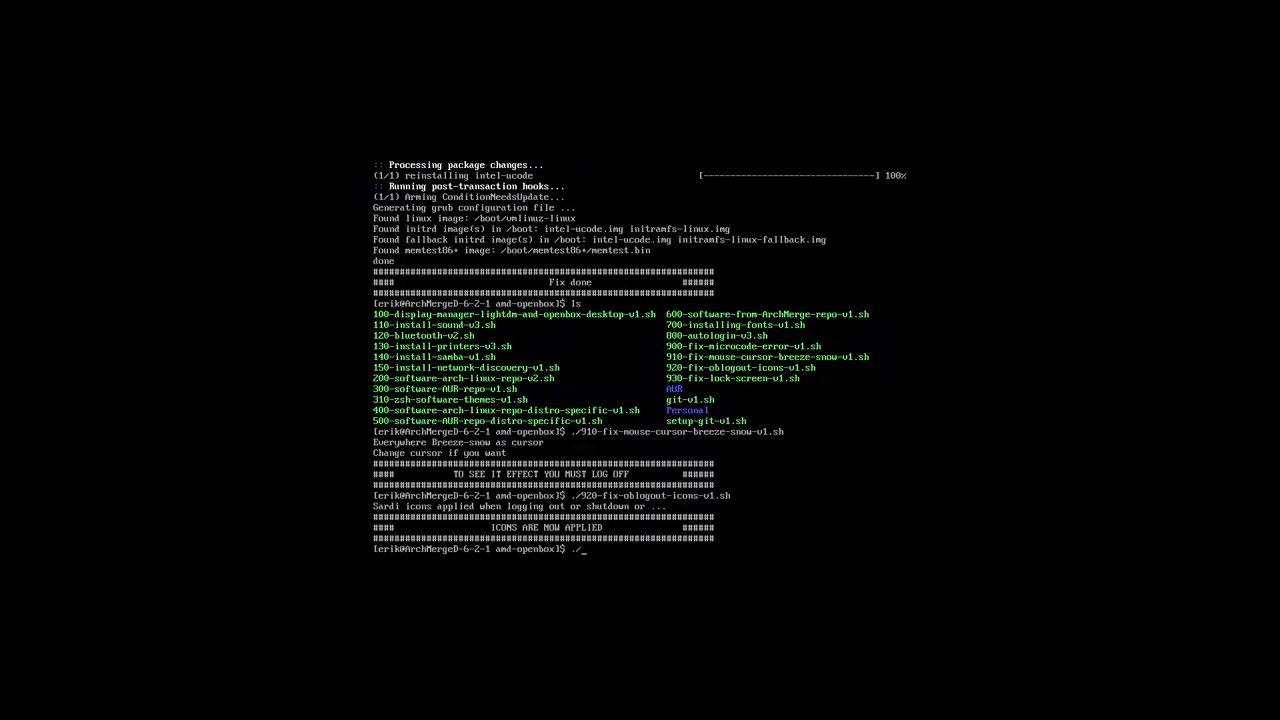
Step: Run 930-fix-lock-screen-v1.sh to apply the standard ArchMerge lock screen
{"action": "type", "text": "930-fix-lock-screen-v1.sh"}
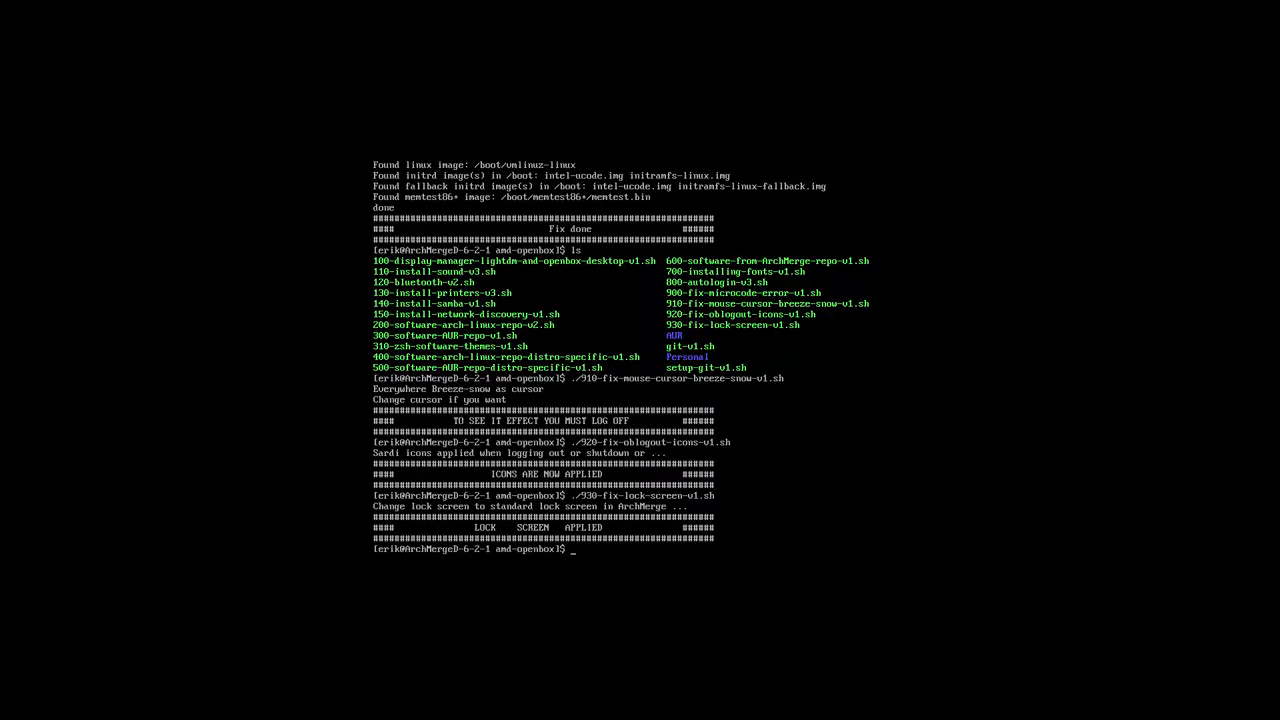
{"action": "type", "text": "sudo re"}
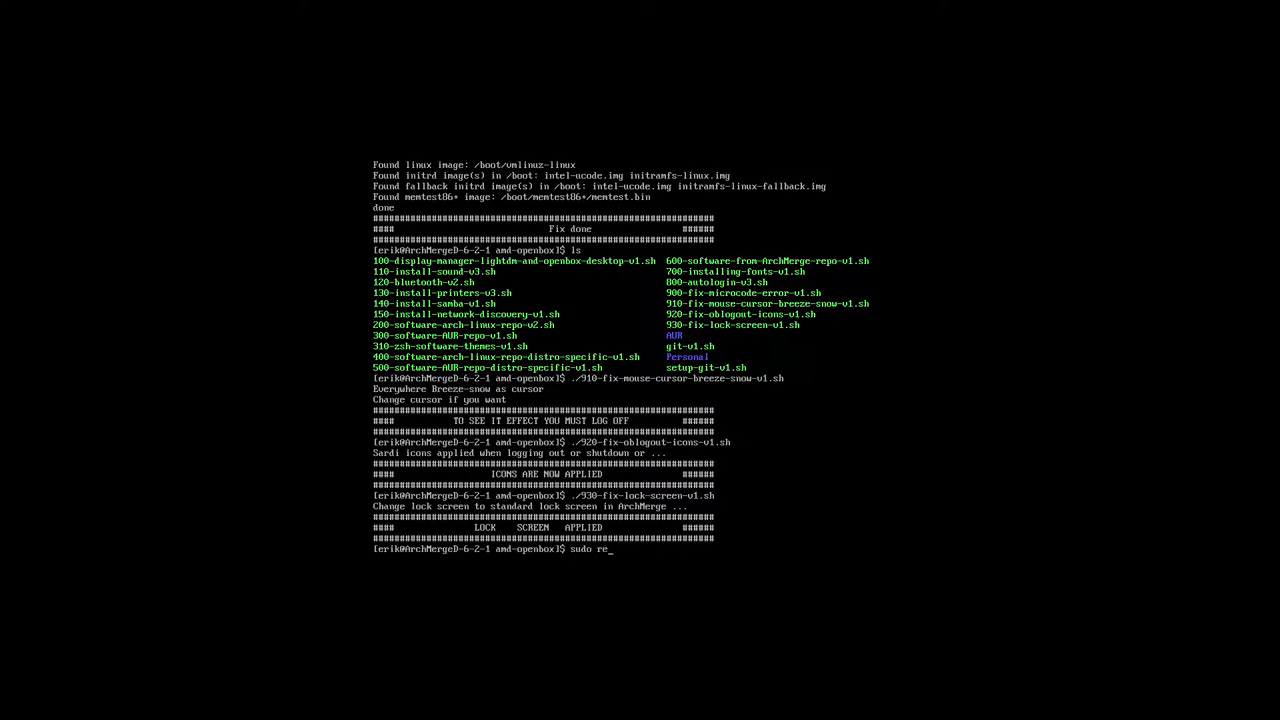
Step: Execute sudo reboot to restart the VM into the ArchMergeD boot menu
{"action": "key", "text": "Return"}
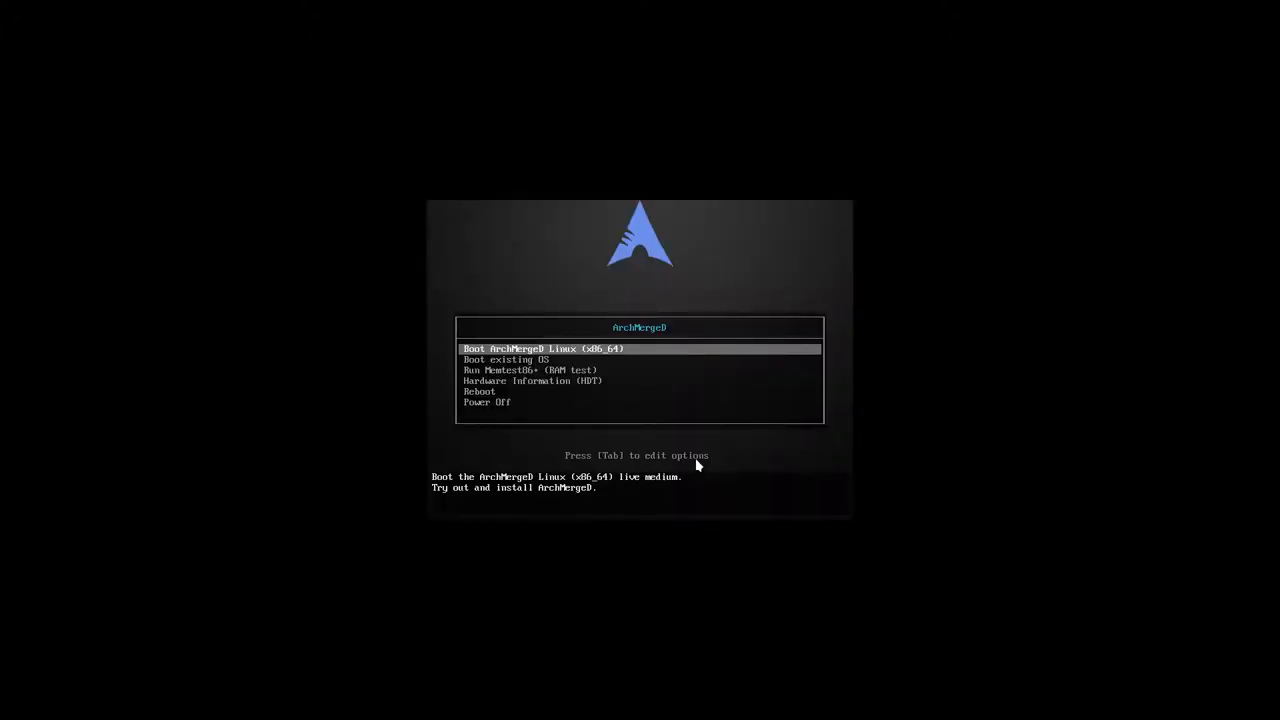
Step: Boot ArchMergeD from the boot menu into the Openbox desktop with conky
{"action": "key", "text": "Down"}
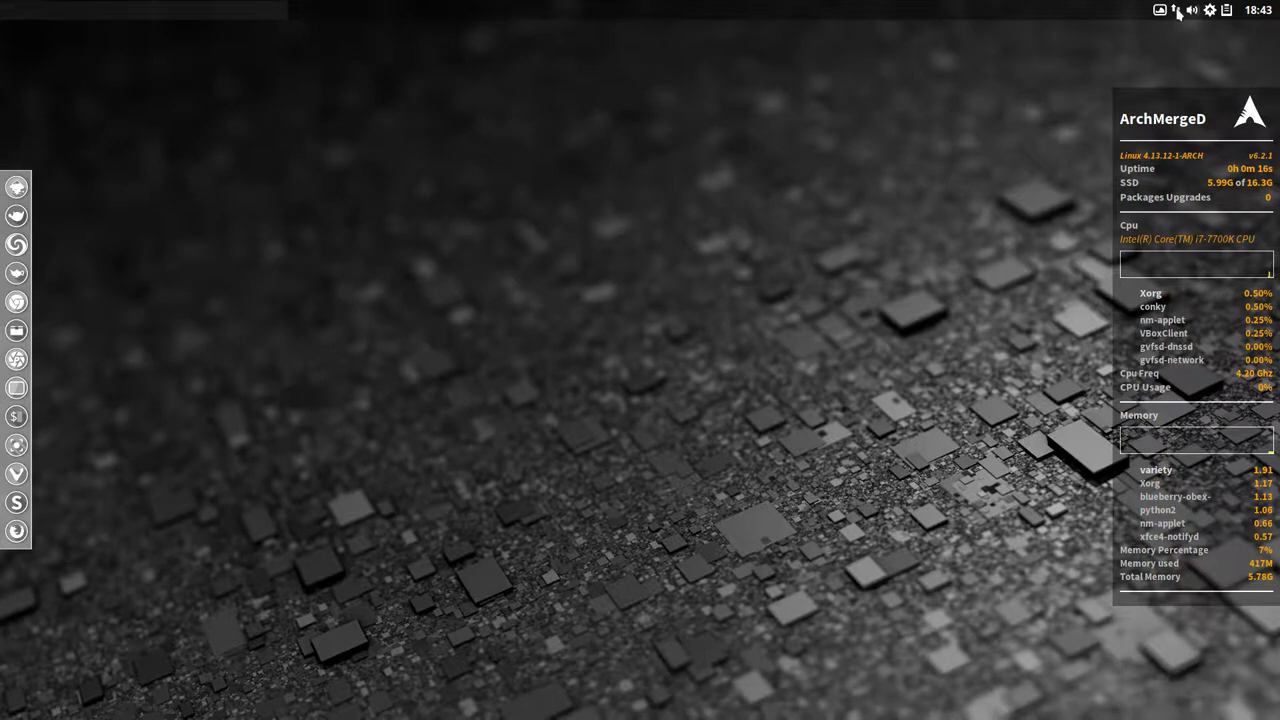
{"action": "mouse_move", "coordinate": [613, 157]}
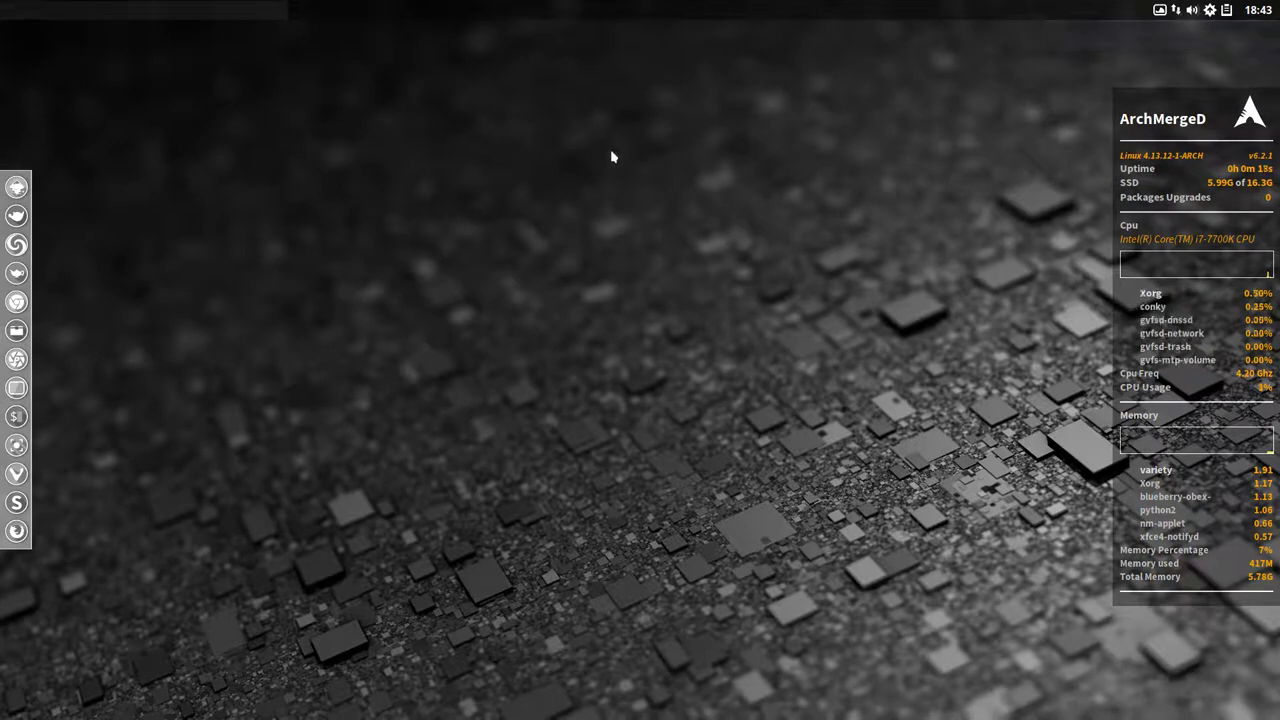
{"action": "mouse_move", "coordinate": [315, 207]}
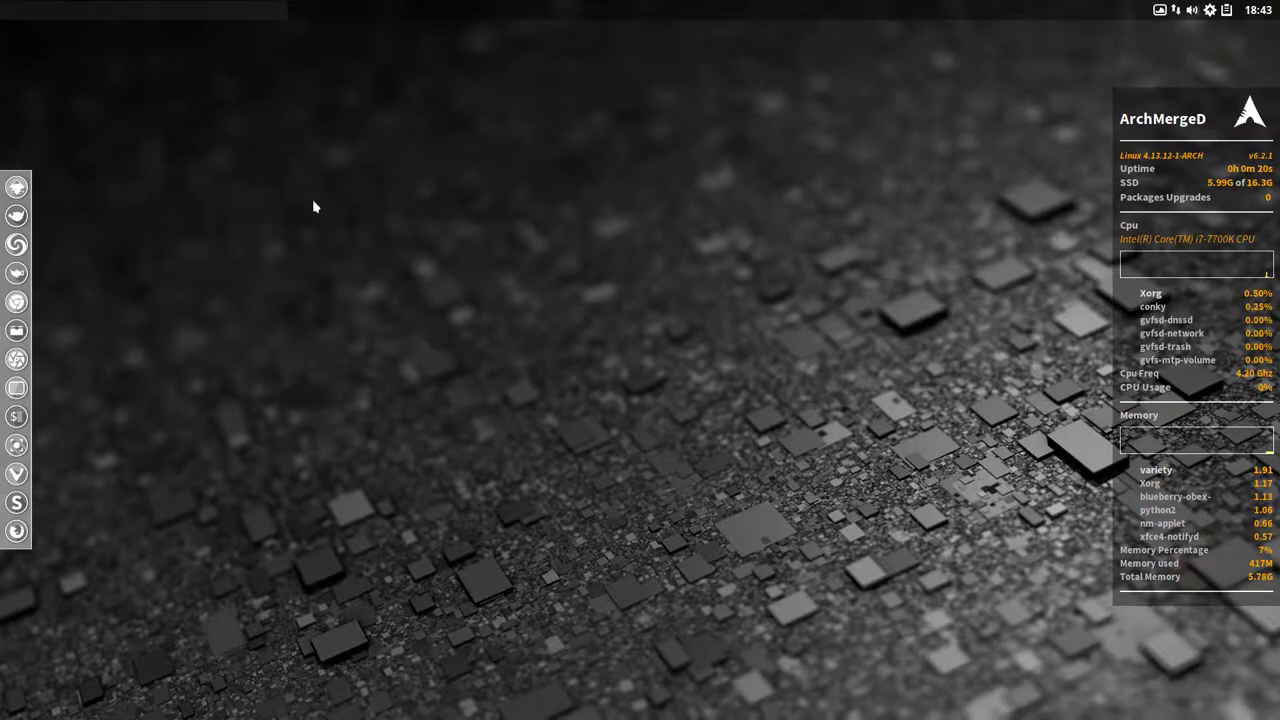
{"action": "mouse_move", "coordinate": [390, 205]}
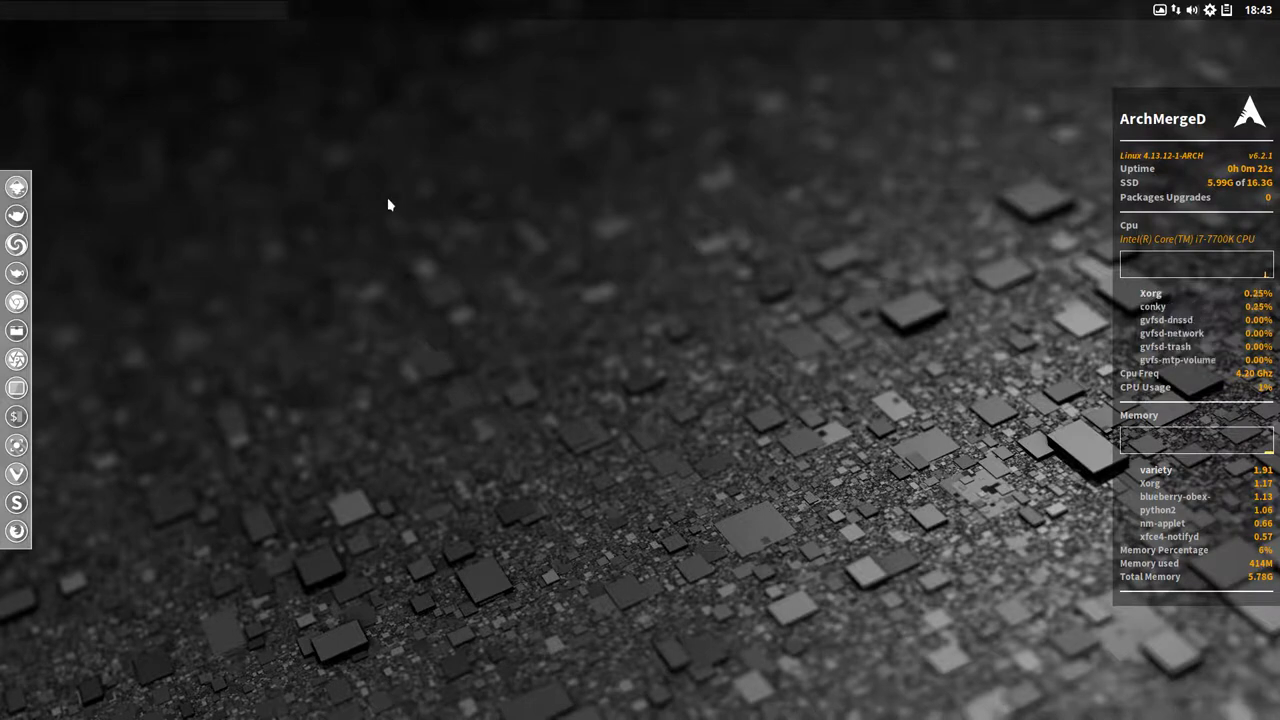
Step: Swap the ArchMergeD sidebar conky for the large clock conky via Conky Chooser
{"action": "right_click", "coordinate": [390, 205]}
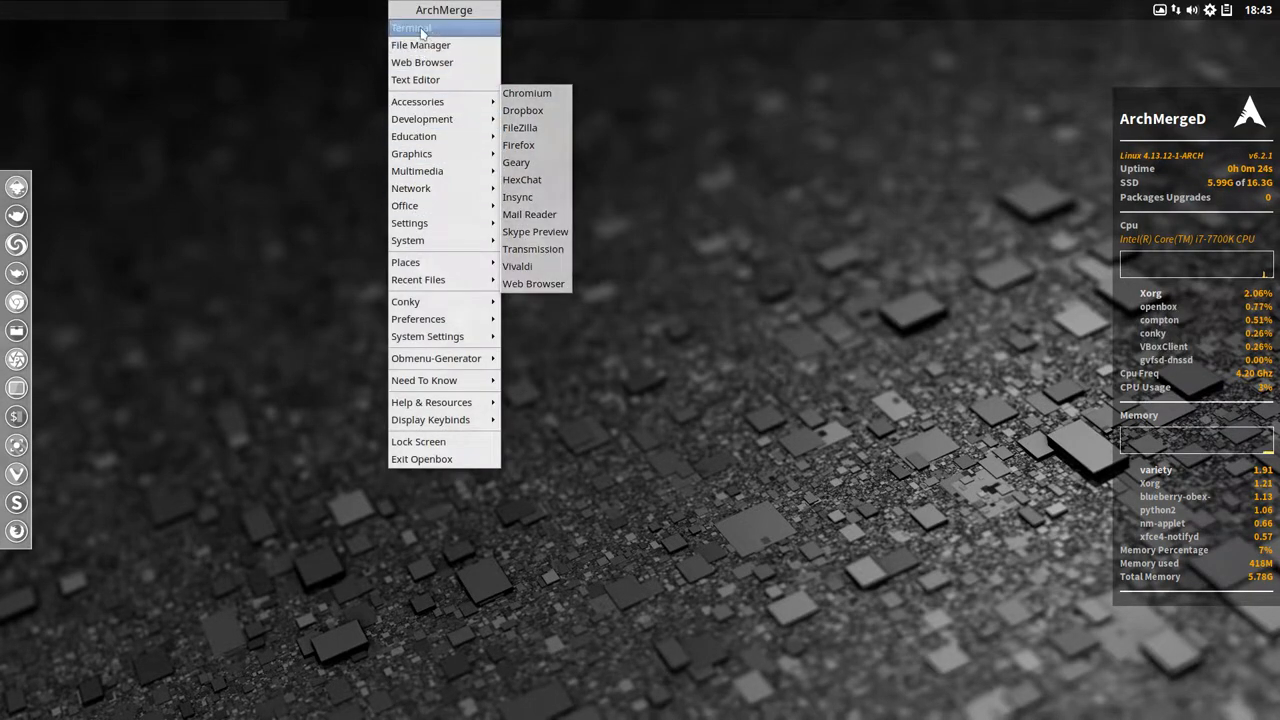
{"action": "mouse_move", "coordinate": [421, 459]}
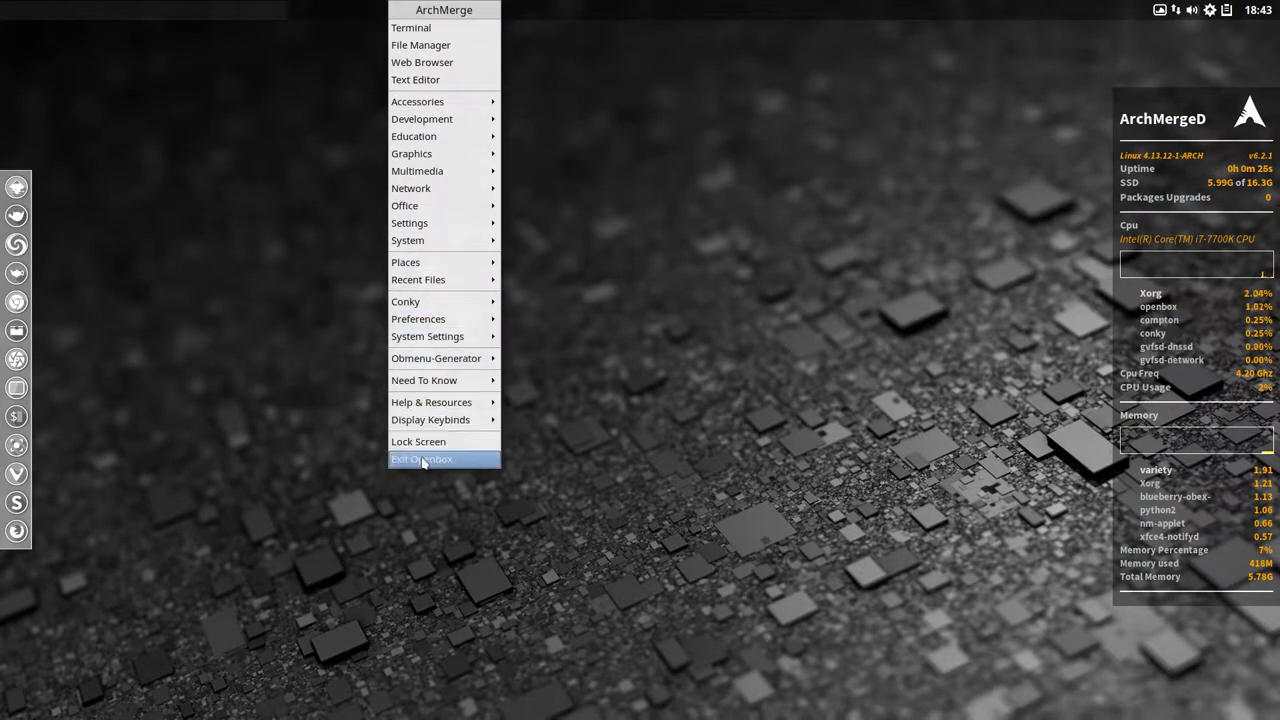
{"action": "mouse_move", "coordinate": [406, 301]}
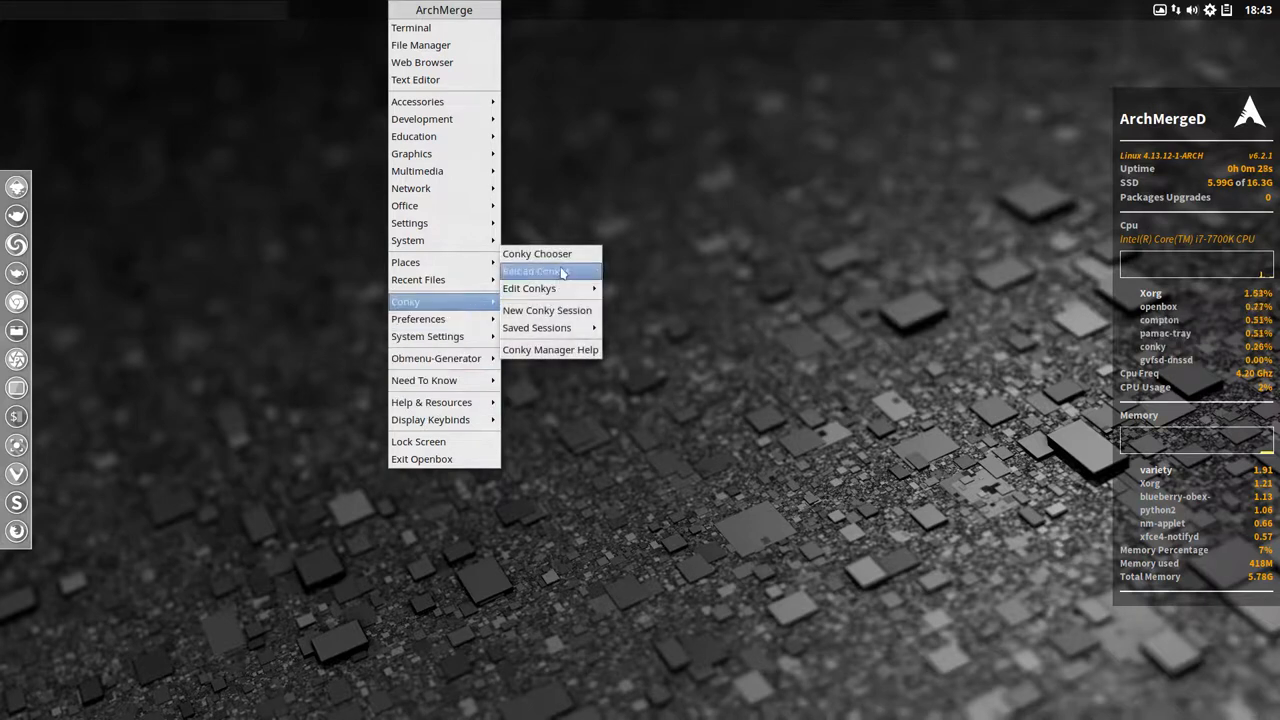
{"action": "left_click", "coordinate": [535, 271]}
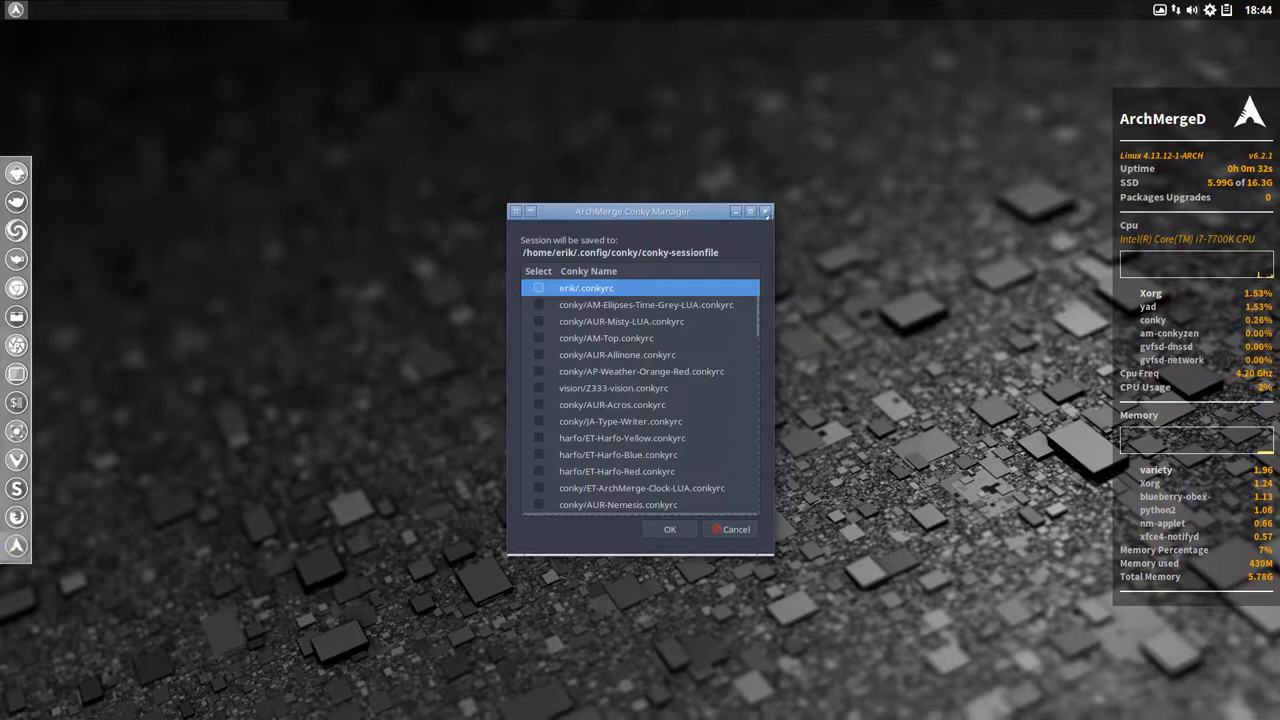
{"action": "left_click", "coordinate": [669, 529]}
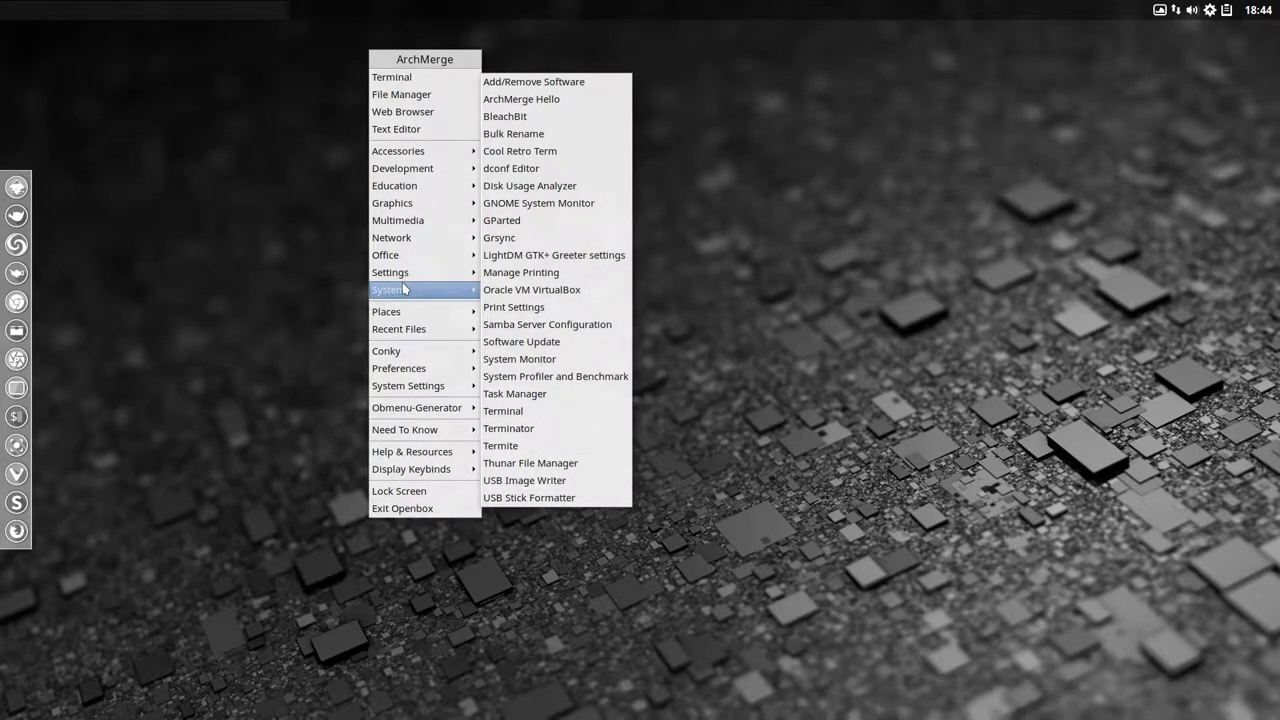
{"action": "mouse_move", "coordinate": [405, 350]}
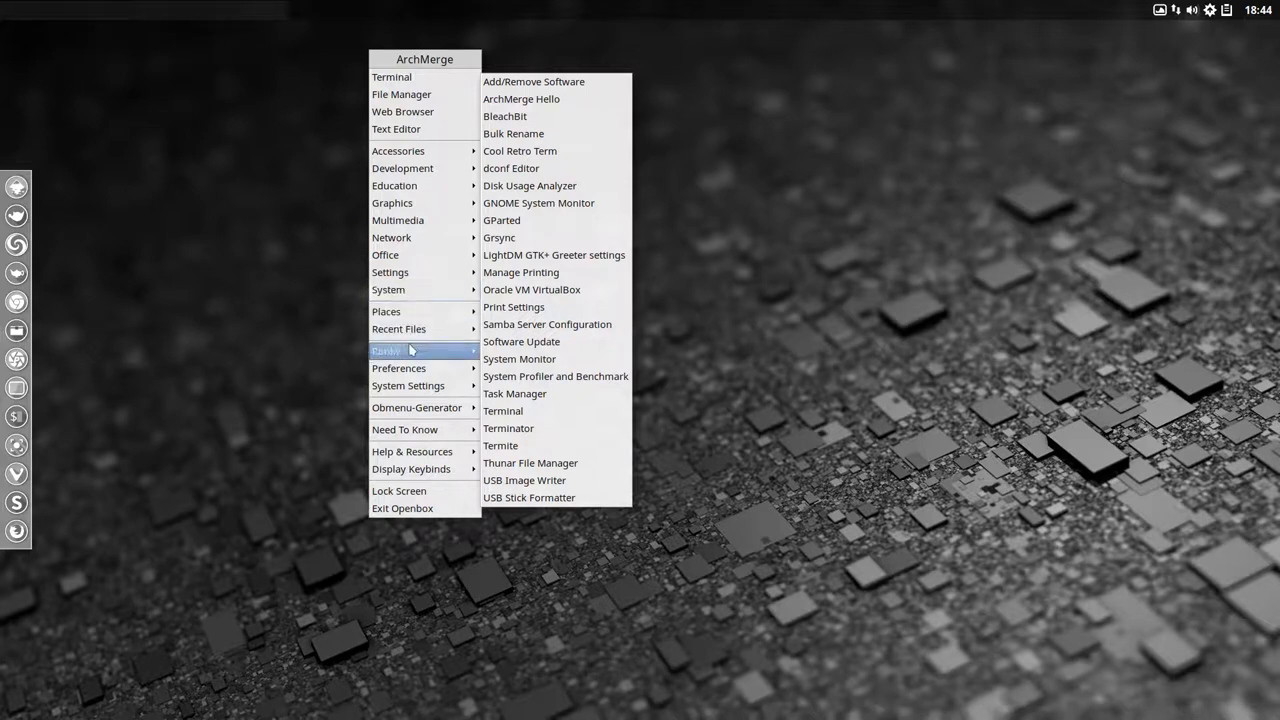
{"action": "mouse_move", "coordinate": [410, 350]}
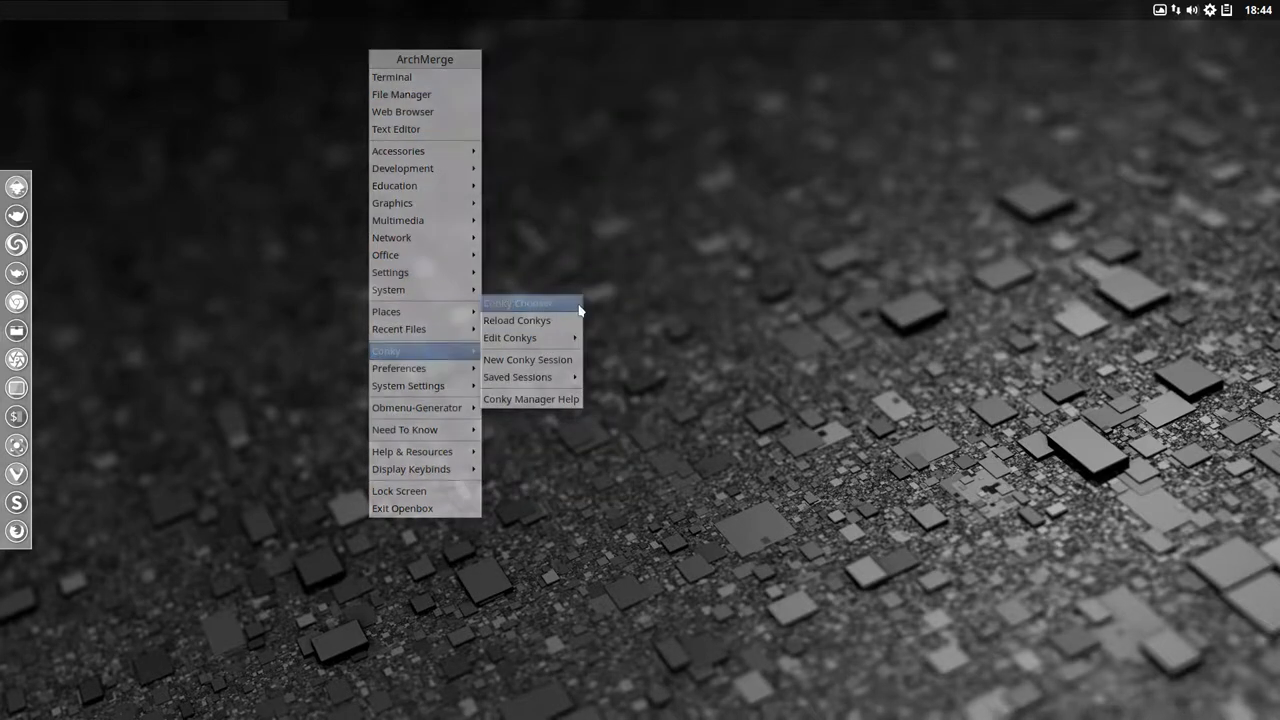
{"action": "left_click", "coordinate": [527, 359]}
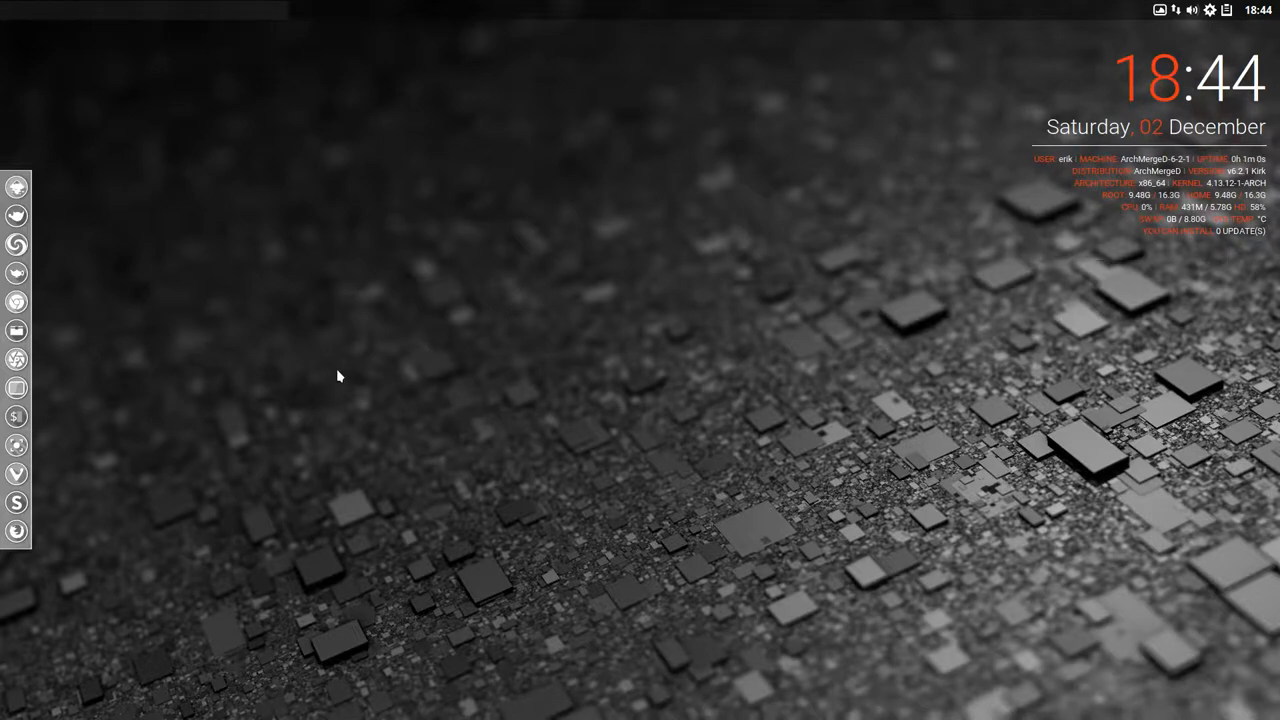
{"action": "mouse_move", "coordinate": [438, 330]}
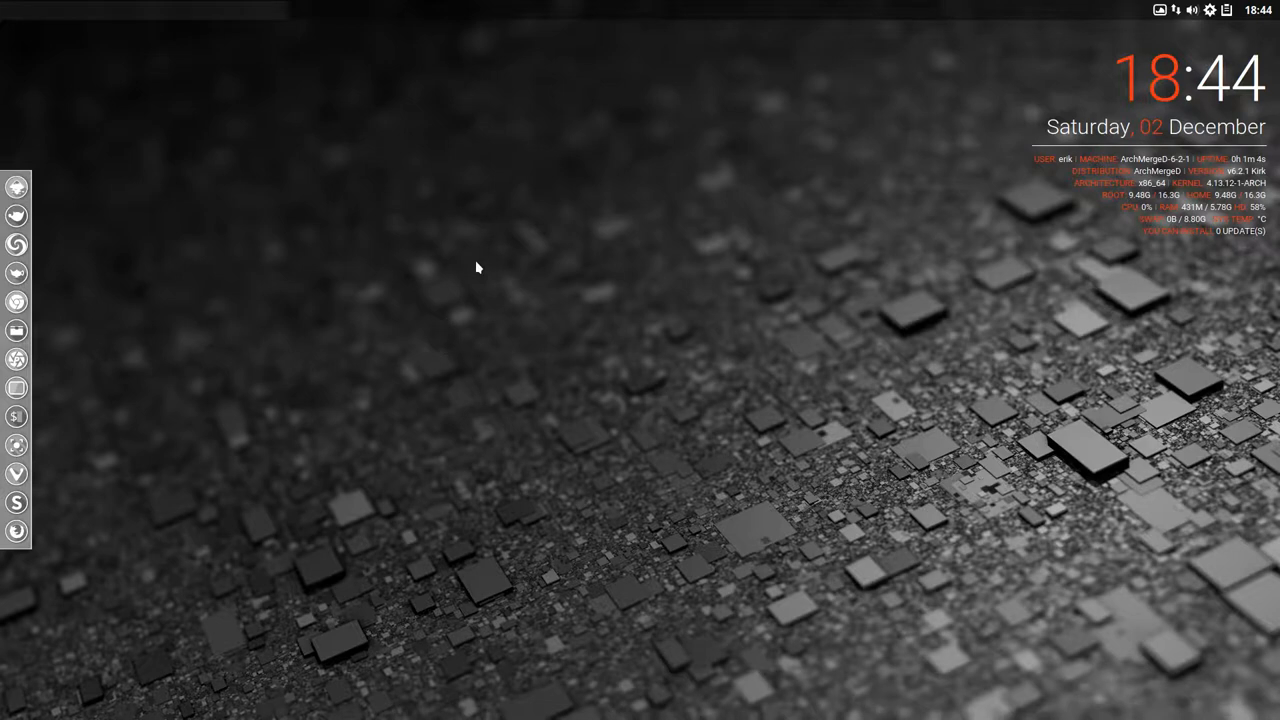
{"action": "mouse_move", "coordinate": [1080, 130]}
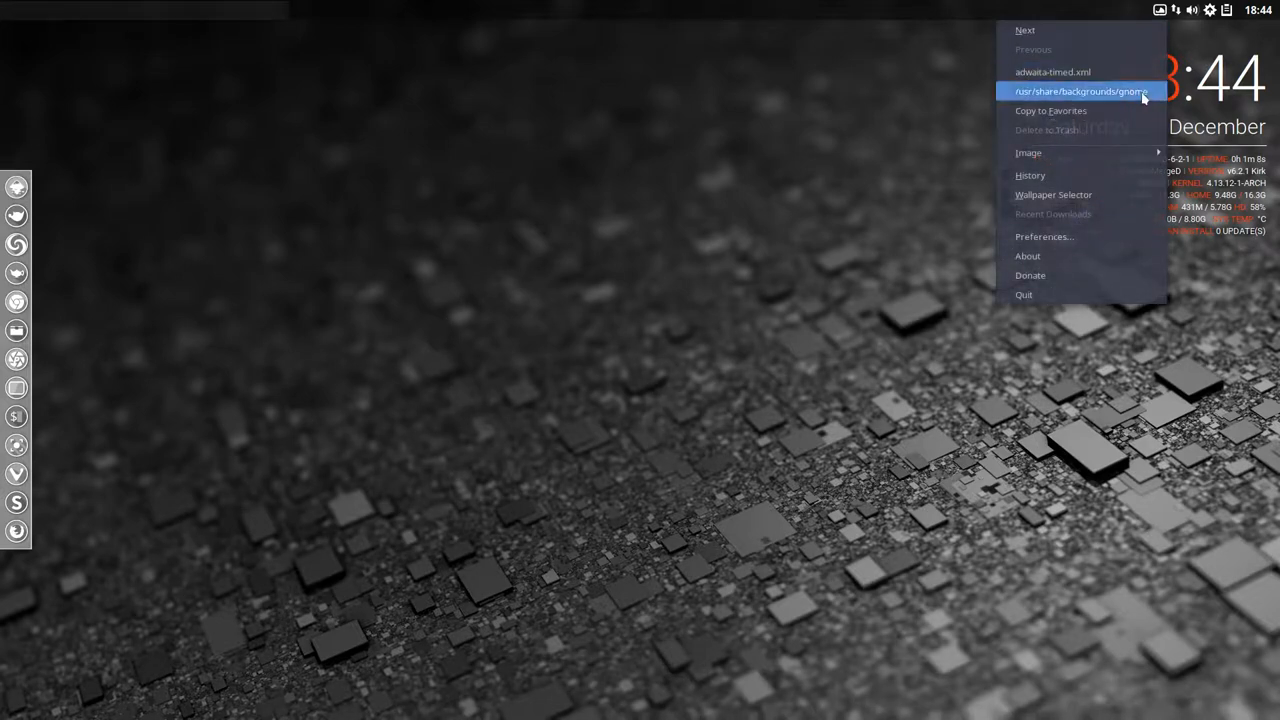
{"action": "mouse_move", "coordinate": [1080, 237]}
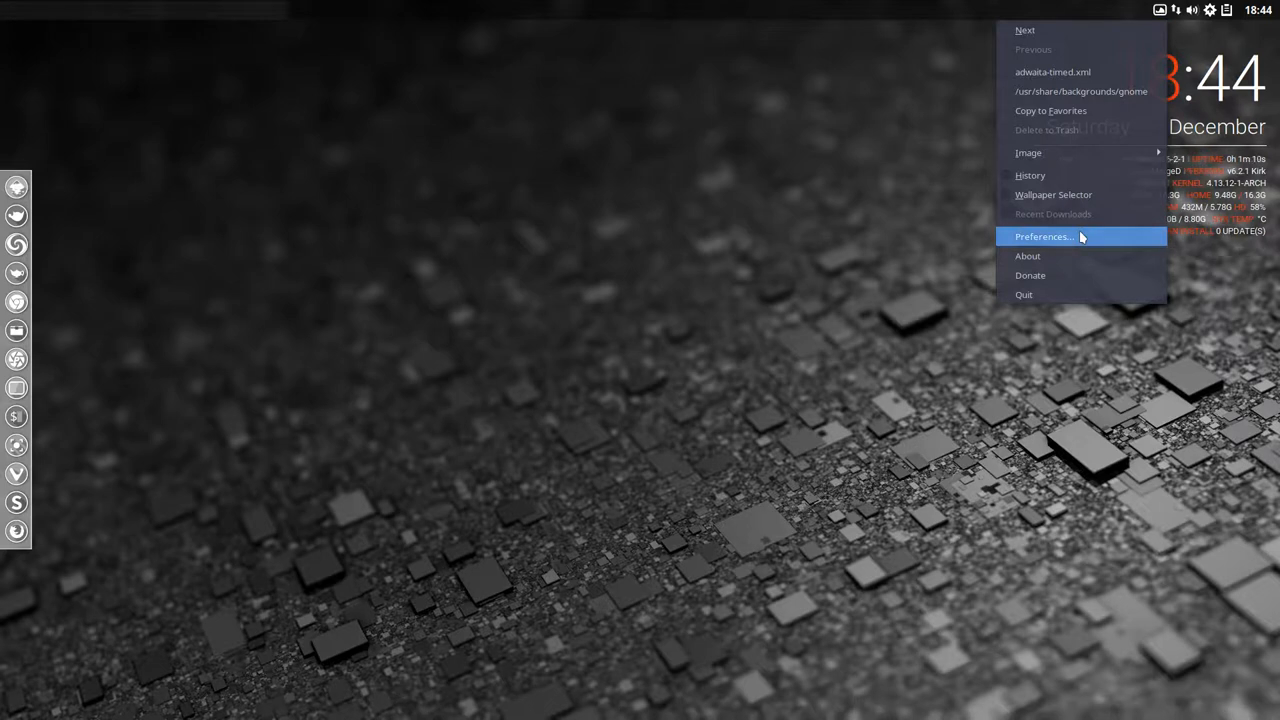
{"action": "mouse_move", "coordinate": [1024, 30]}
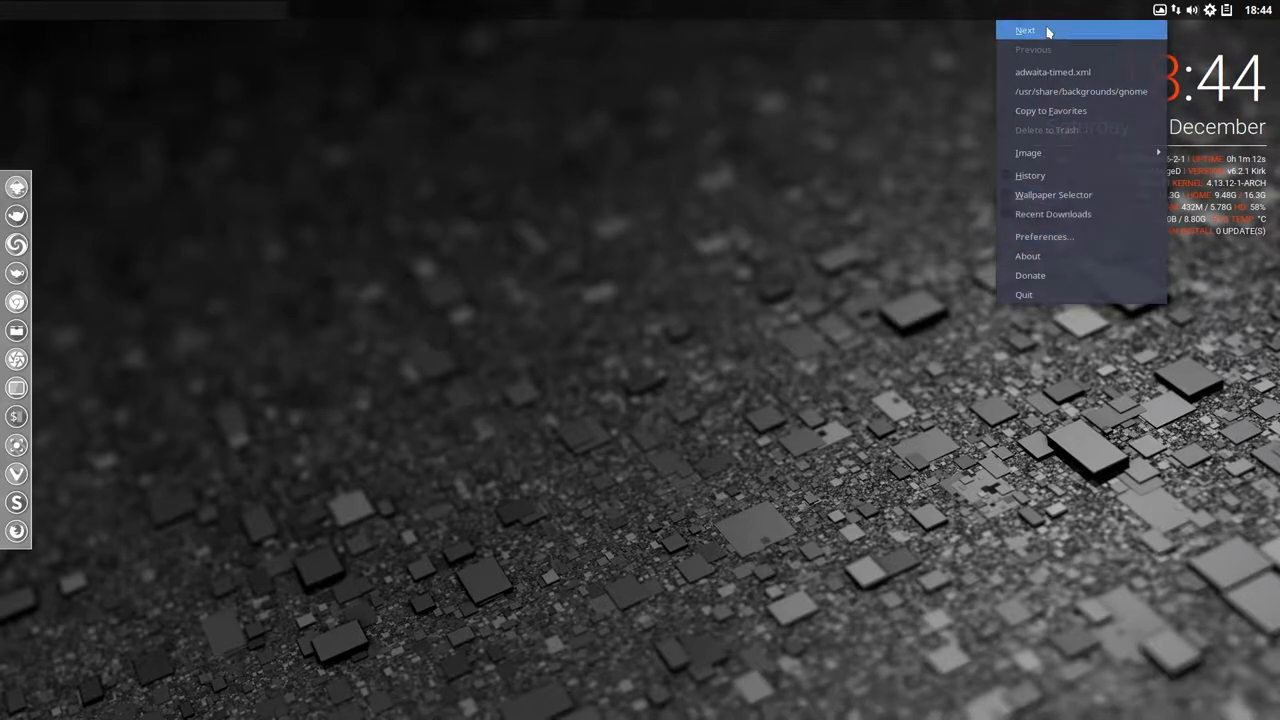
Step: Advance Variety to the next wallpaper, the DNA helix image
{"action": "left_click", "coordinate": [1024, 29]}
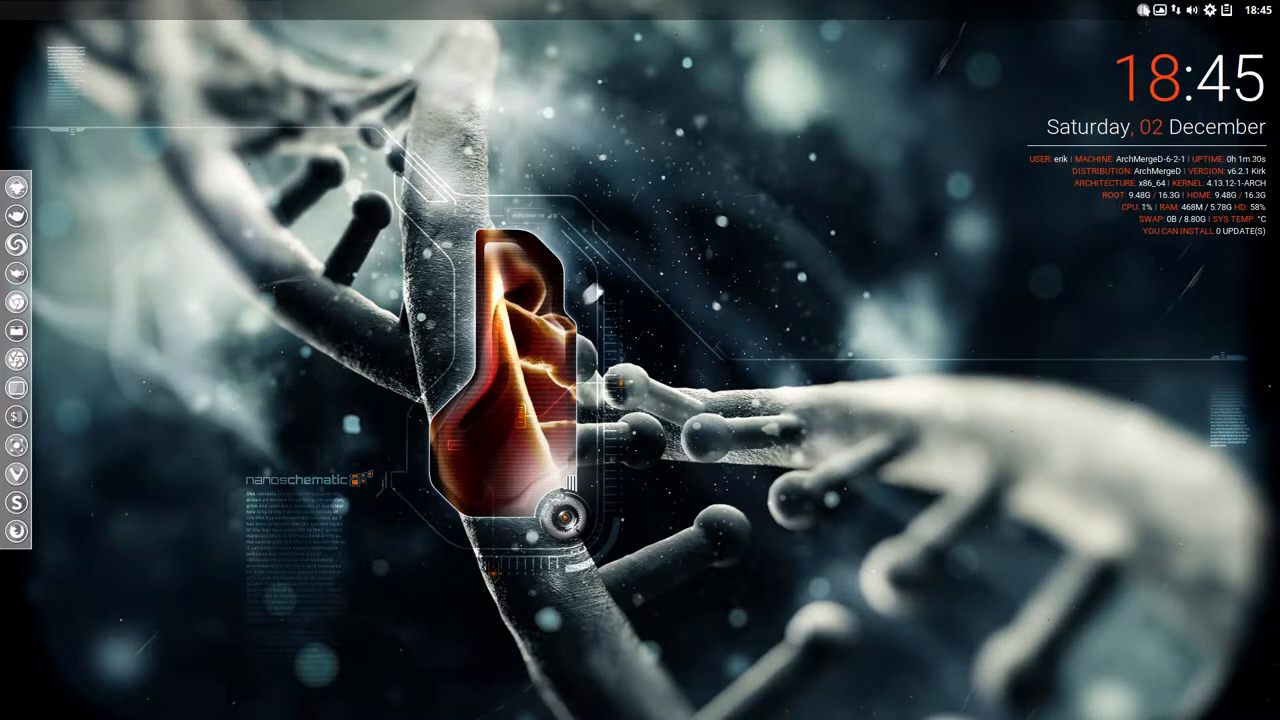
Step: Launch Screenkey from the dock and close its Preferences window
{"action": "left_click", "coordinate": [1178, 46]}
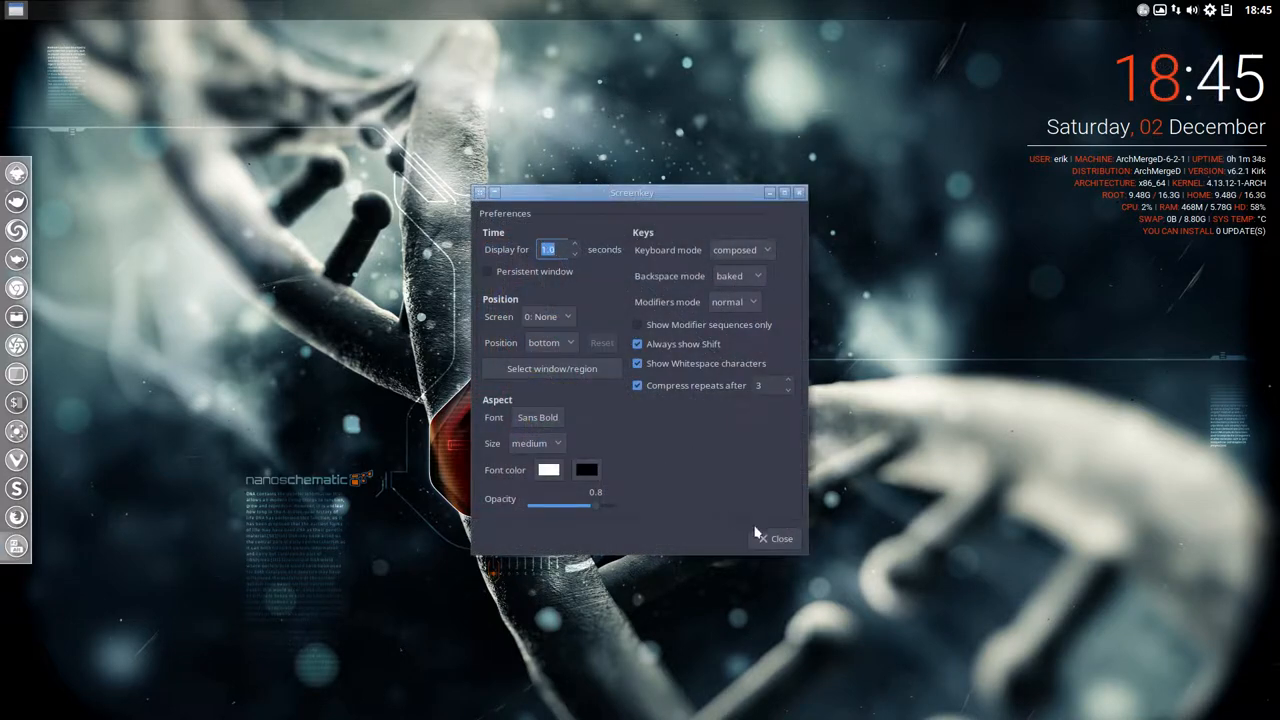
{"action": "left_click", "coordinate": [775, 538]}
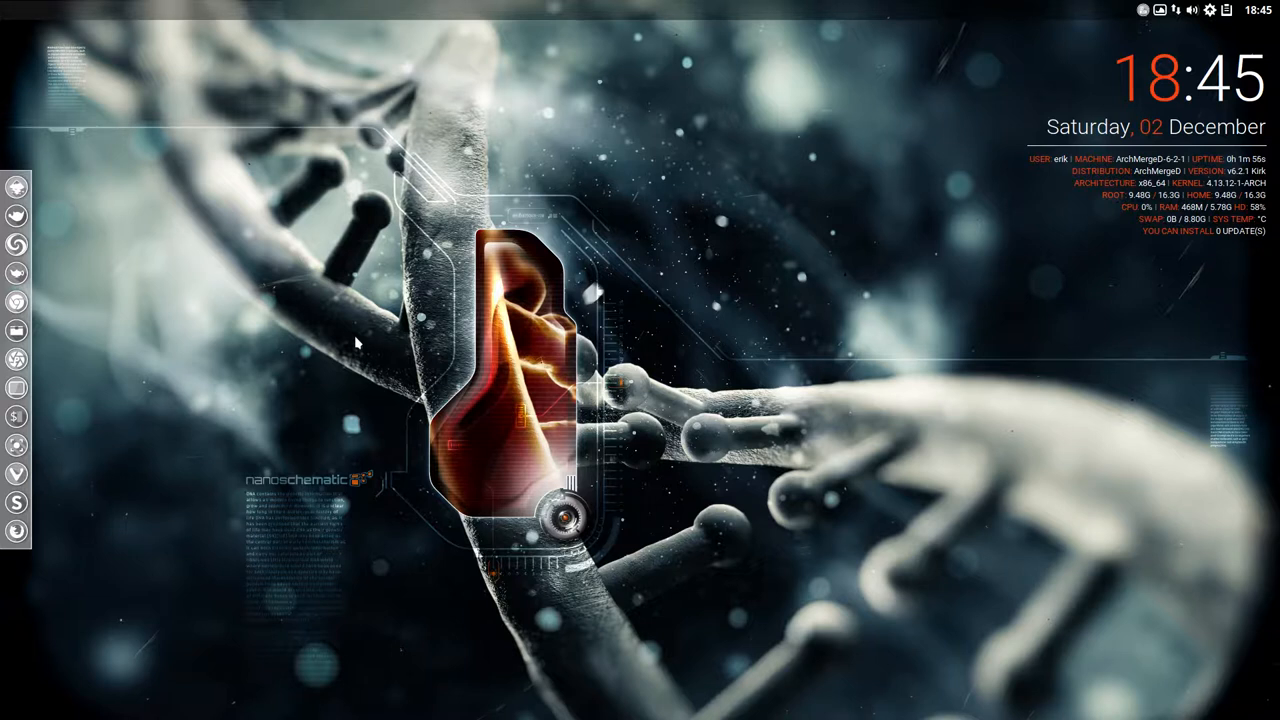
{"action": "mouse_move", "coordinate": [725, 341]}
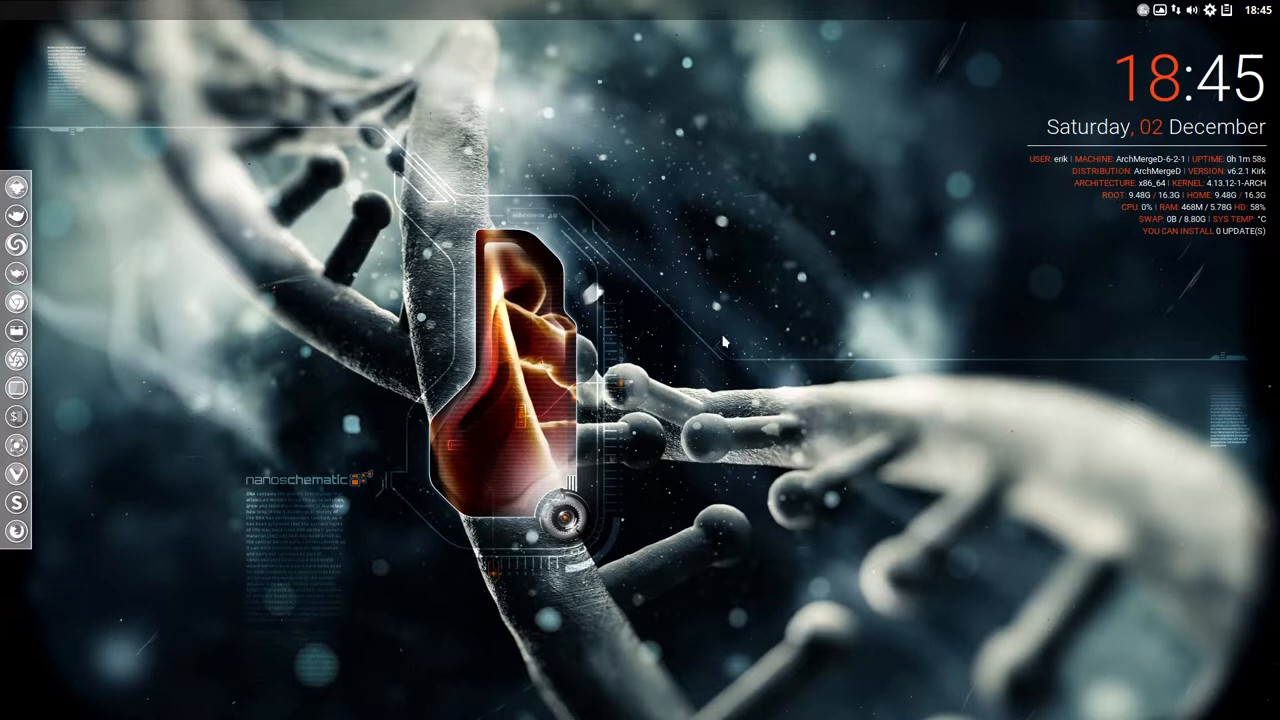
Step: Dismiss the Super+x launch error and open oblogout via the desktop menu's Exit Openbox
{"action": "key", "text": "Super+x"}
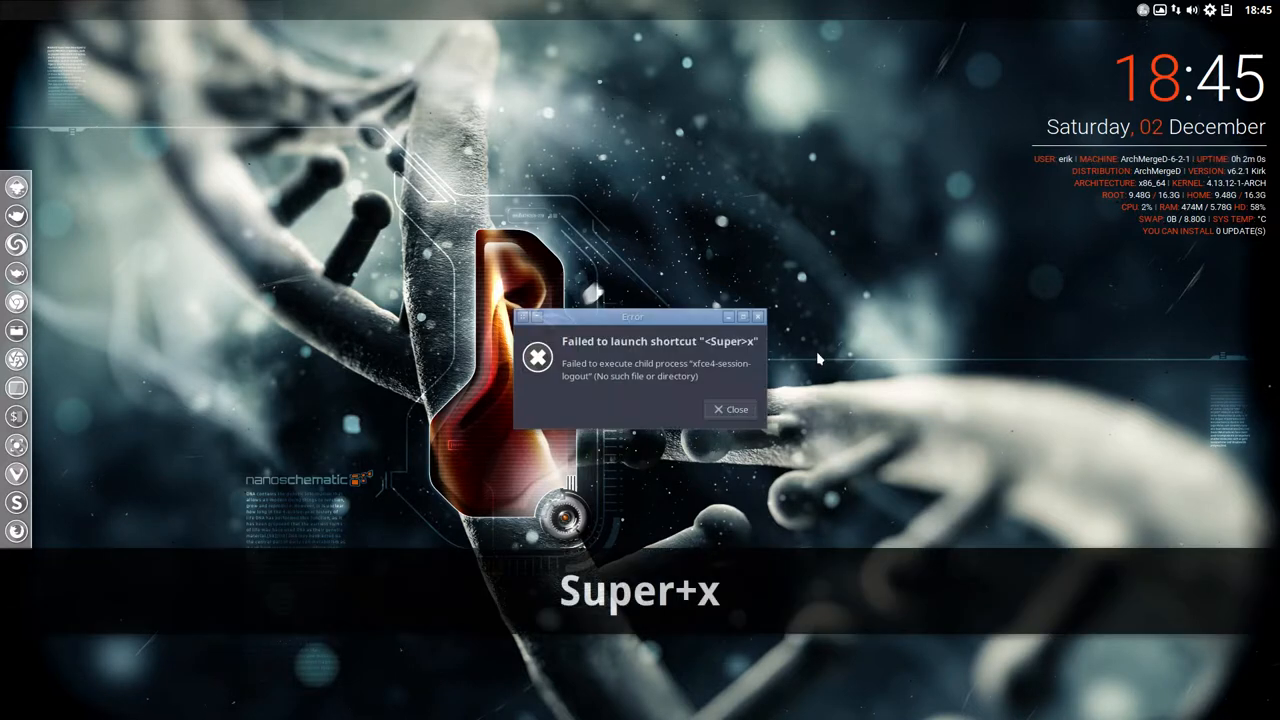
{"action": "left_click", "coordinate": [729, 409]}
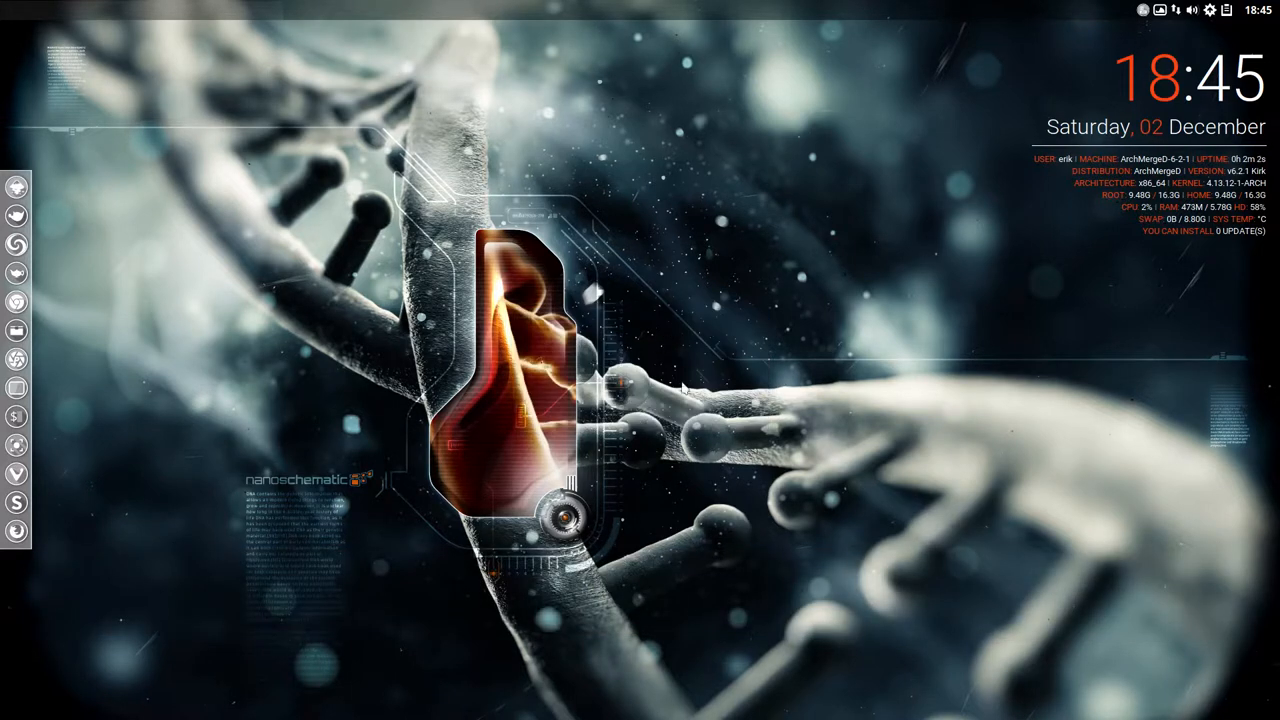
{"action": "mouse_move", "coordinate": [562, 415]}
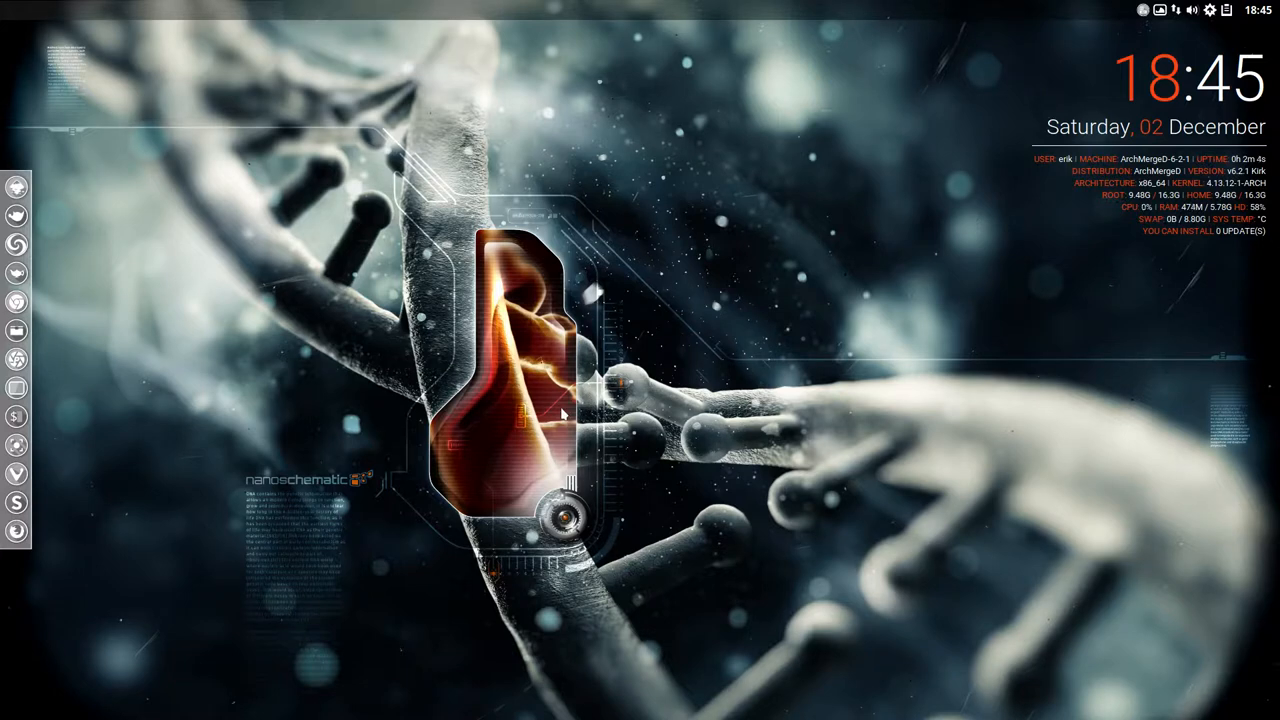
{"action": "right_click", "coordinate": [560, 414]}
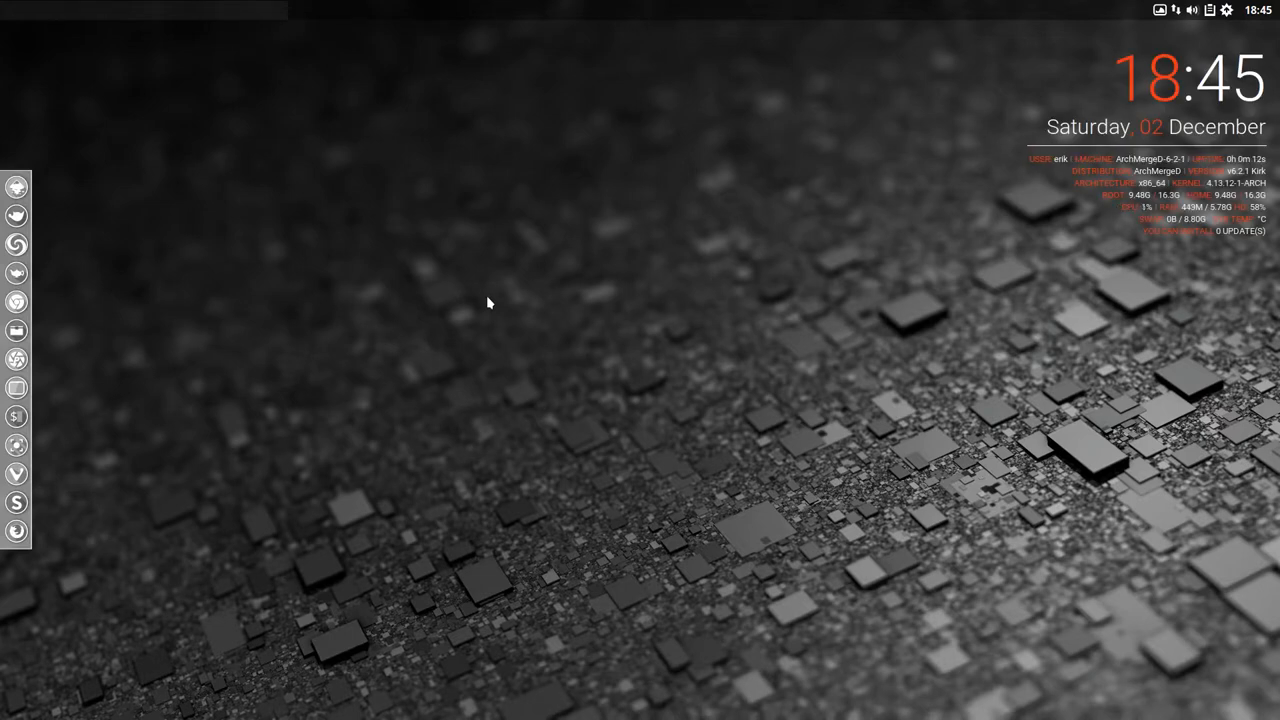
{"action": "right_click", "coordinate": [490, 303]}
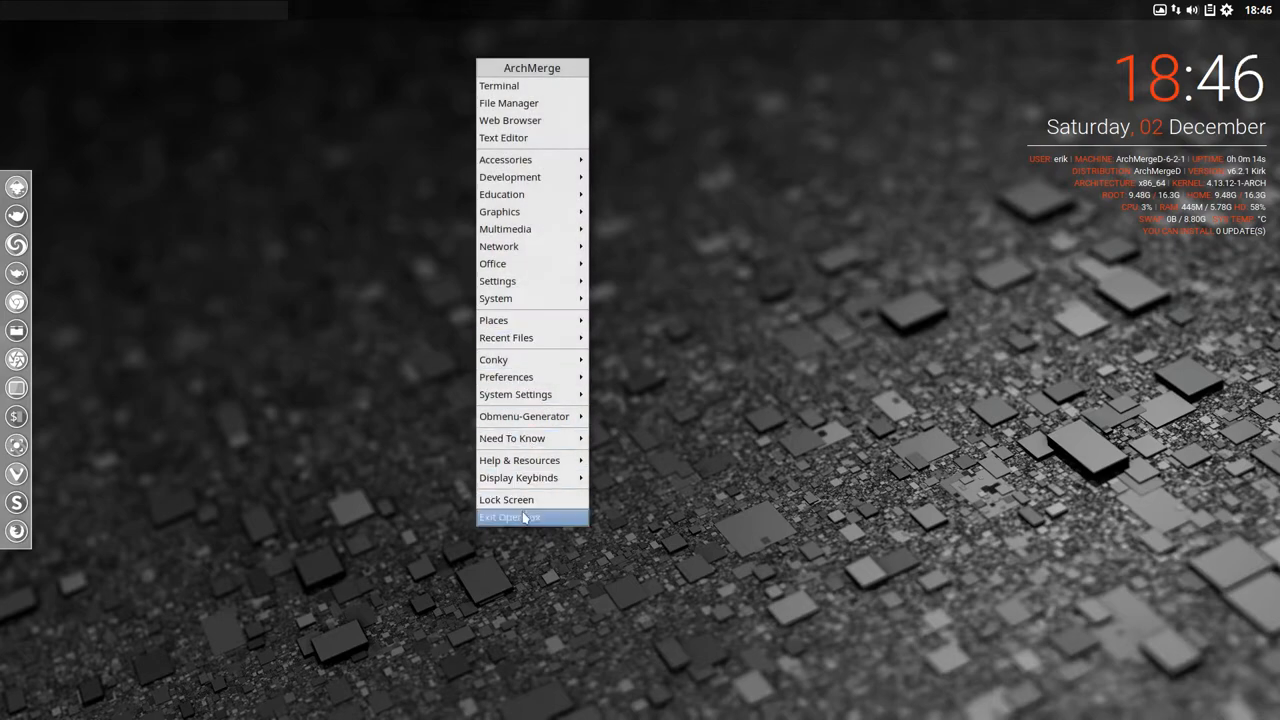
{"action": "left_click", "coordinate": [510, 517]}
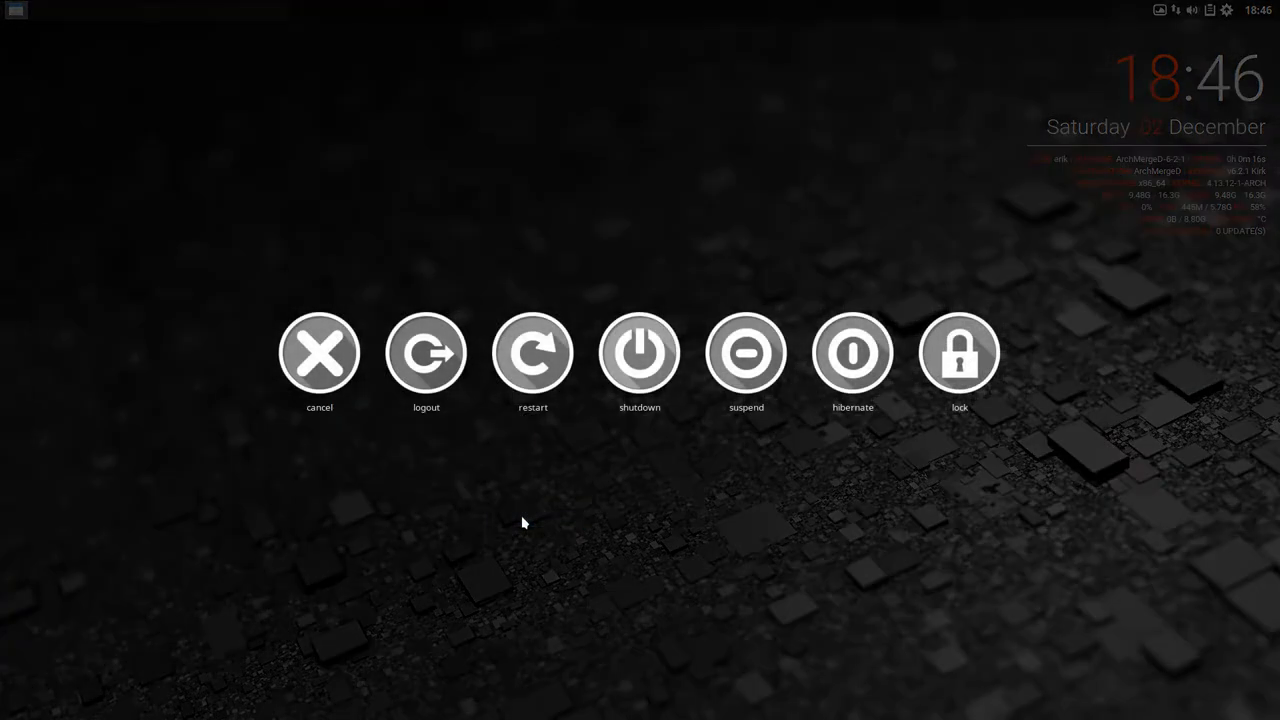